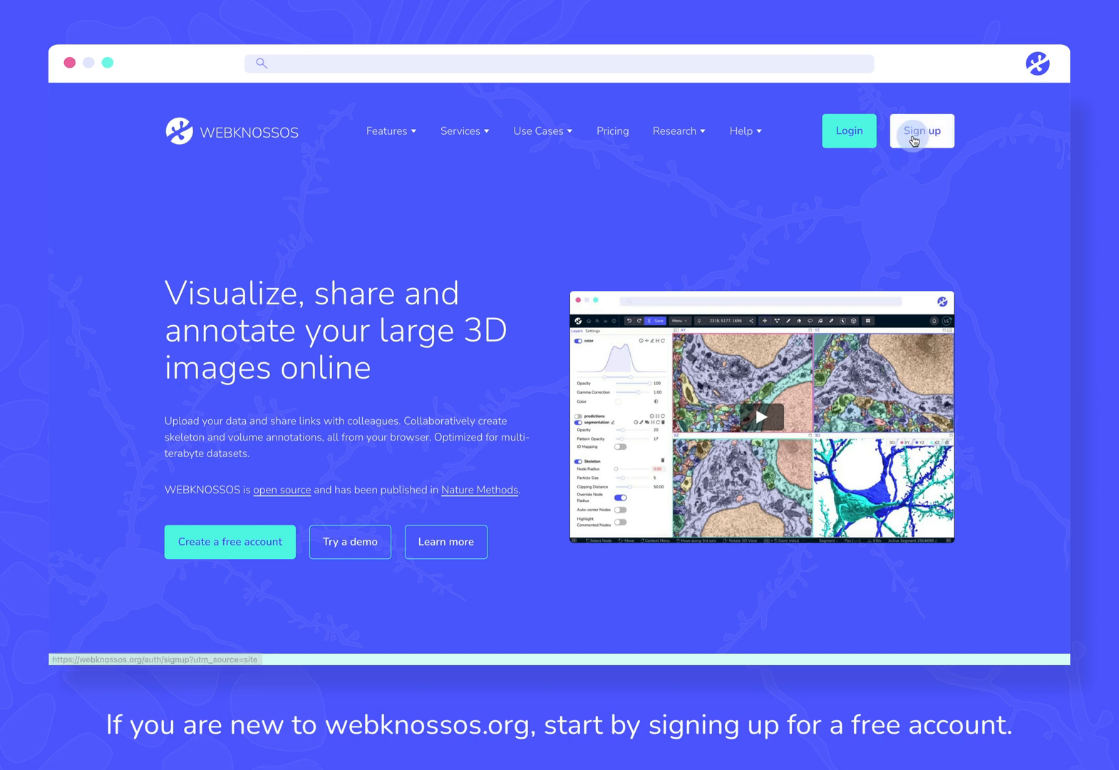
Step: Register a free account, agreeing to the personal data storage terms
click(921, 131)
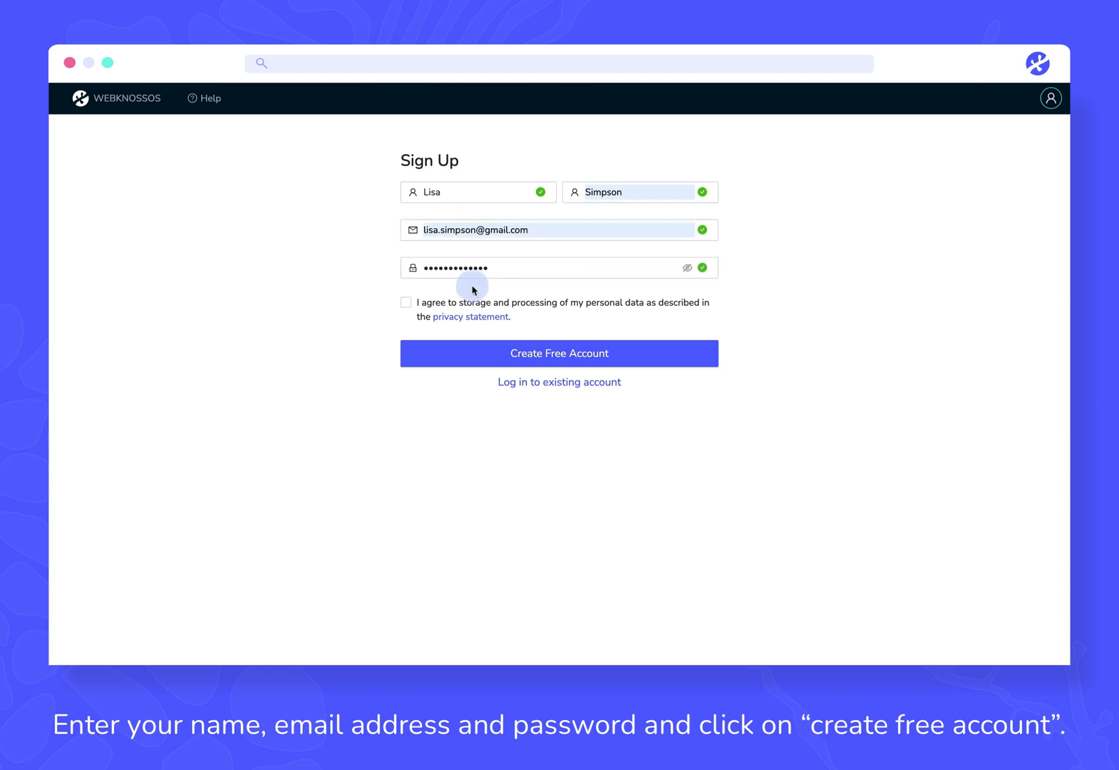
click(405, 303)
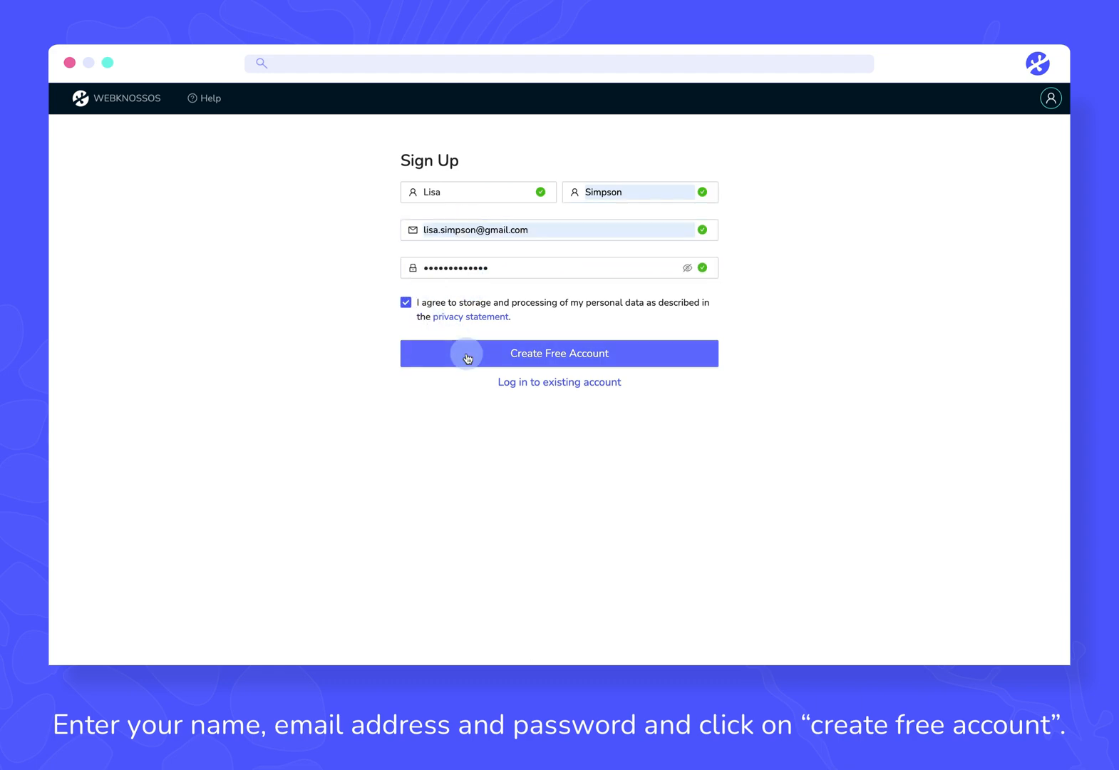
click(559, 354)
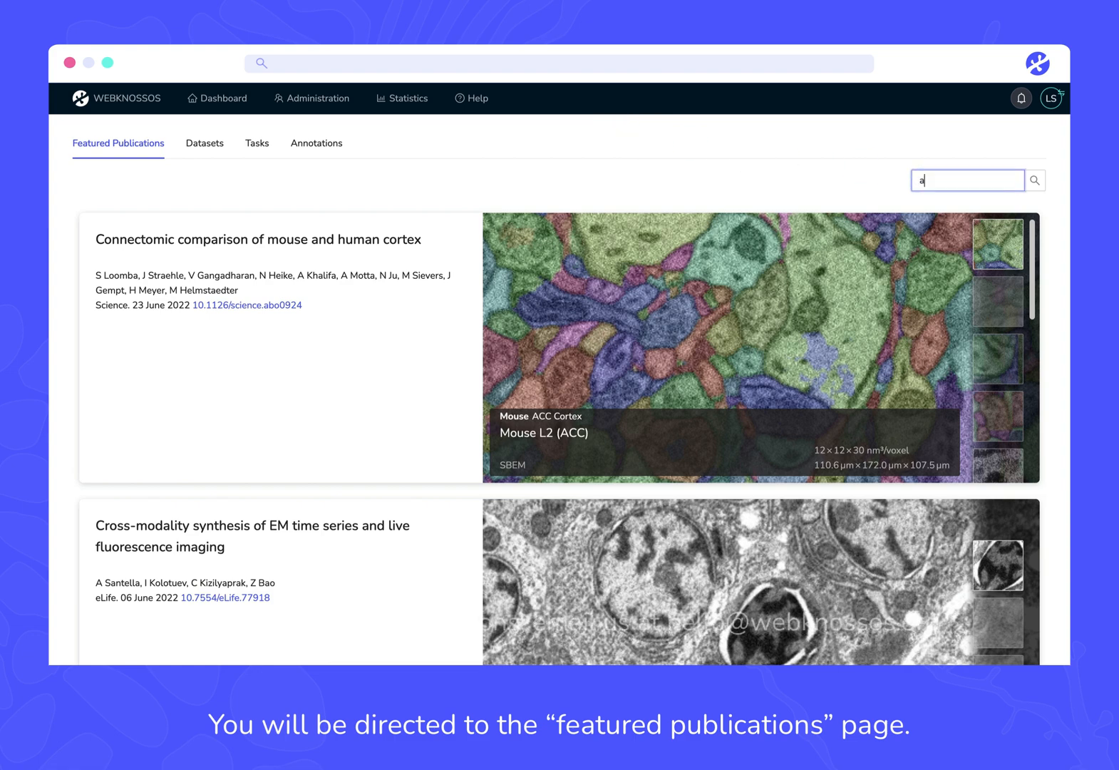
Step: Search the featured publications for 'apic' and load the apical dendrites dataset
text(pid)
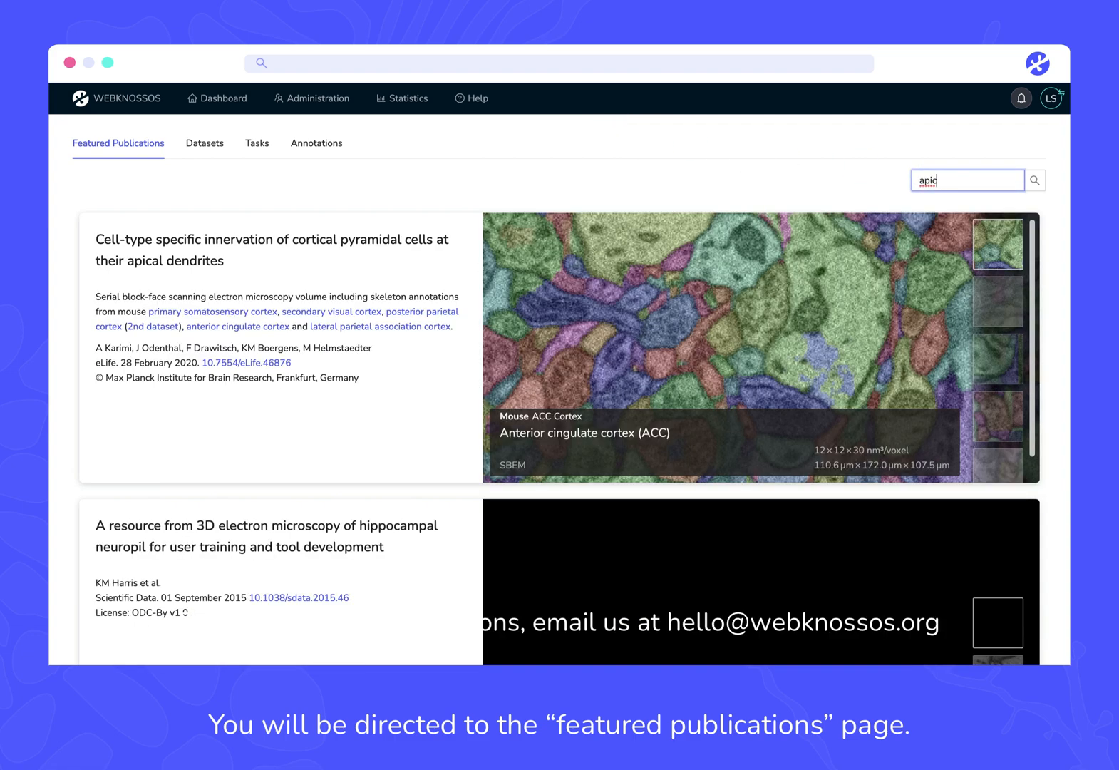
click(996, 442)
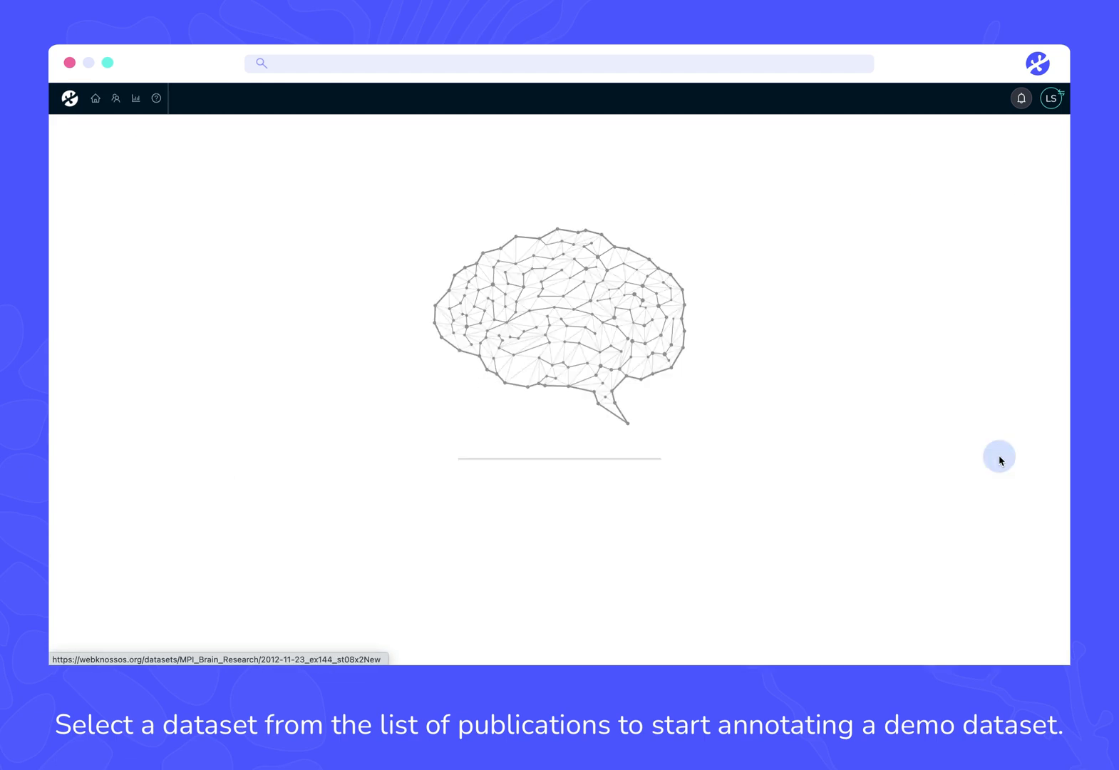
Step: Pan and step through the cortex slices, then zoom the 2D viewports out with I to survey more tissue
click(559, 325)
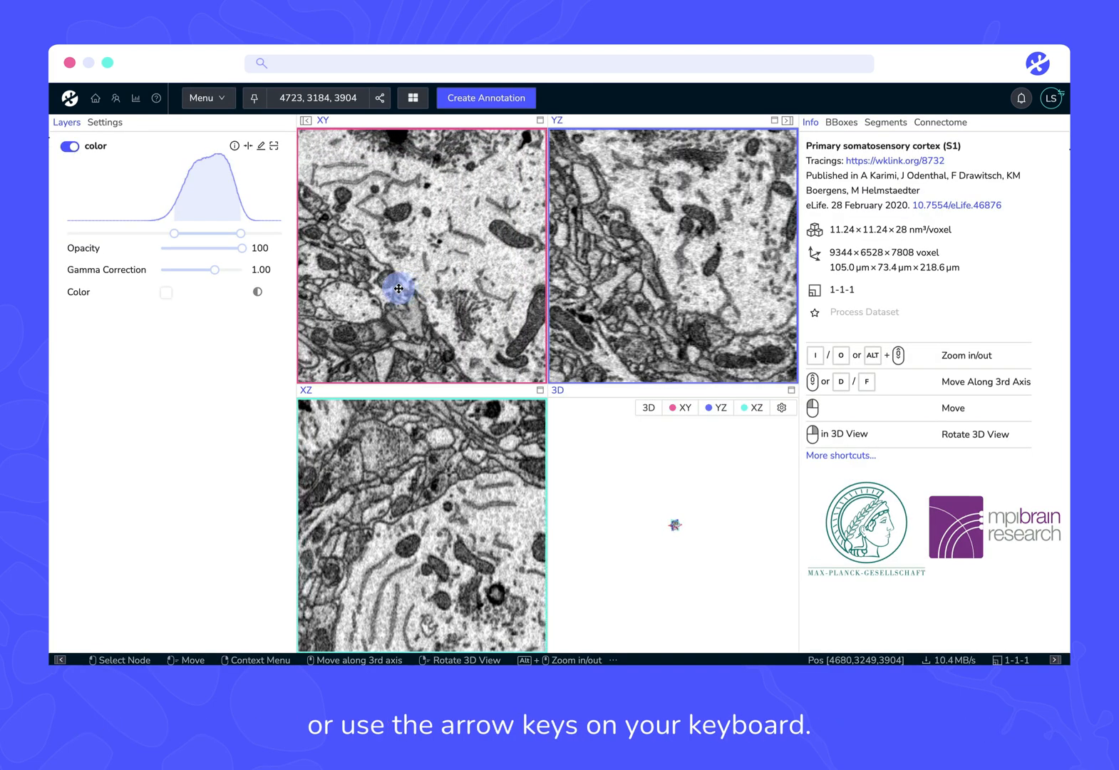
key(Left)
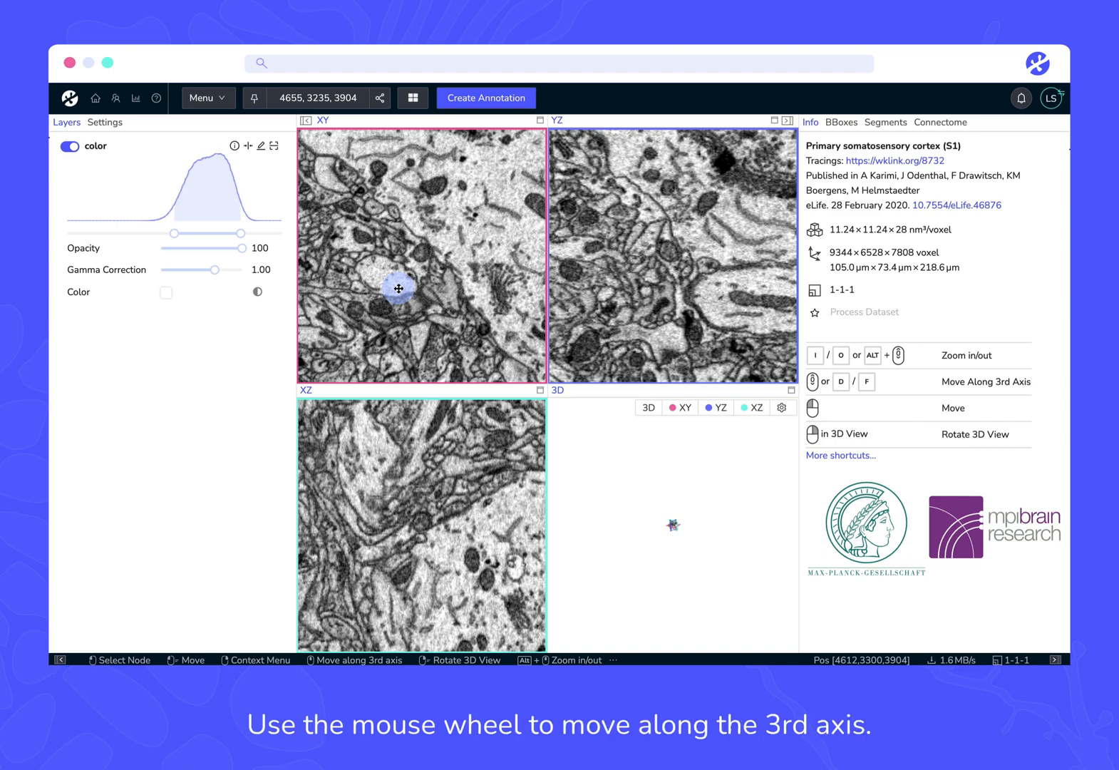
scroll(down, 3)
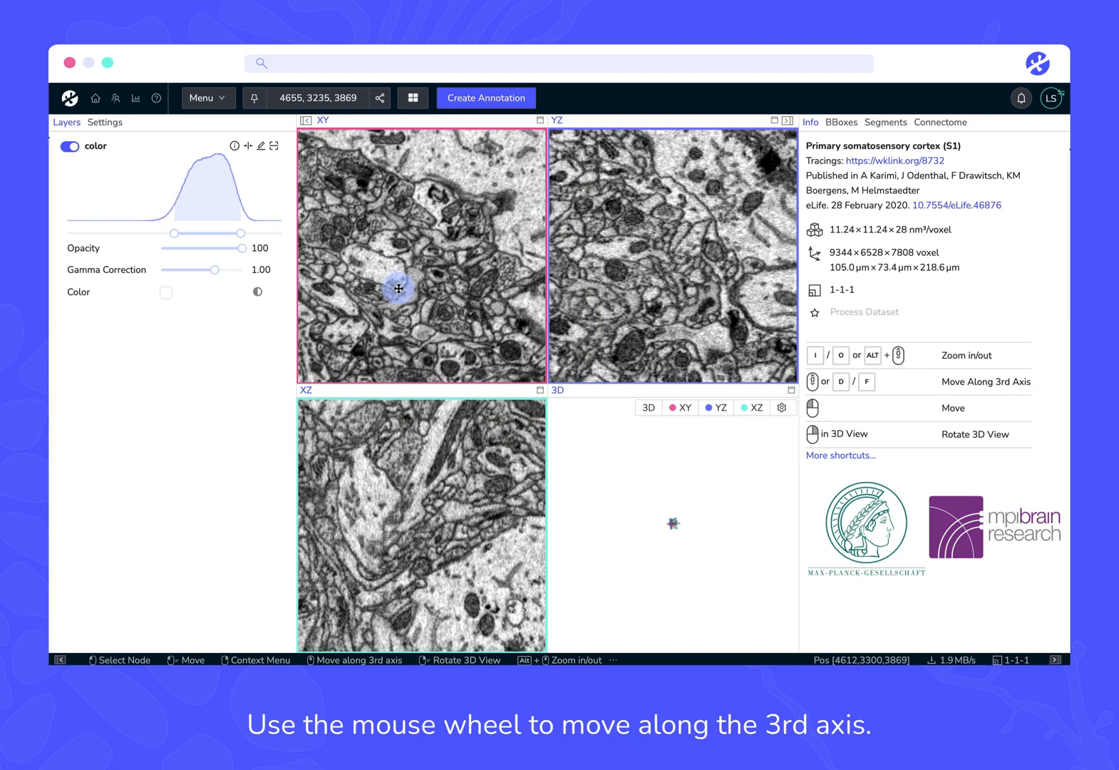
scroll(down, 3)
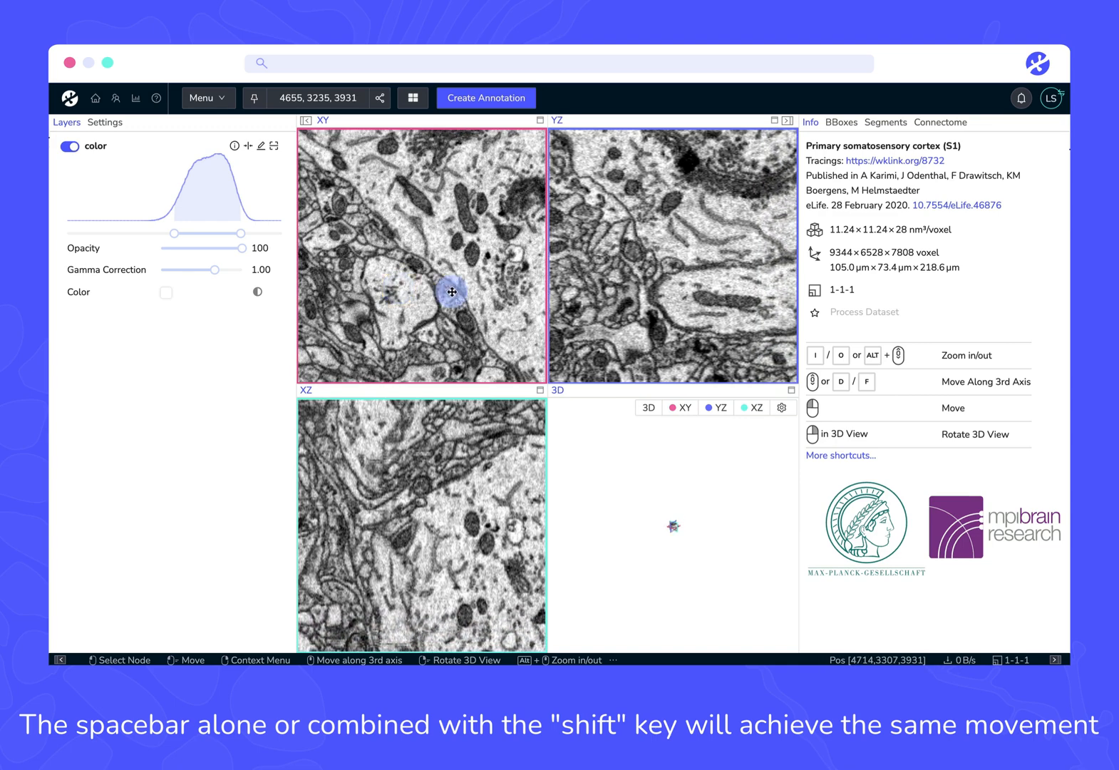
key(i)
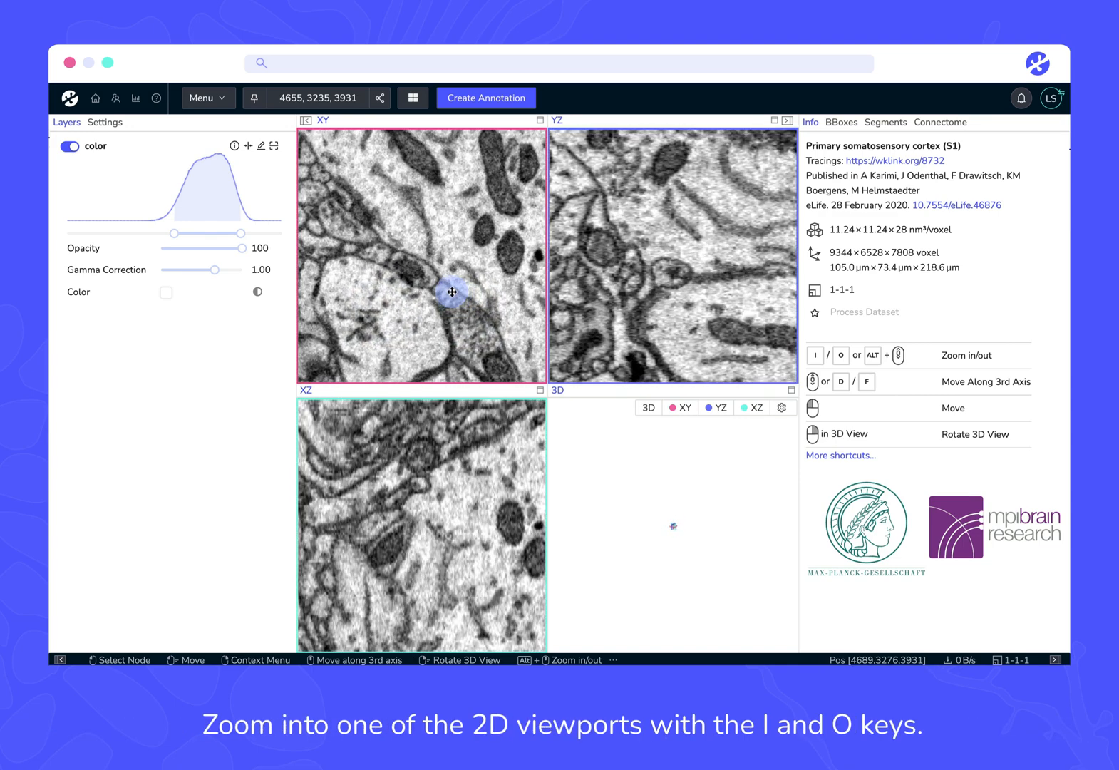
key(i)
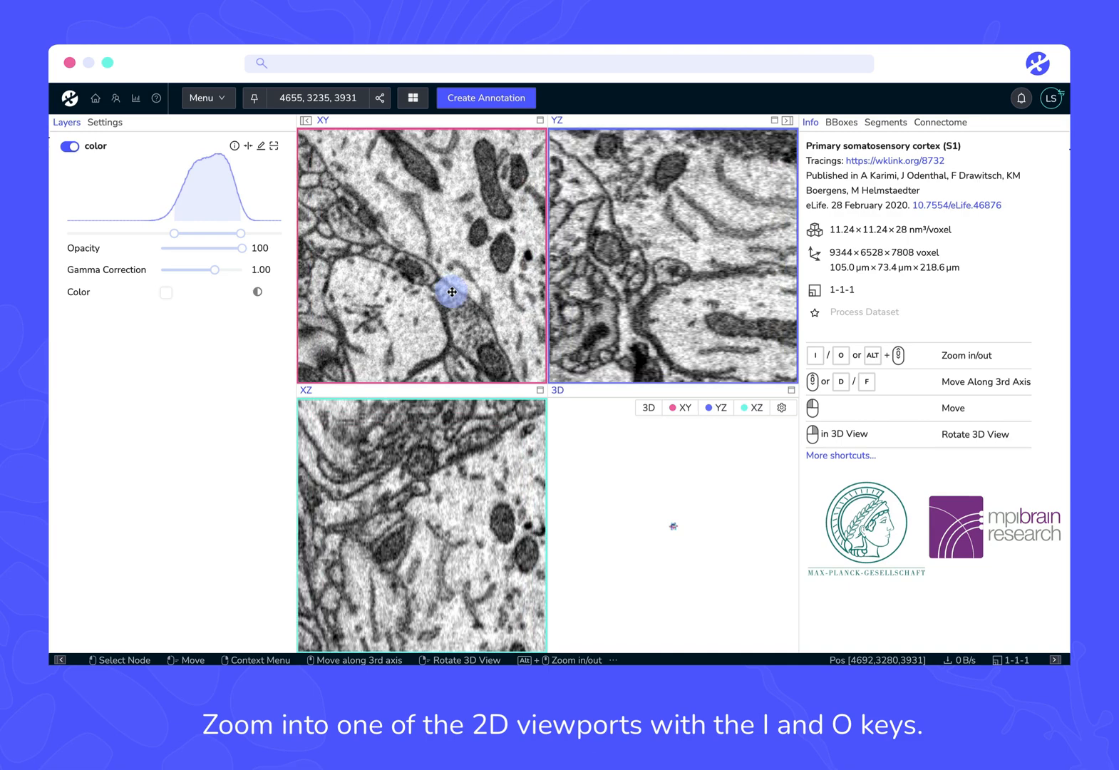
key(i)
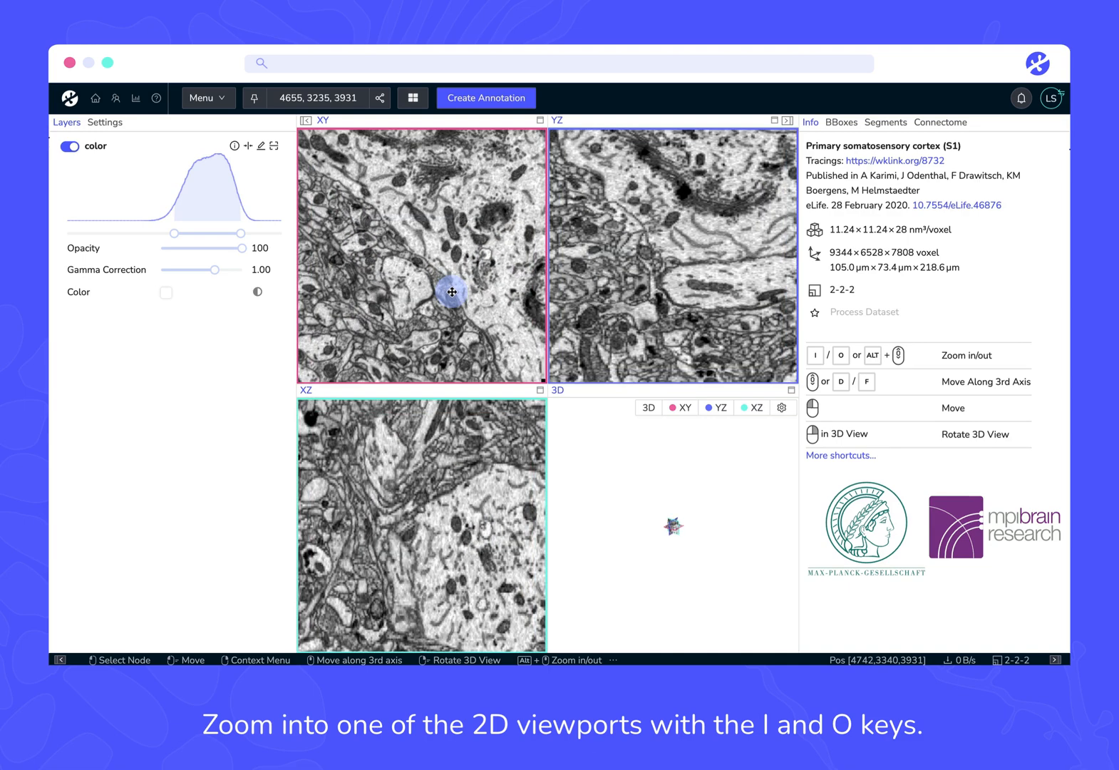
key(i)
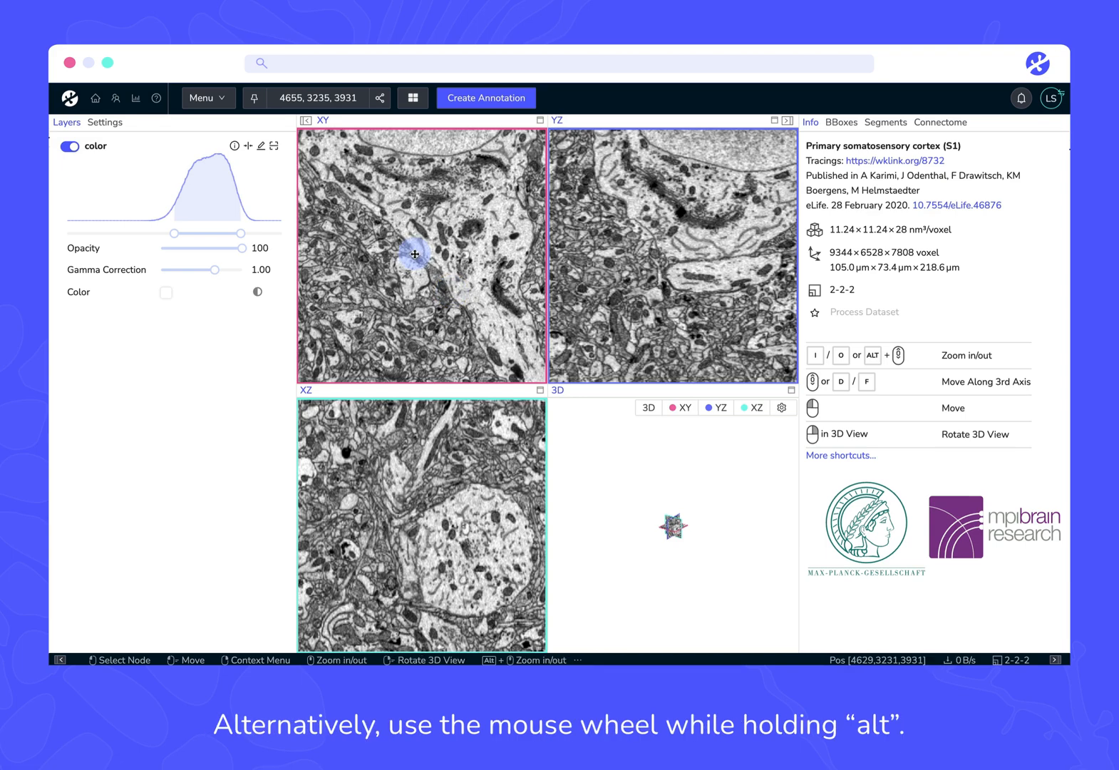
scroll(down, 3)
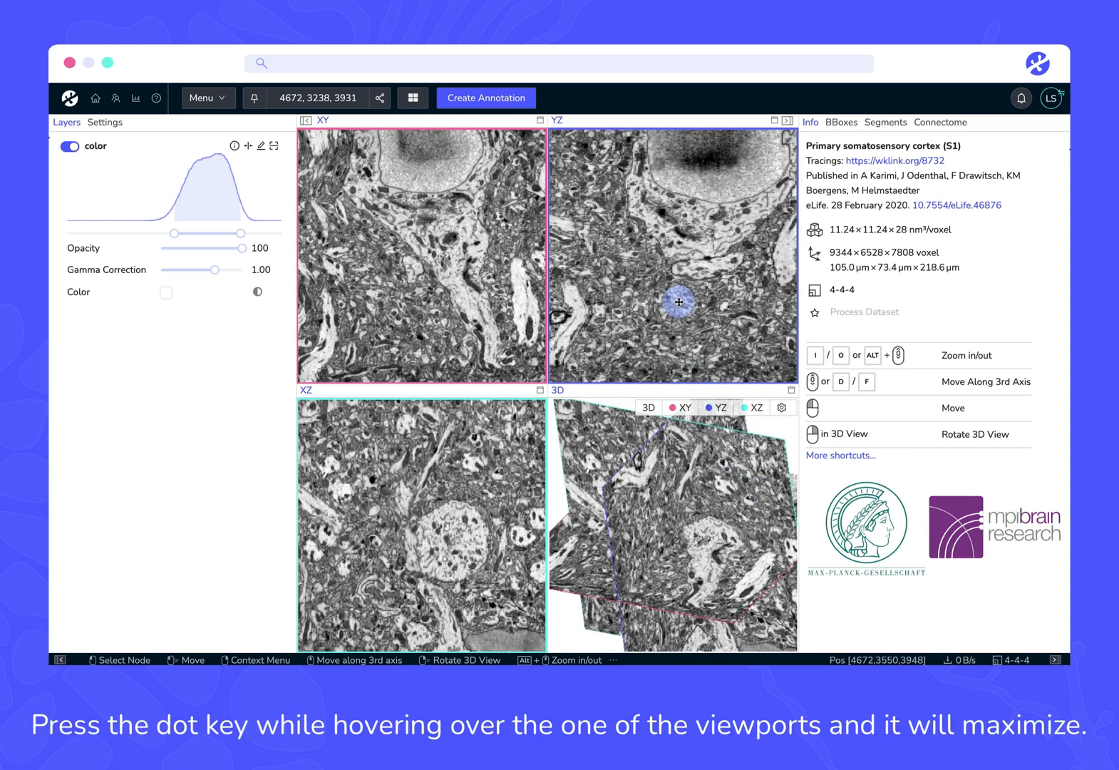
Step: Maximize the YZ viewport with '.', restore it, and reset the resized panels to the default layout
key(.)
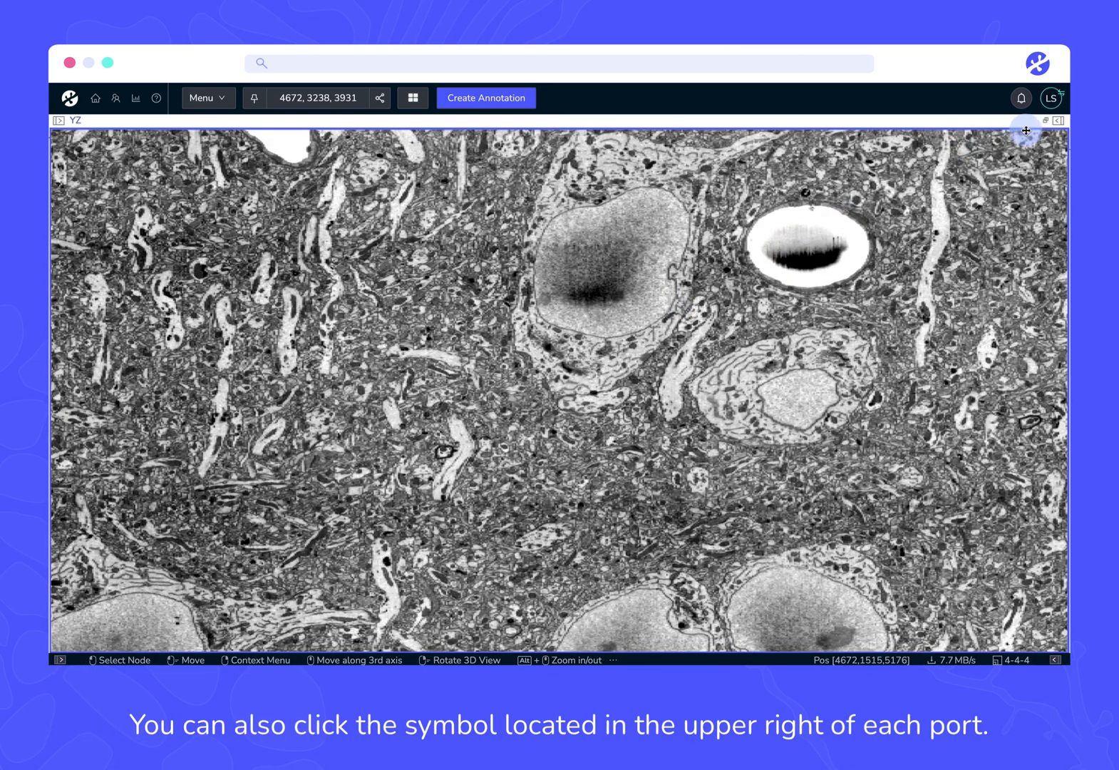
click(1058, 119)
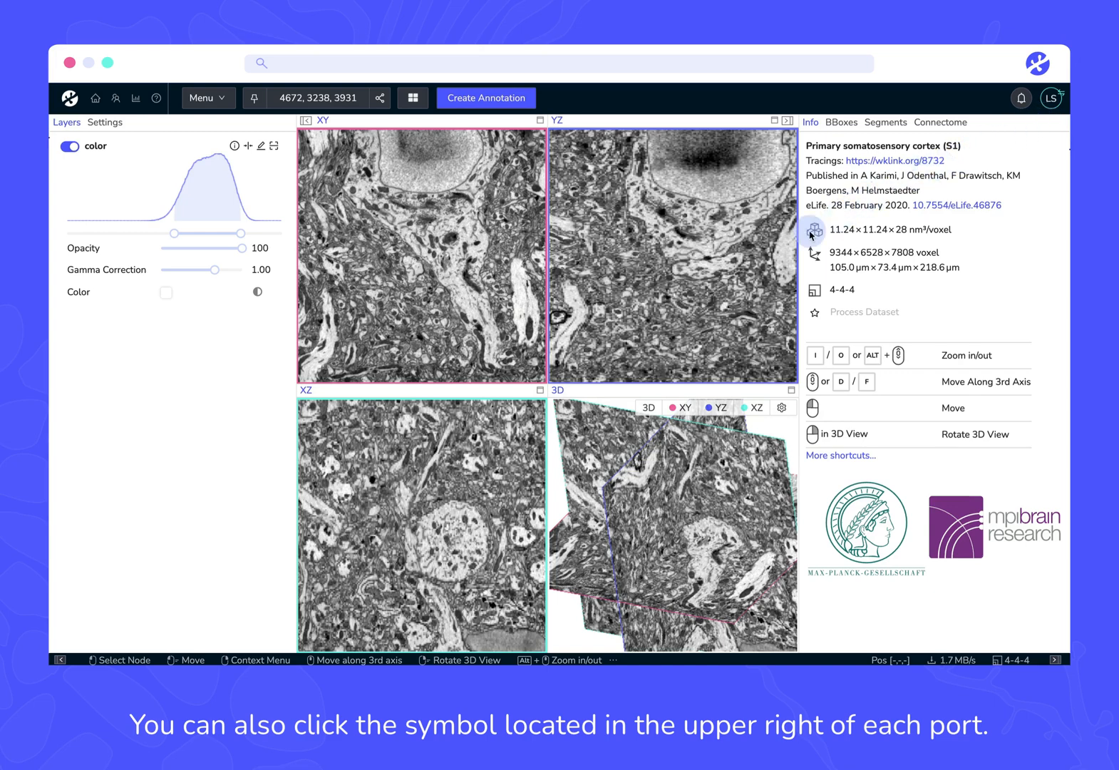
key(l)
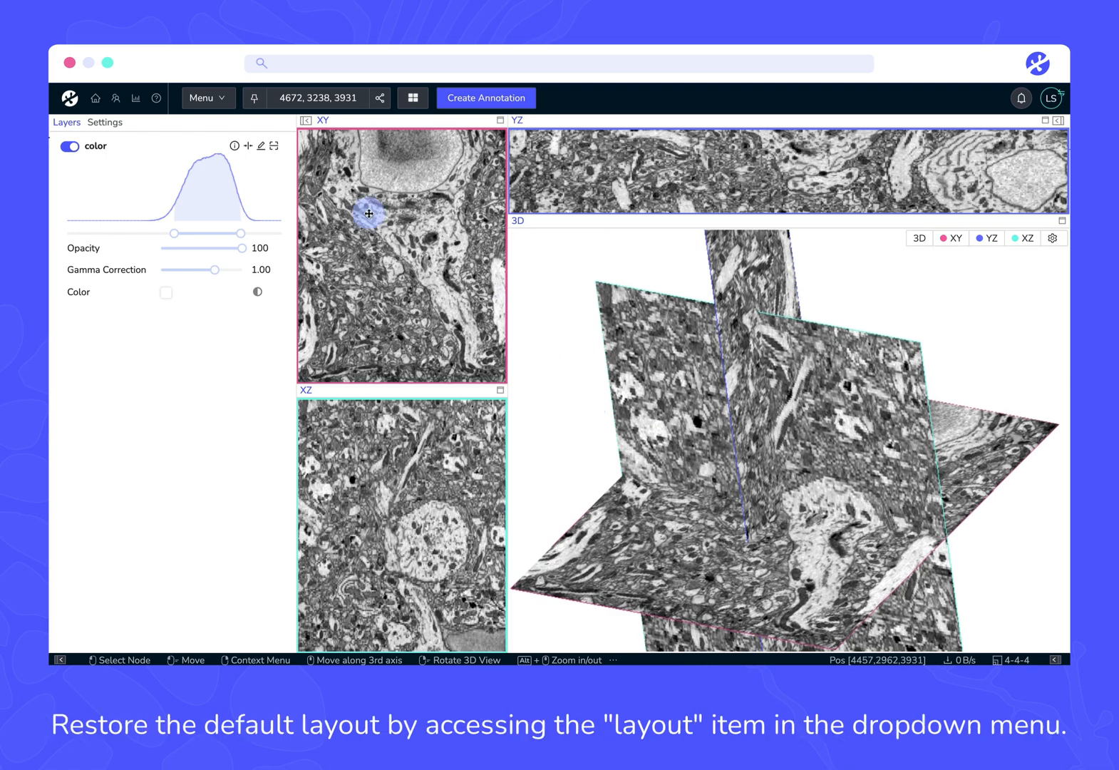
click(207, 98)
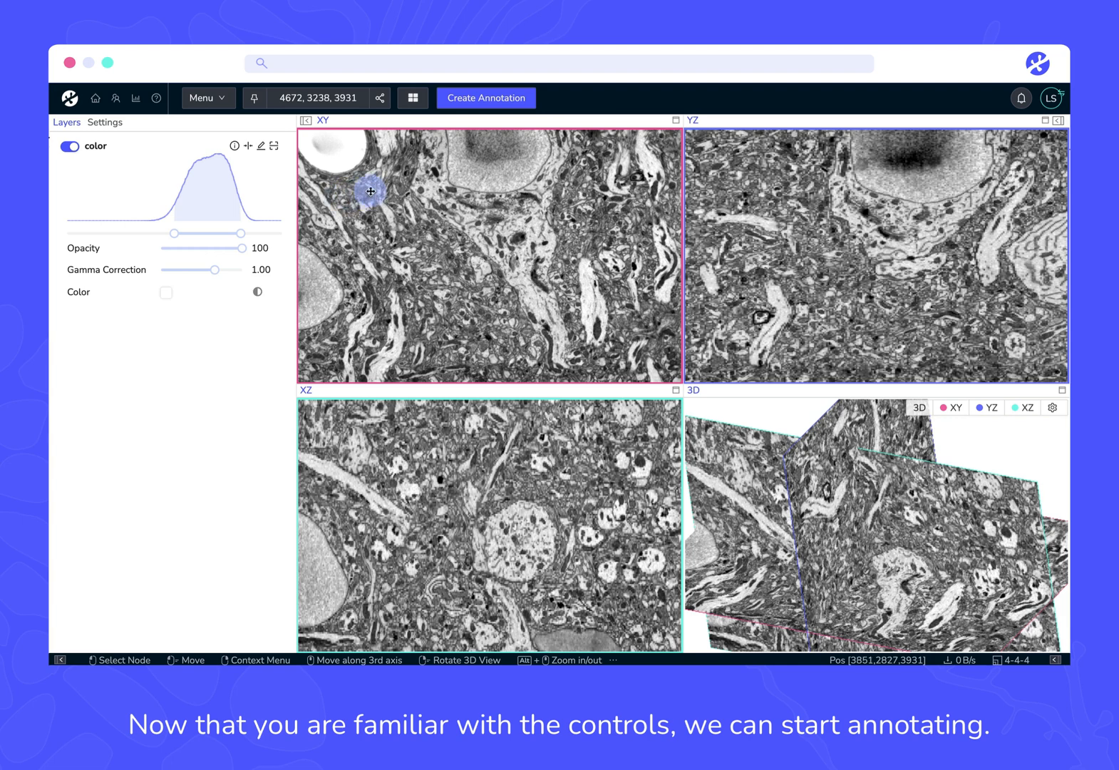
mouse_move(454, 130)
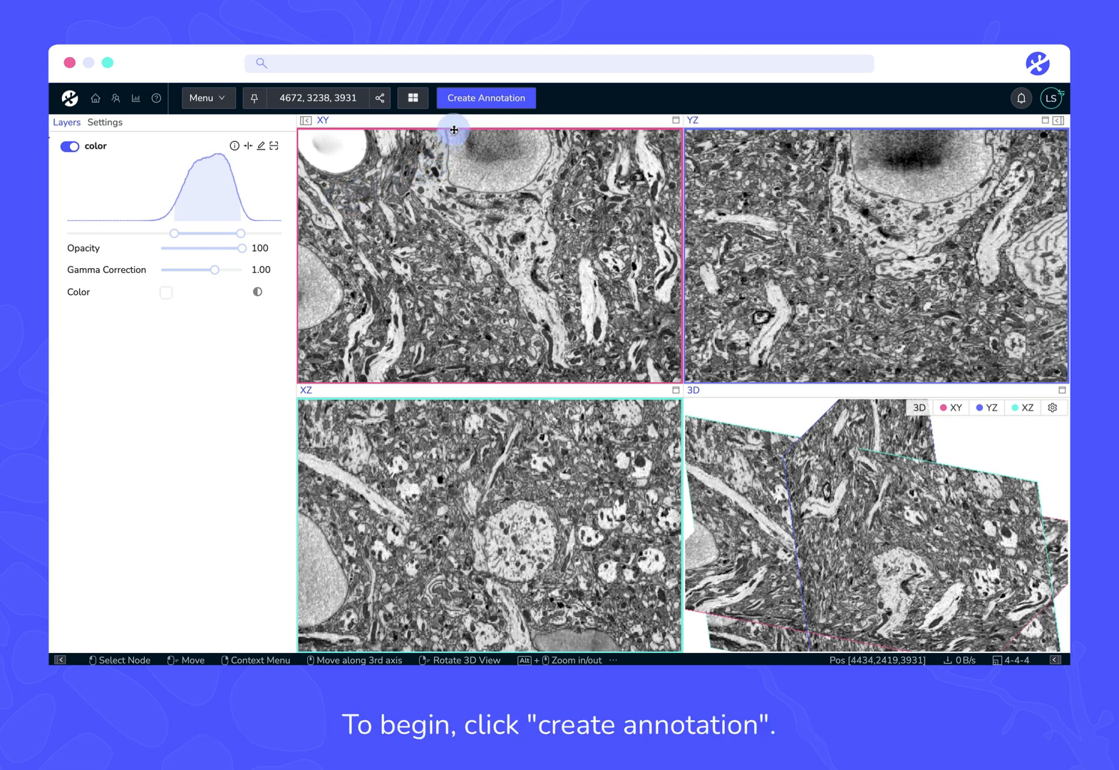
Step: Create a new annotation, maximize the XY view zoomed onto a cell and select the brush tool
click(485, 98)
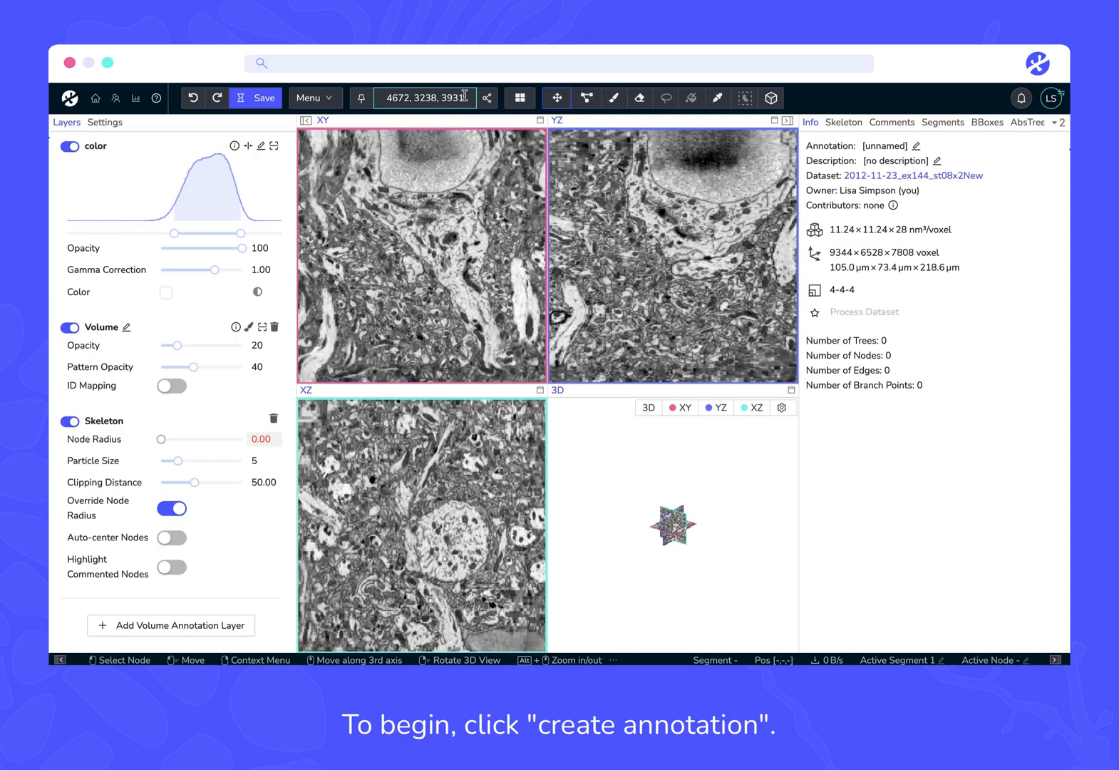
click(432, 220)
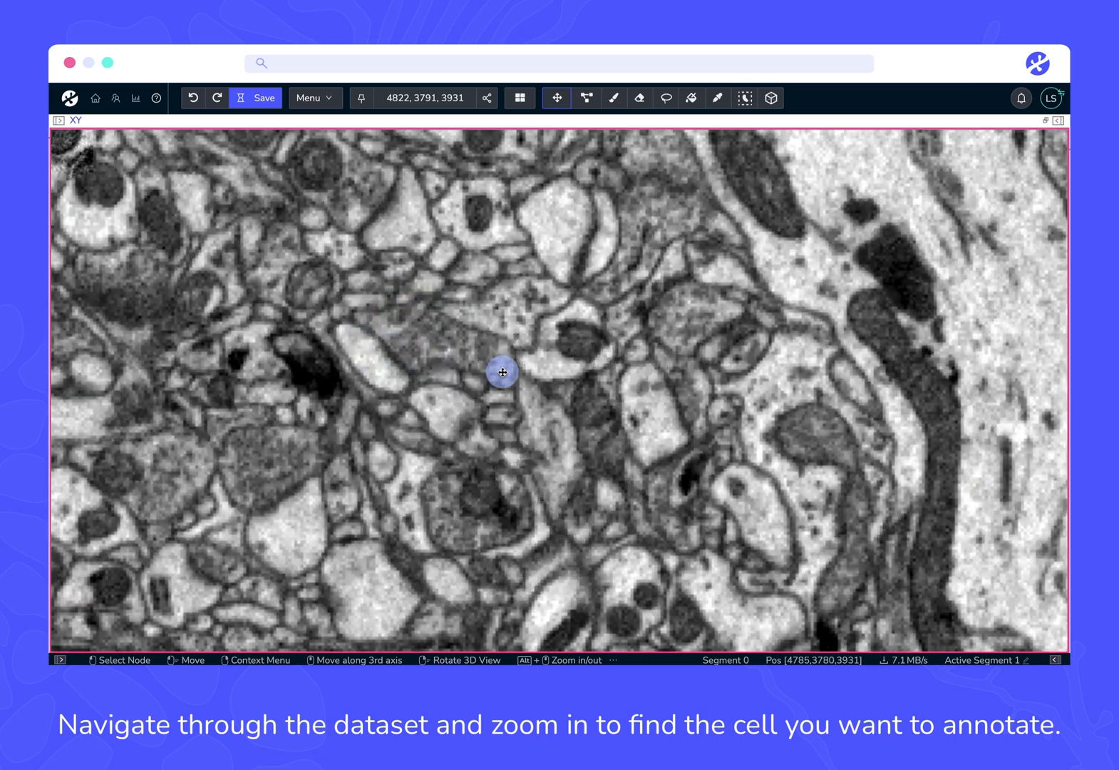
scroll(up, 3)
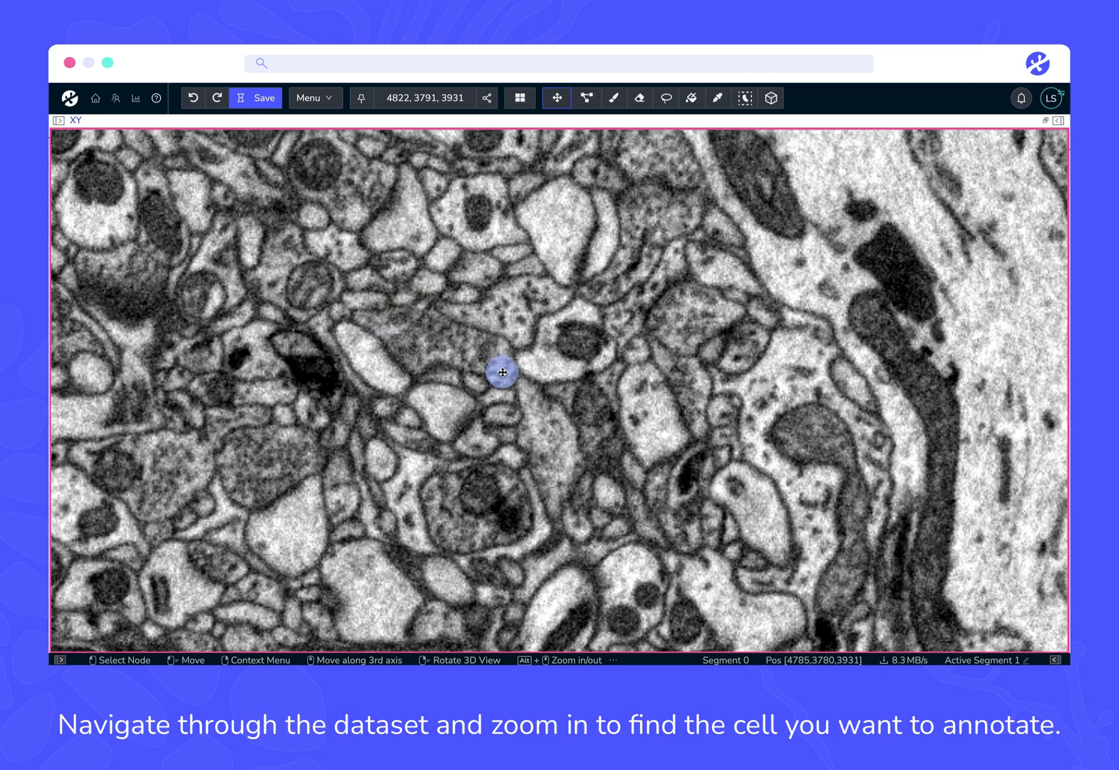
click(613, 98)
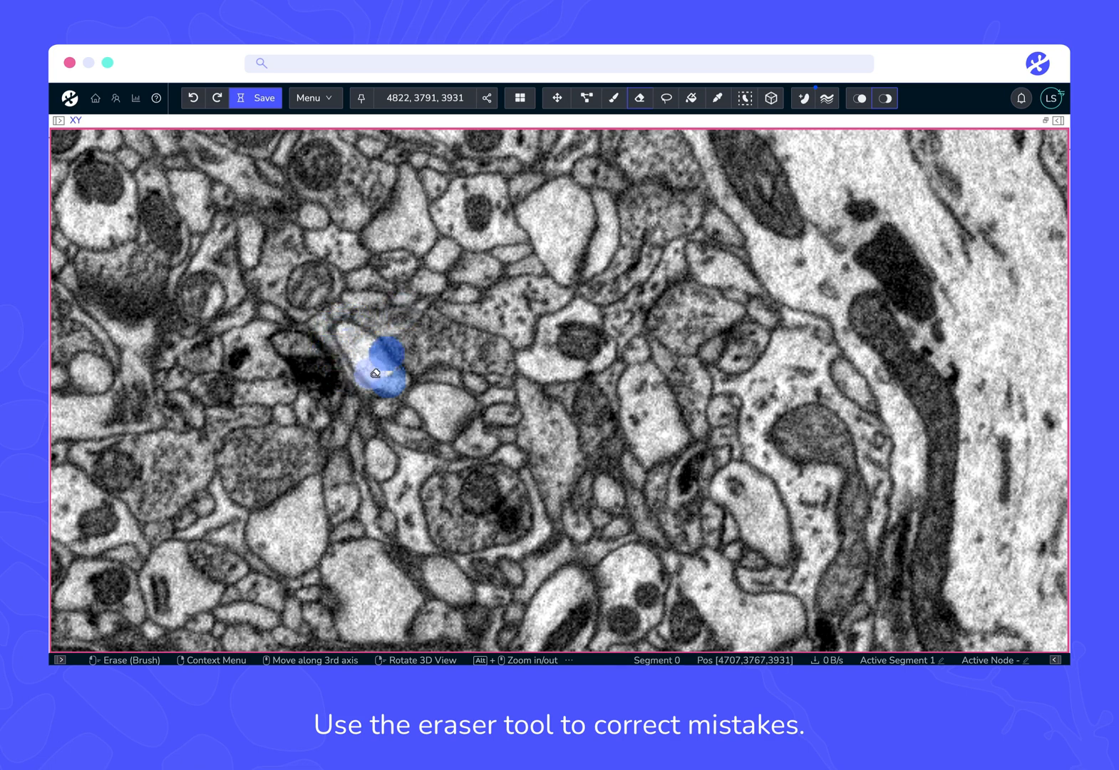
Step: Erase mispainted voxels on the first cell and start a new segment for the neighbouring cell
click(396, 371)
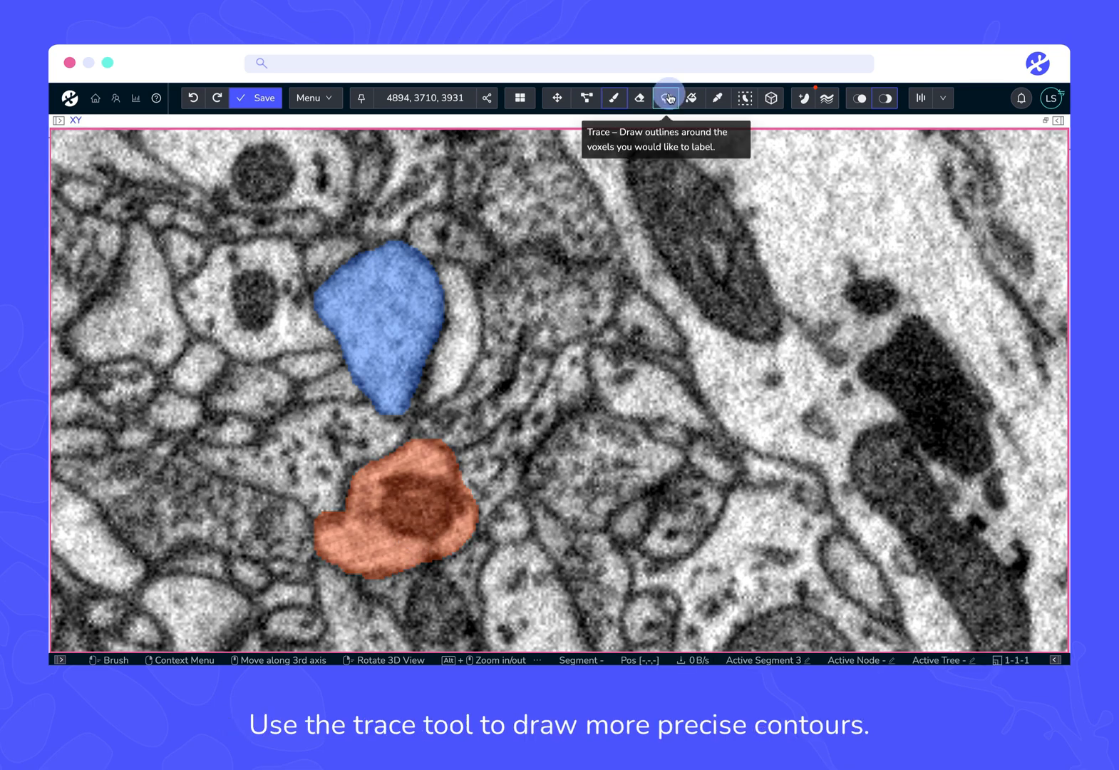
mouse_move(803, 98)
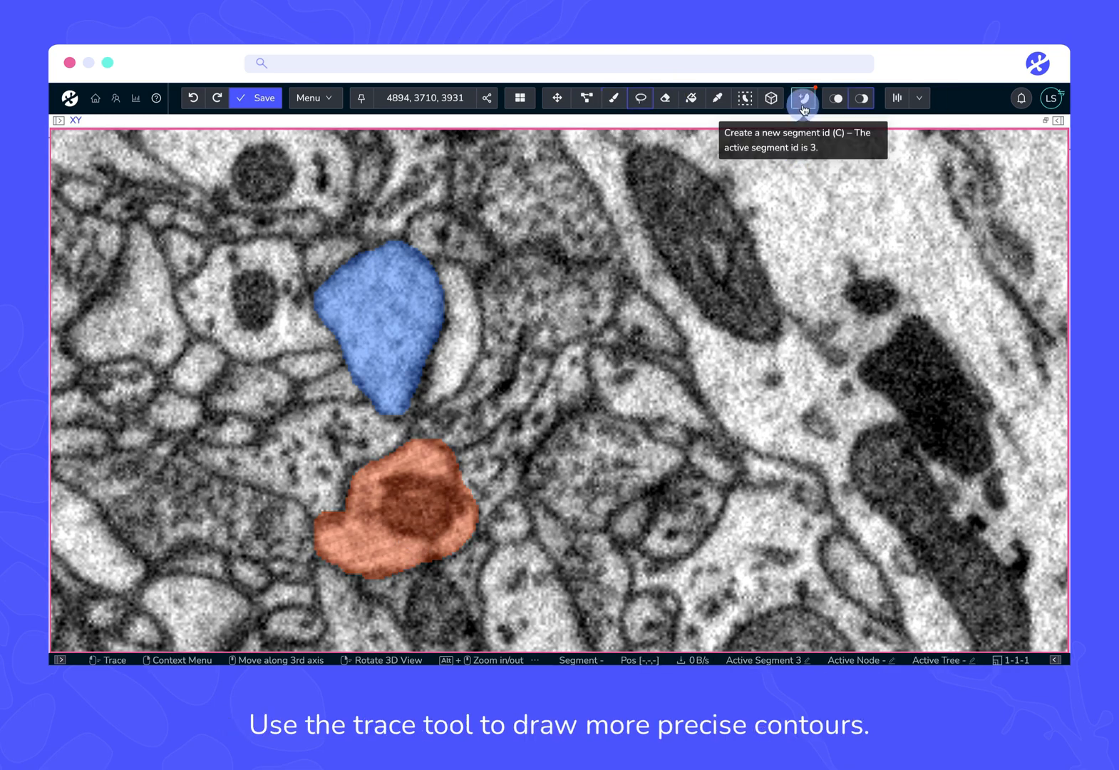
click(802, 99)
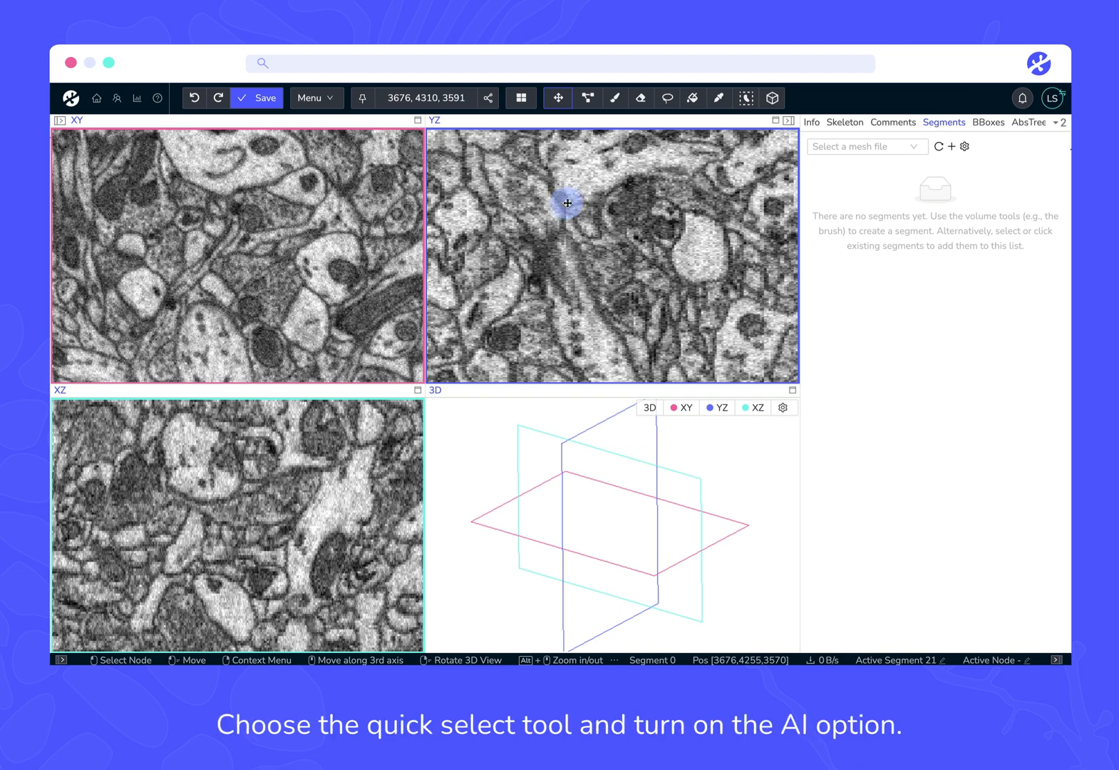
Step: Quick-select several cells with AI detection enabled, creating a new segment with C for each
click(745, 99)
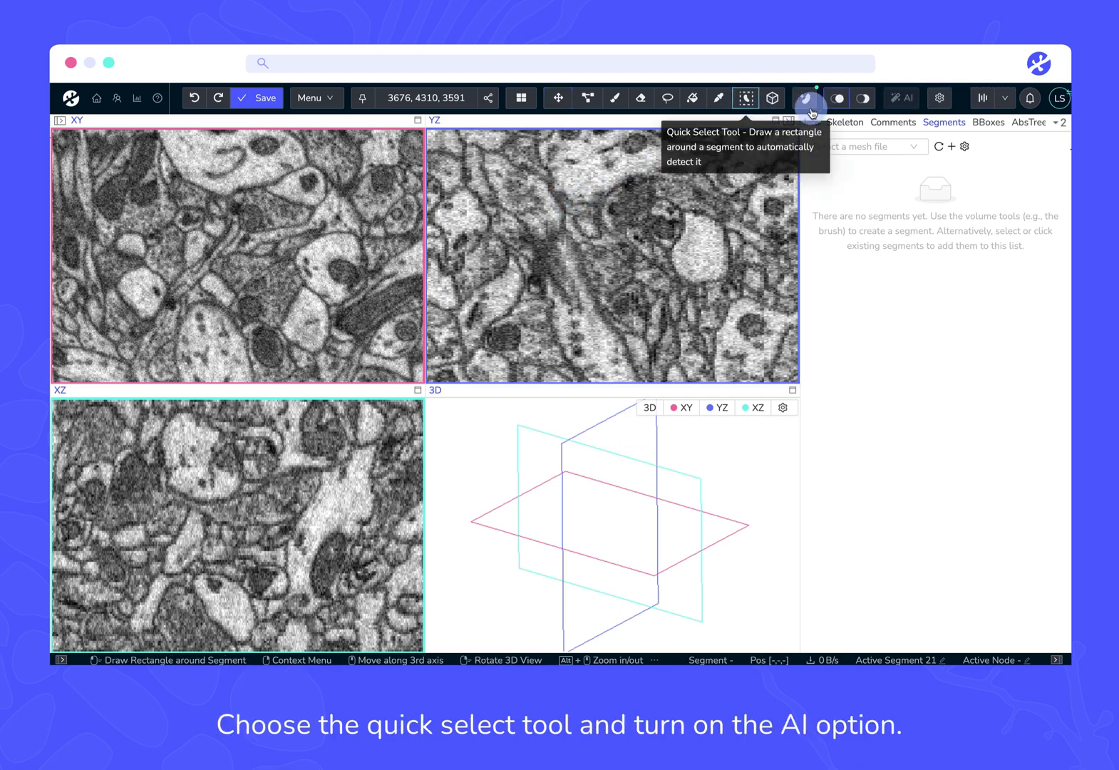
click(900, 98)
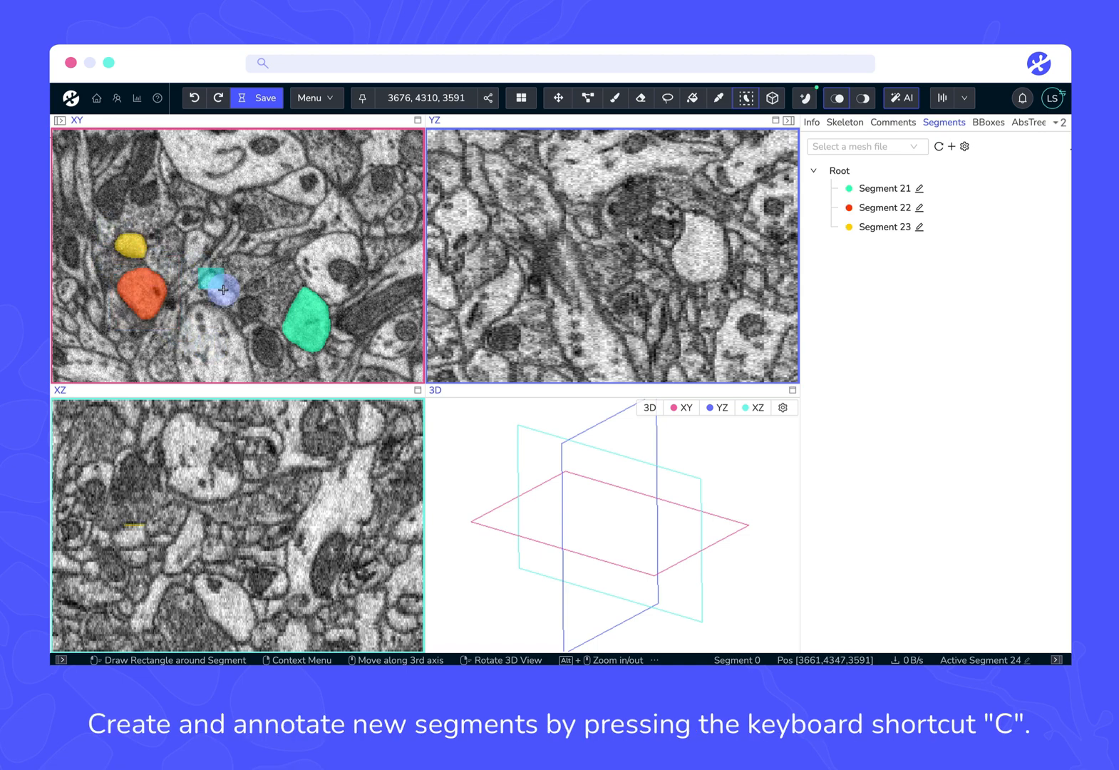
key(c)
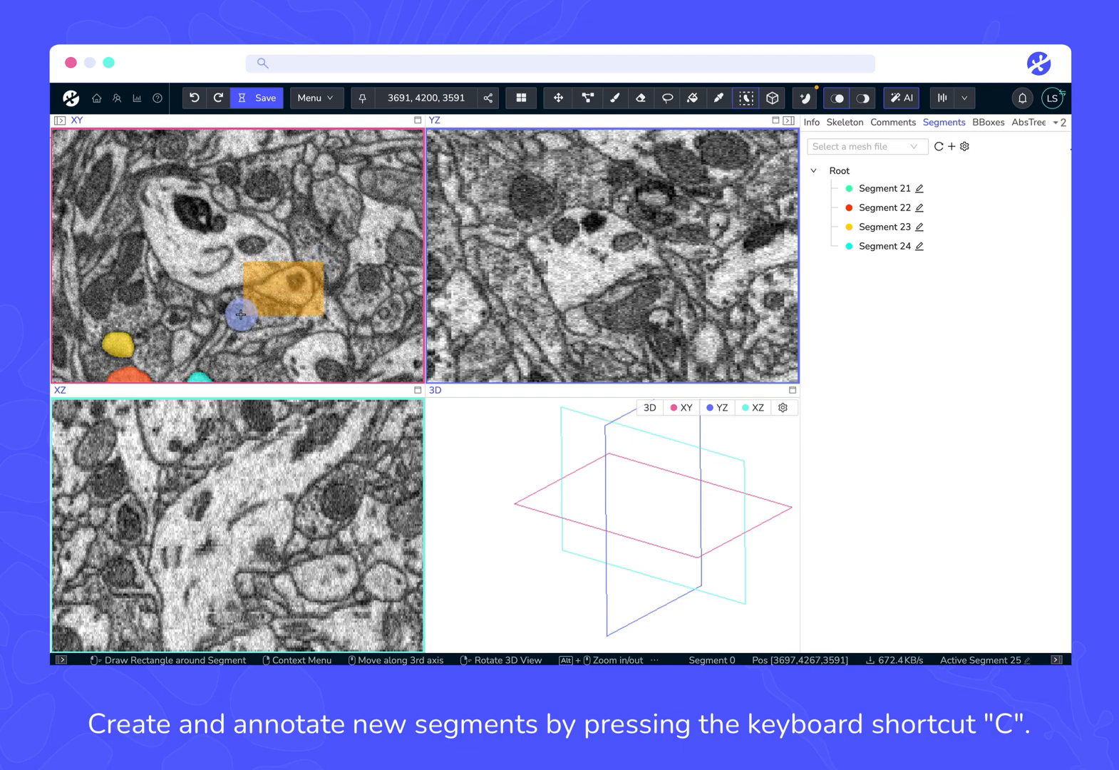
key(c)
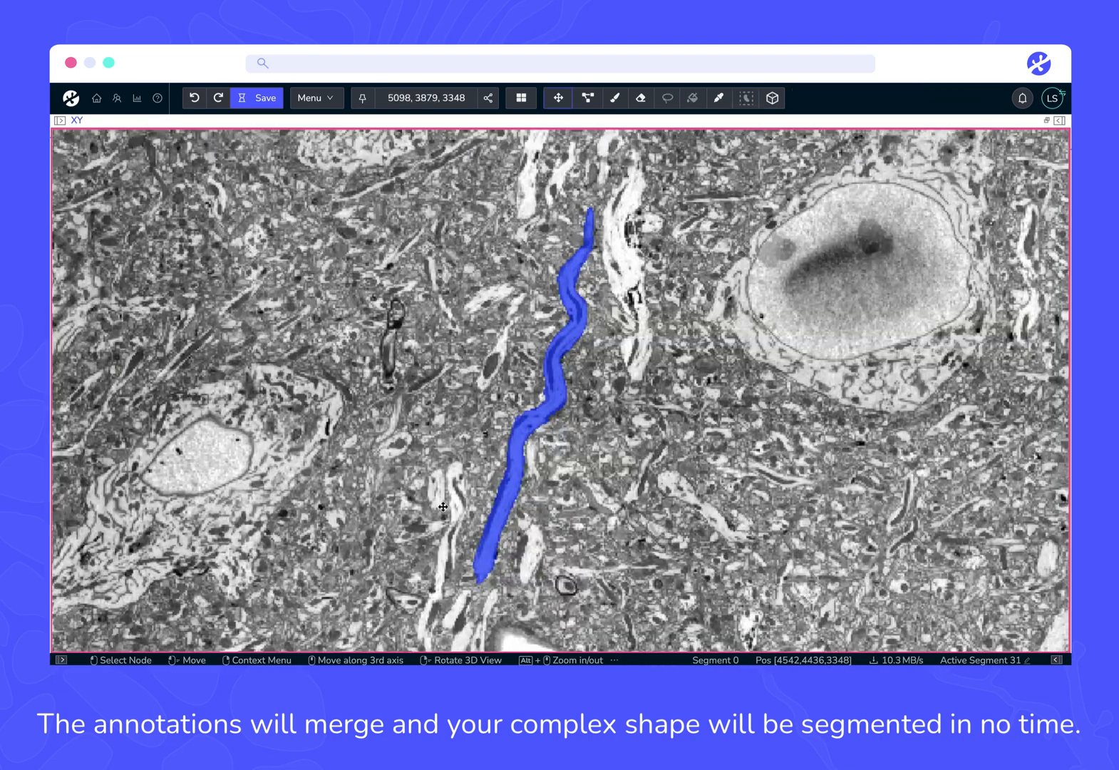
click(521, 98)
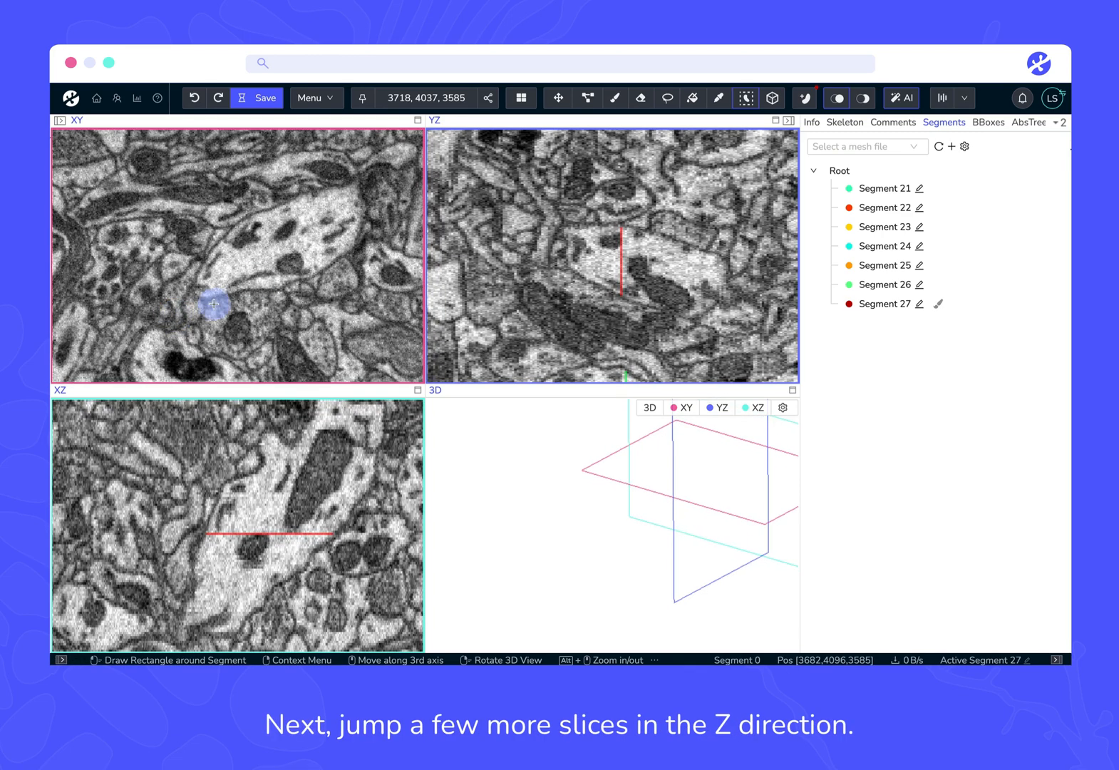
mouse_move(374, 174)
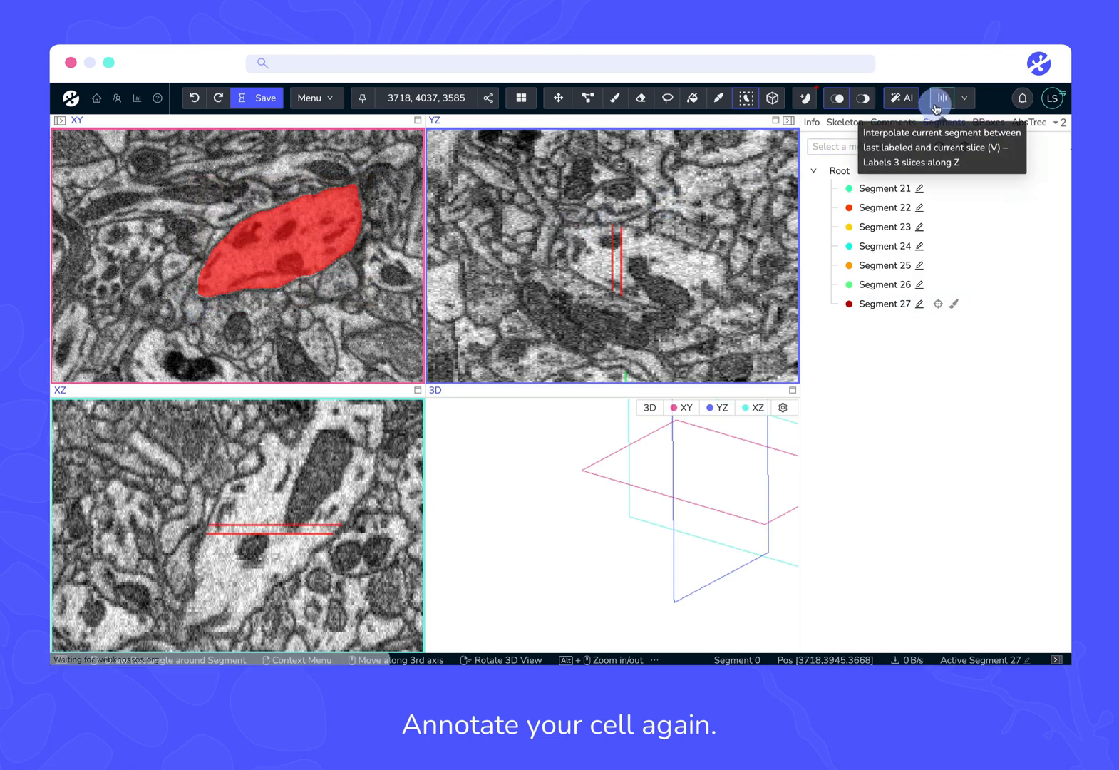
Step: Interpolate the red cell's labels across intermediate slices and compute the ad-hoc mesh for Segment 27
click(941, 98)
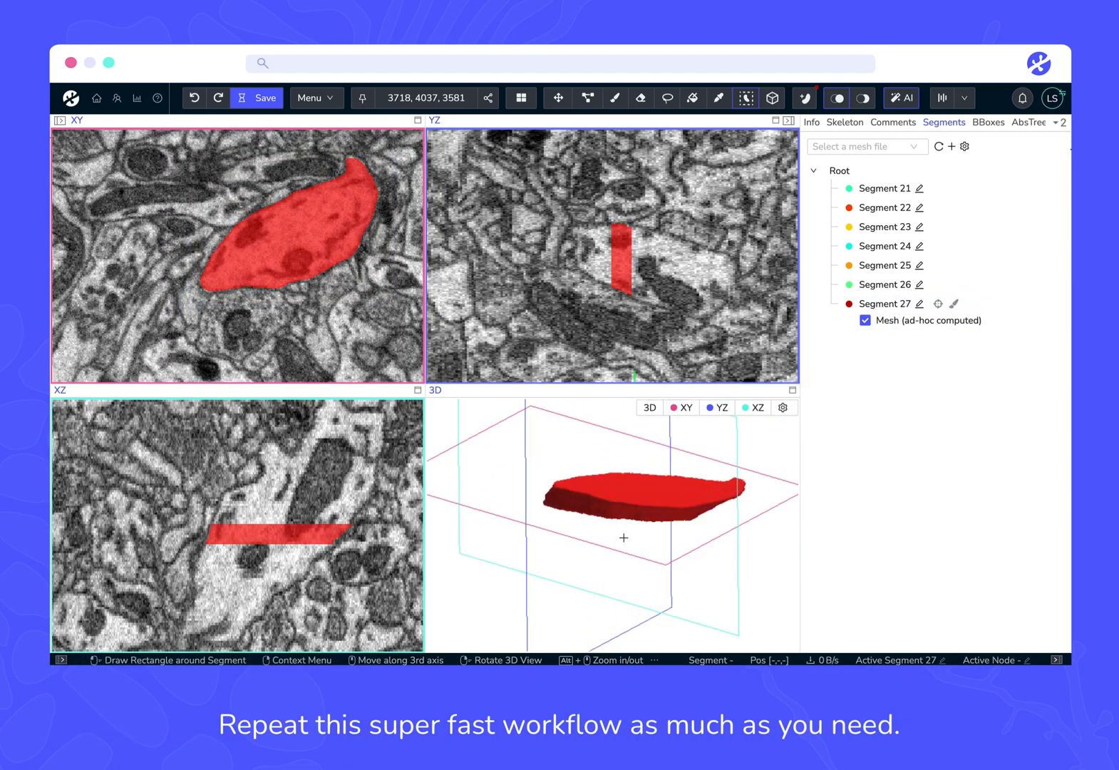
click(270, 277)
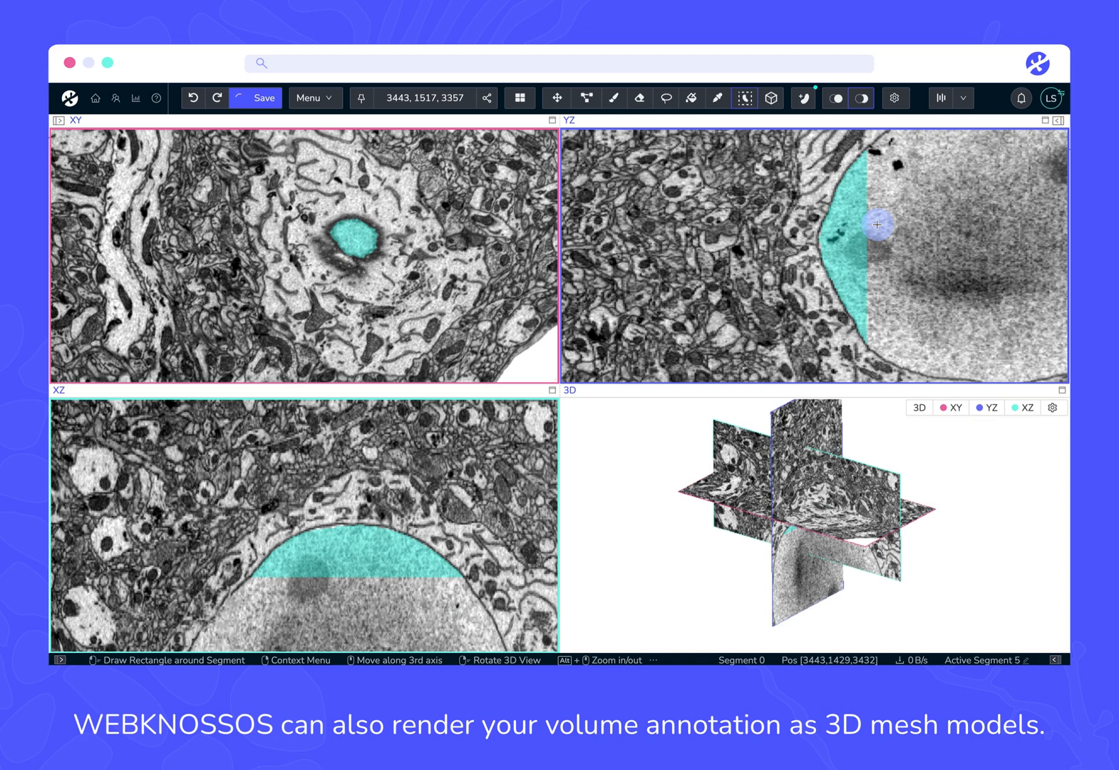
Step: Compute an ad-hoc 3D mesh for cyan segment 5 from its context menu, then return to the dashboard
right_click(878, 226)
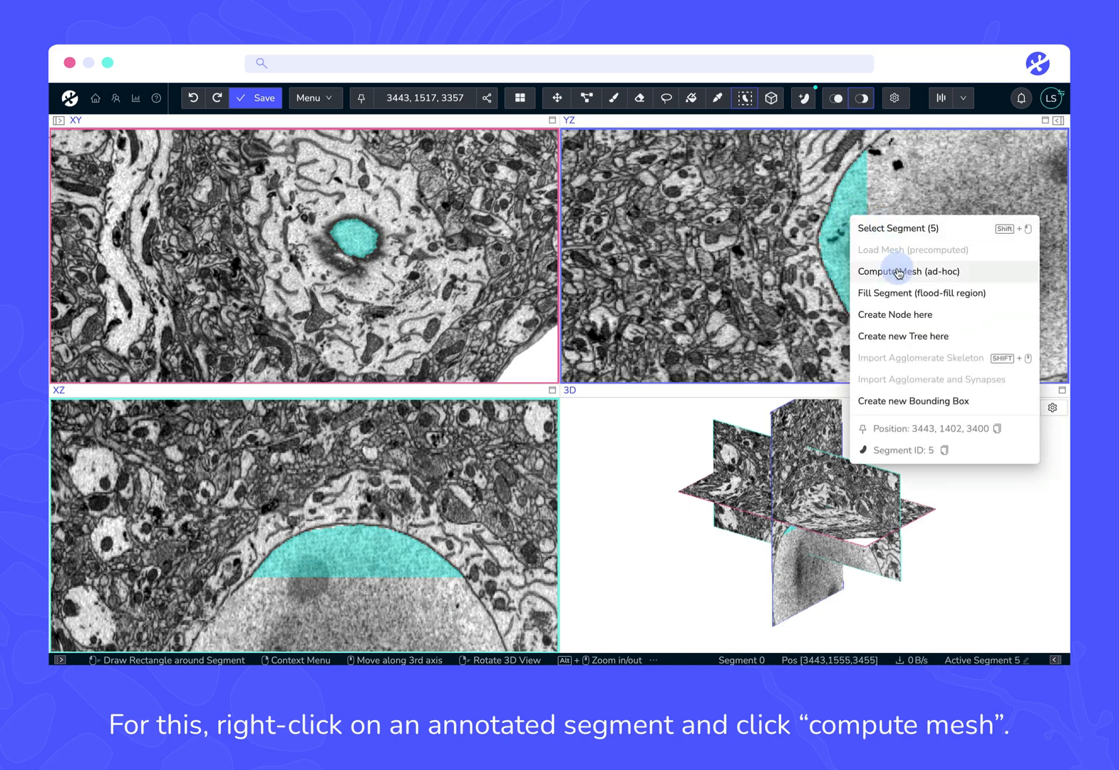
click(907, 271)
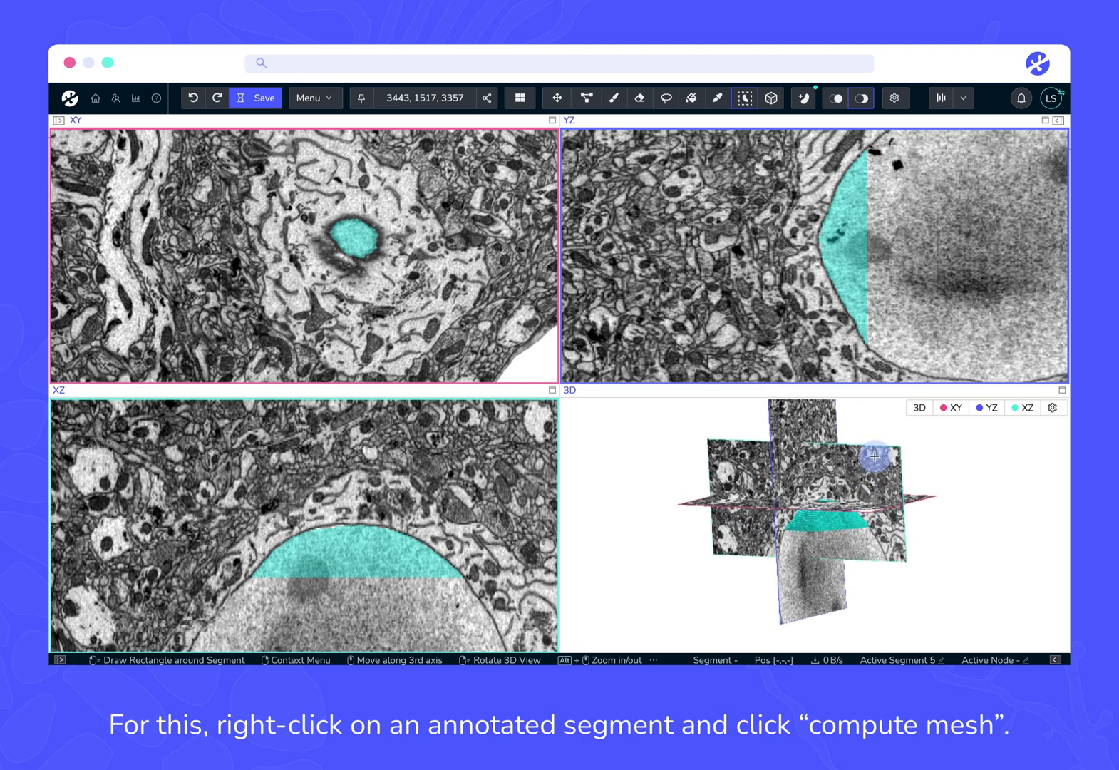
click(1053, 408)
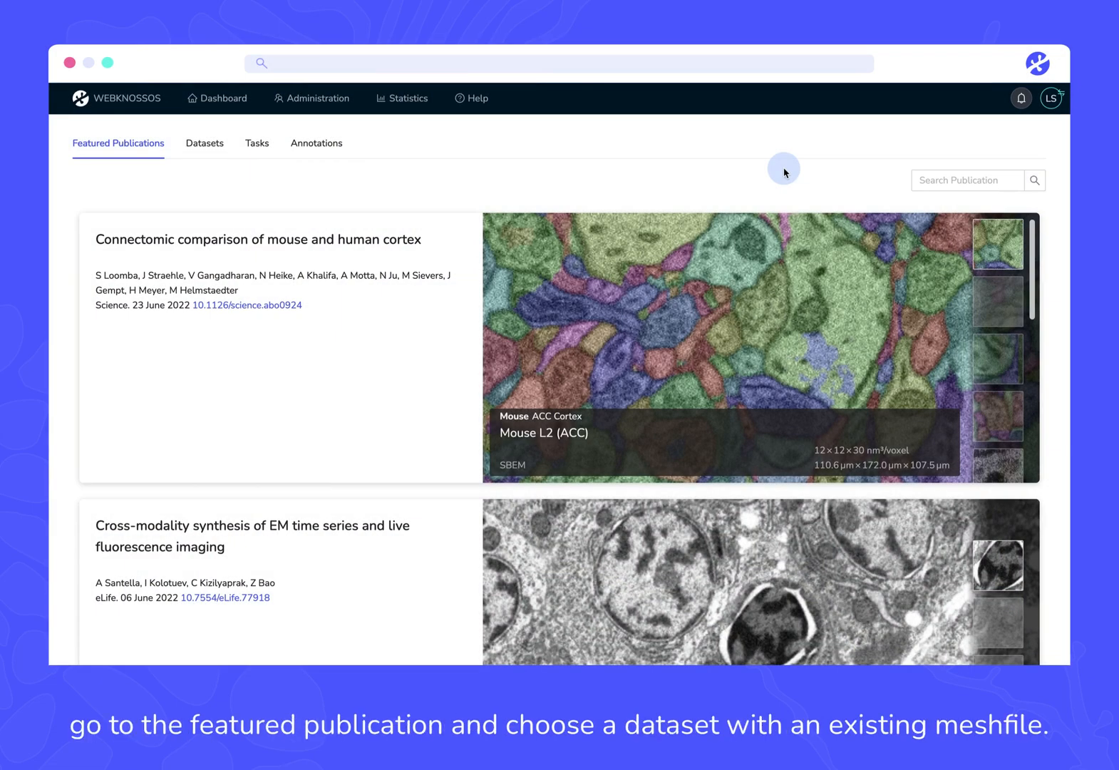
mouse_move(778, 278)
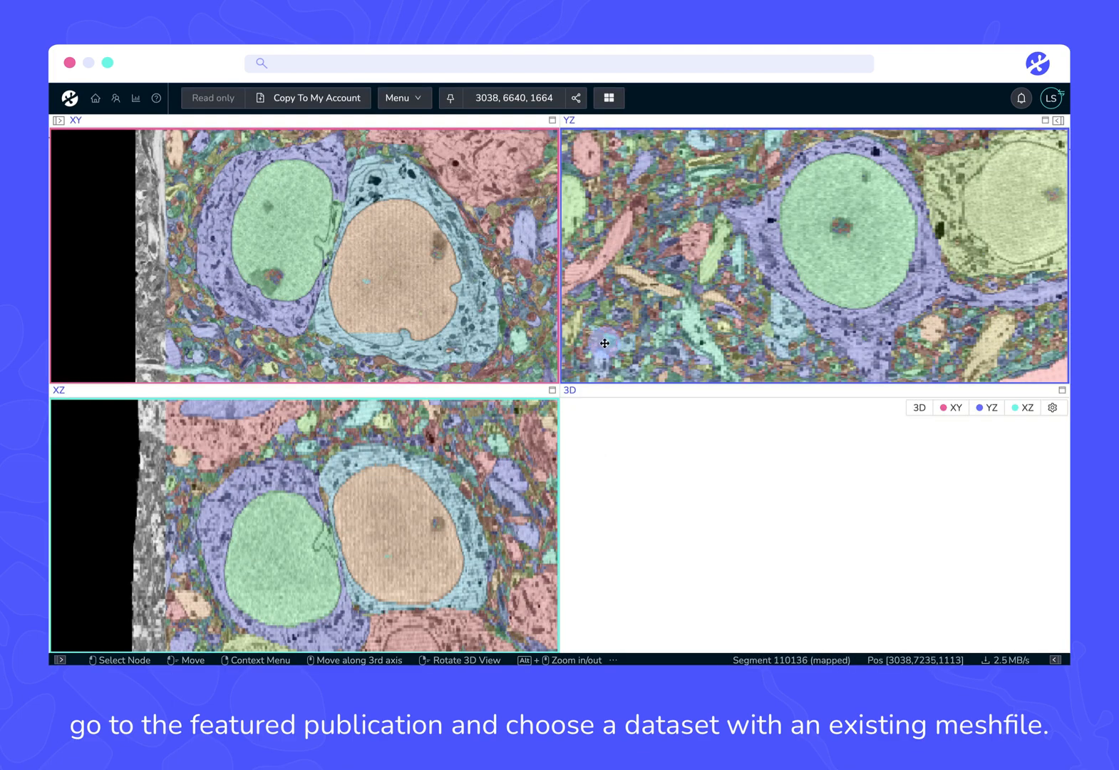
Step: Load the precomputed meshes for segments 14472 and 12424 in the cortex dataset
right_click(487, 323)
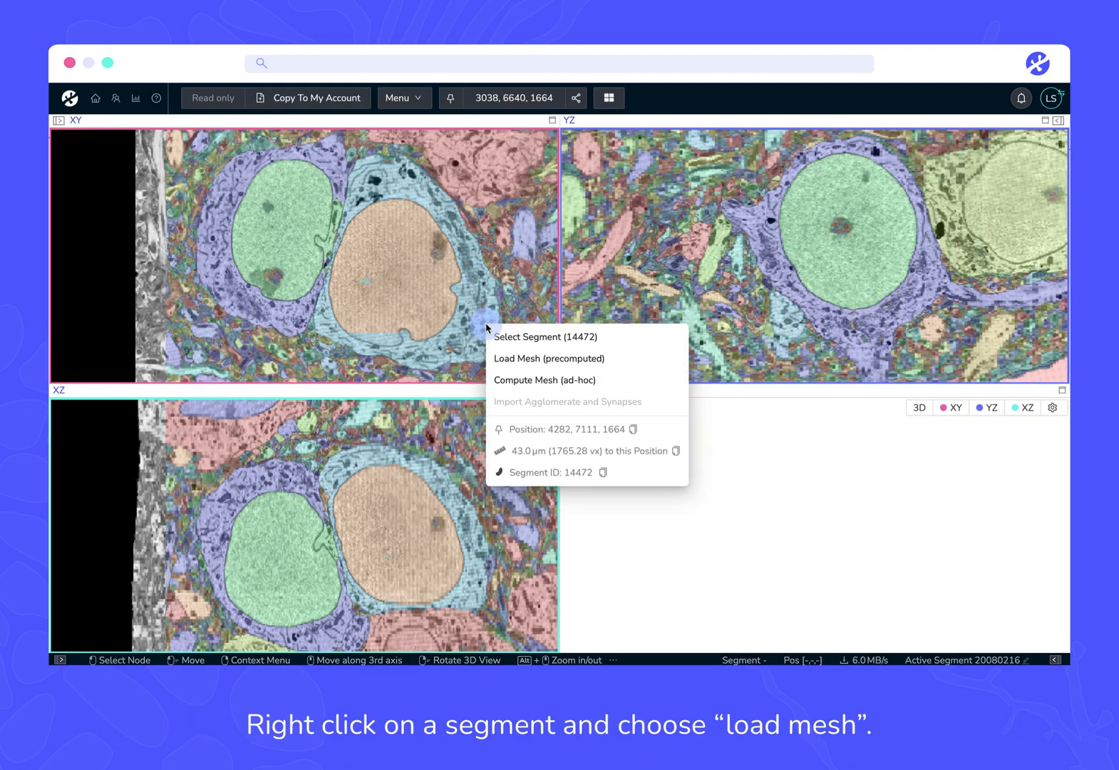
click(549, 358)
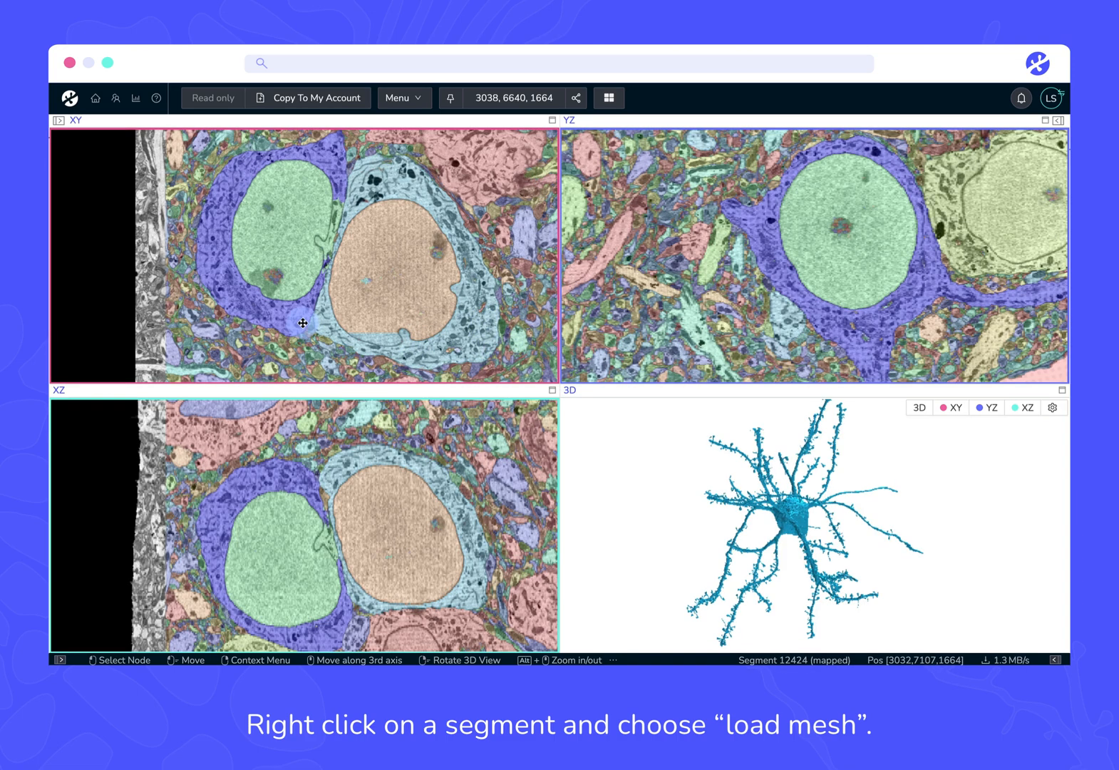
right_click(298, 325)
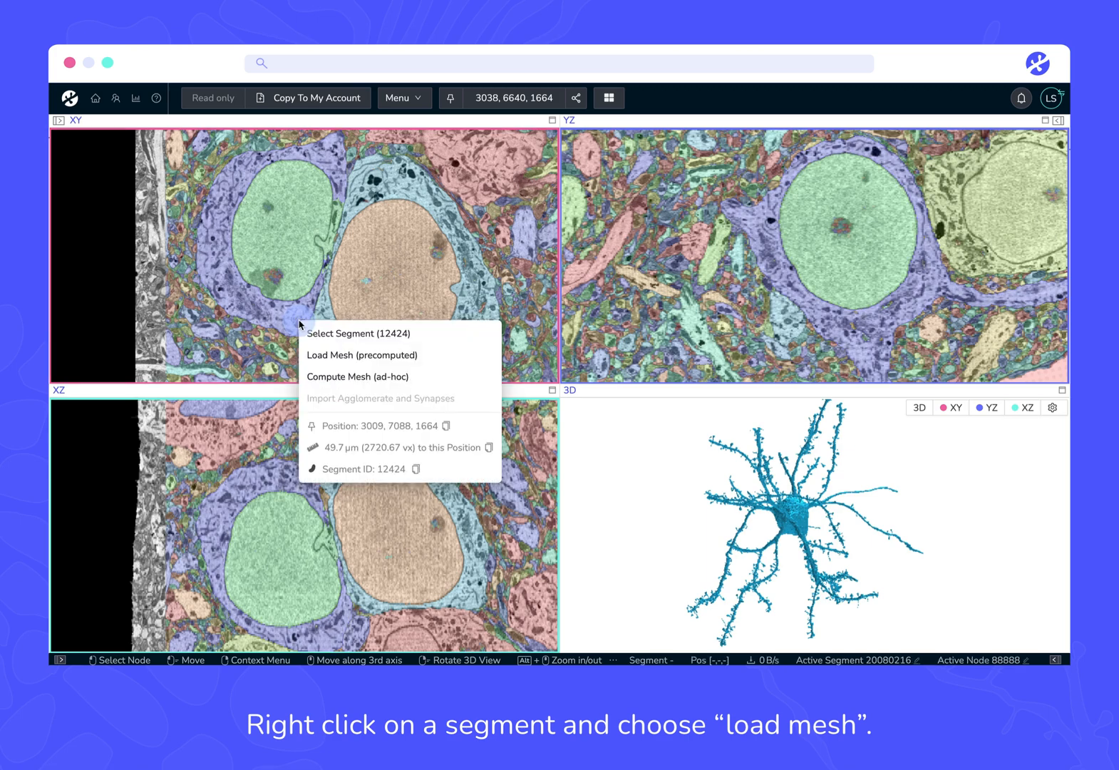
click(364, 355)
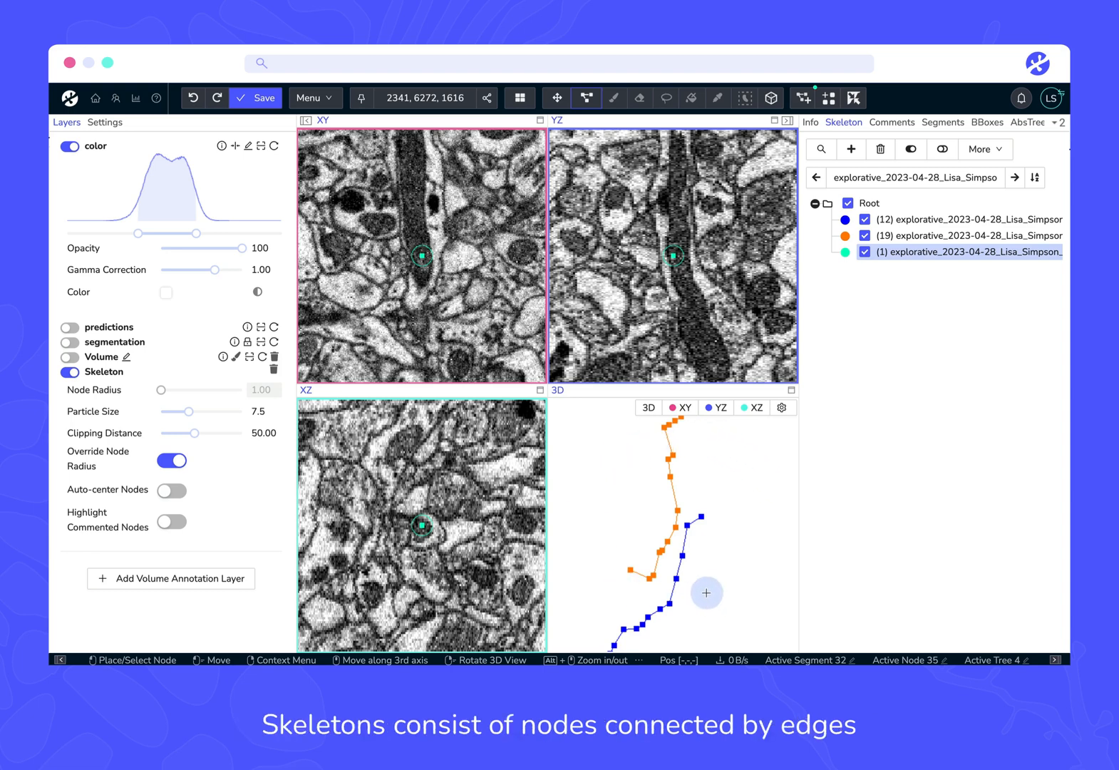
mouse_move(630, 480)
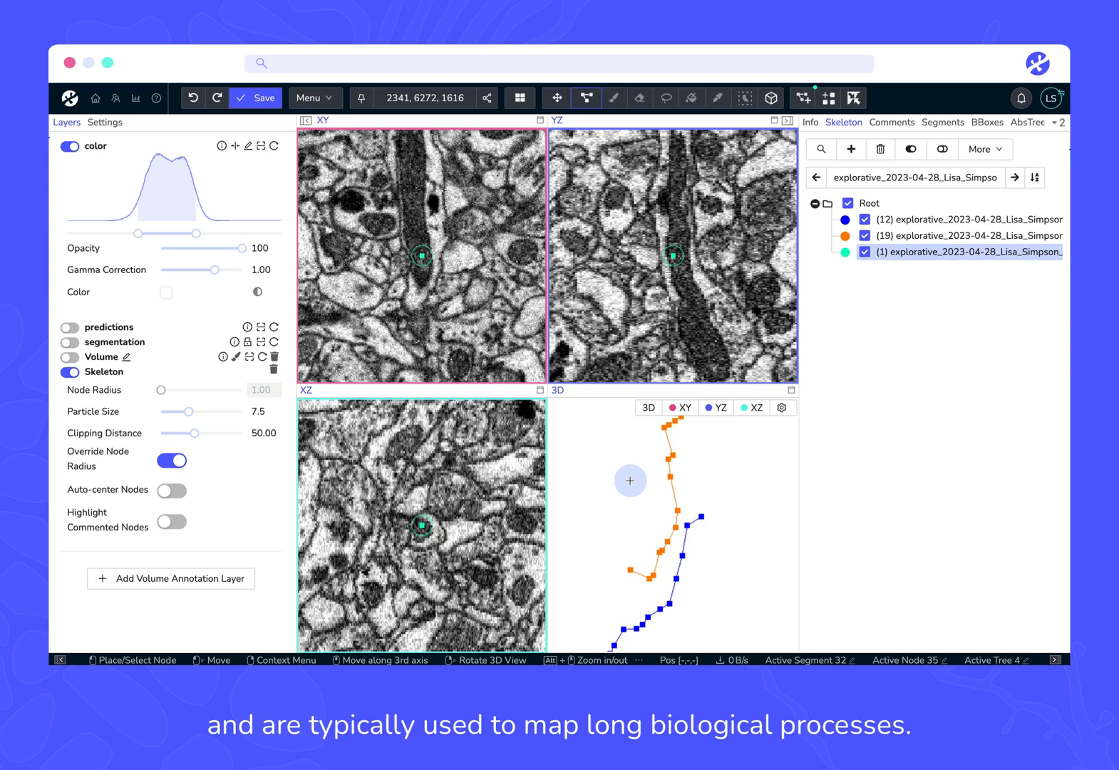
mouse_move(492, 326)
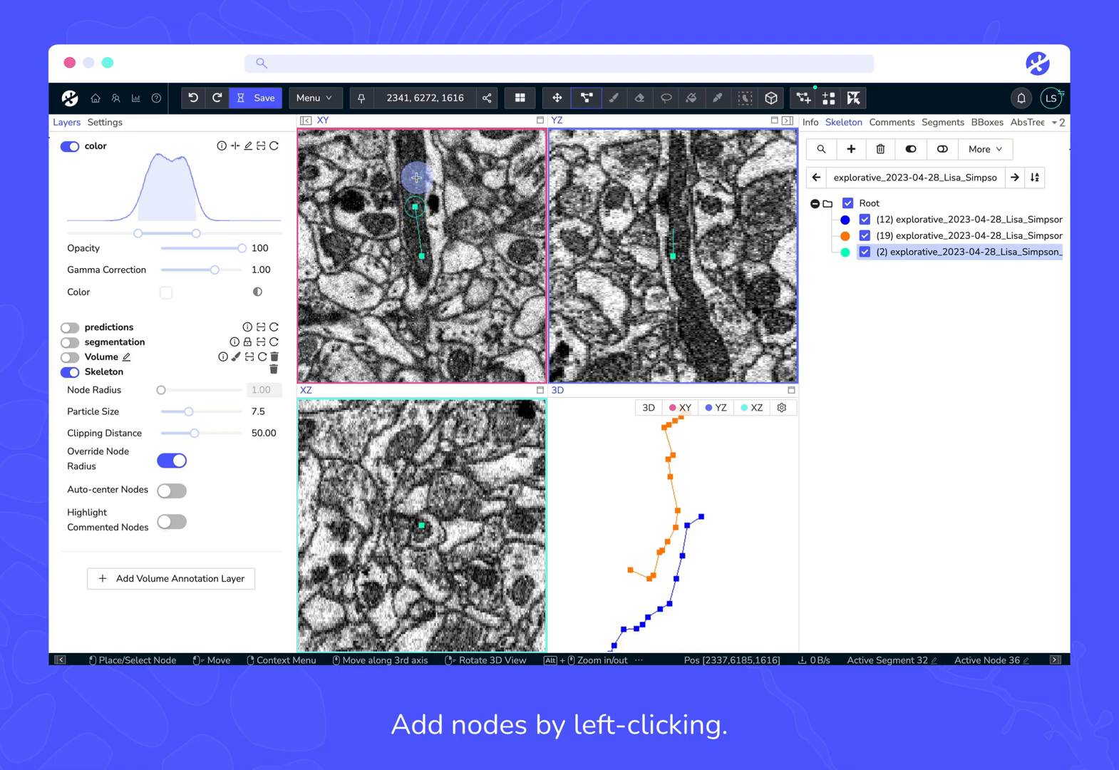
Step: Add two more nodes further along the neurite to extend the skeleton tree
click(418, 270)
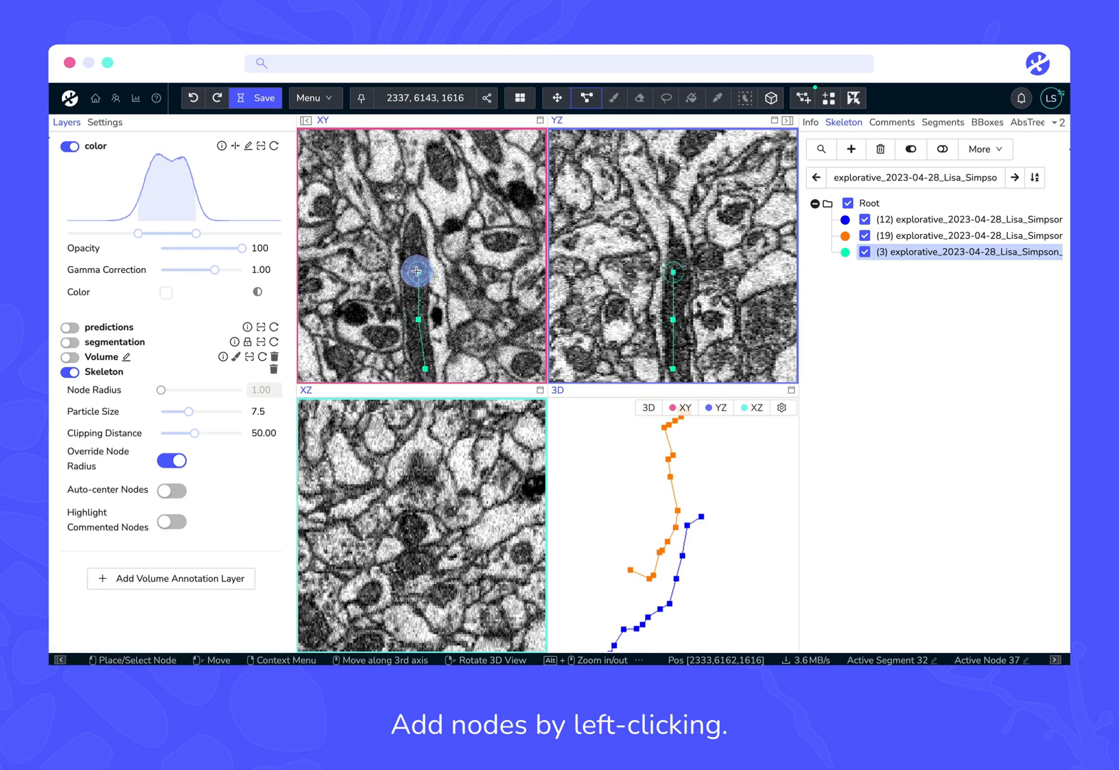
click(412, 229)
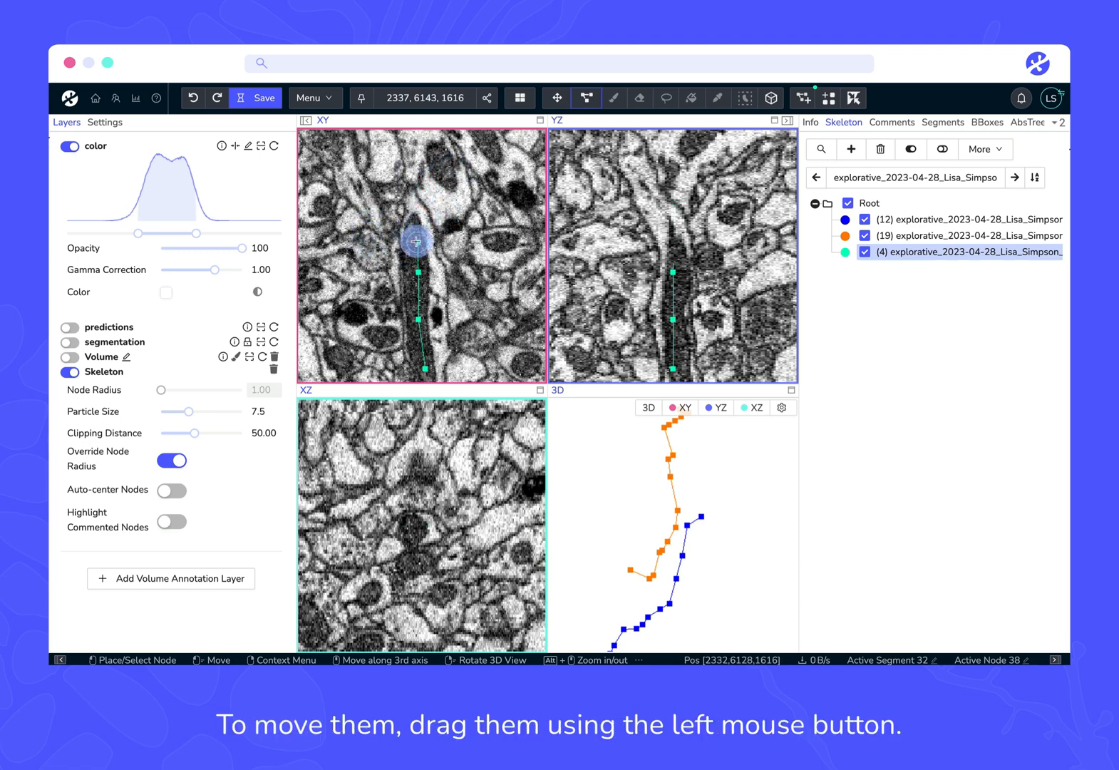
Step: Delete the tree's last node and mark a node as a branch point
right_click(414, 241)
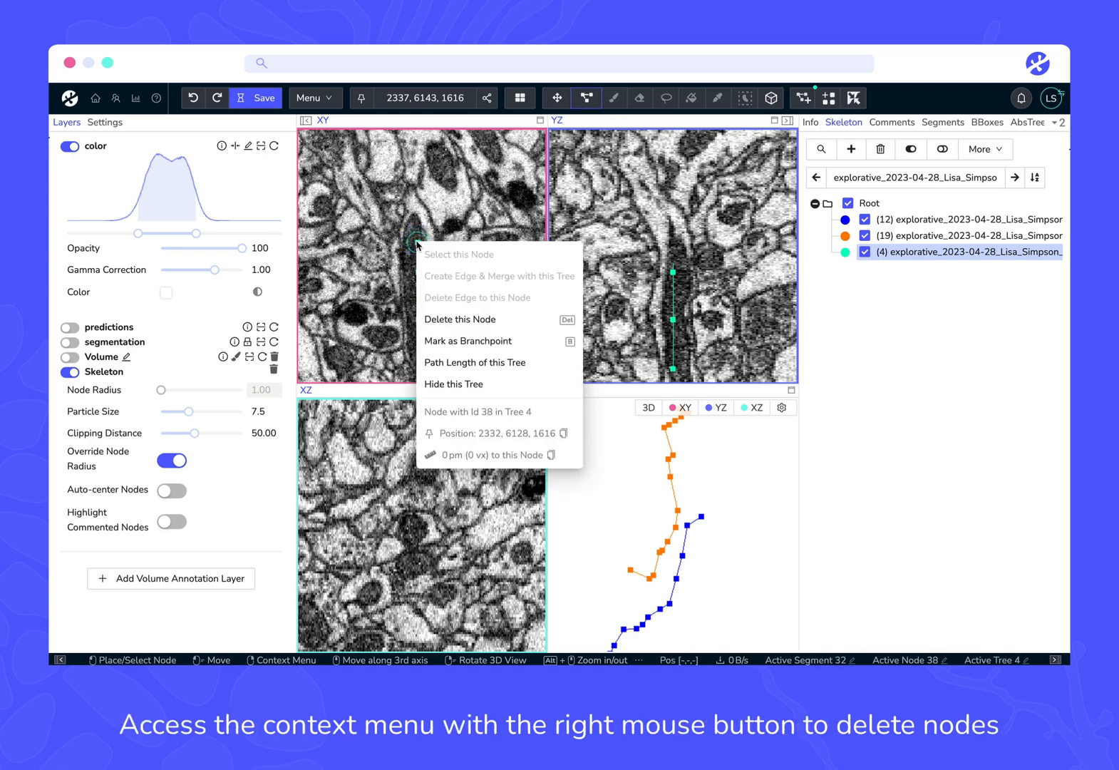
click(459, 319)
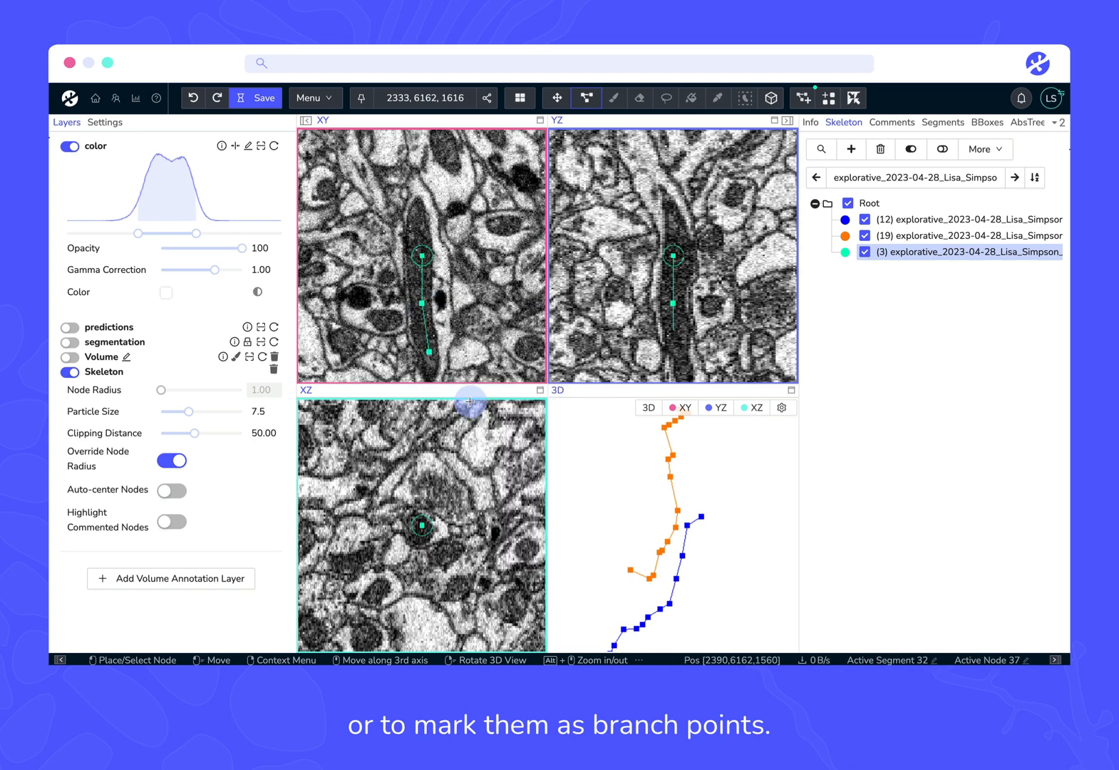
click(422, 300)
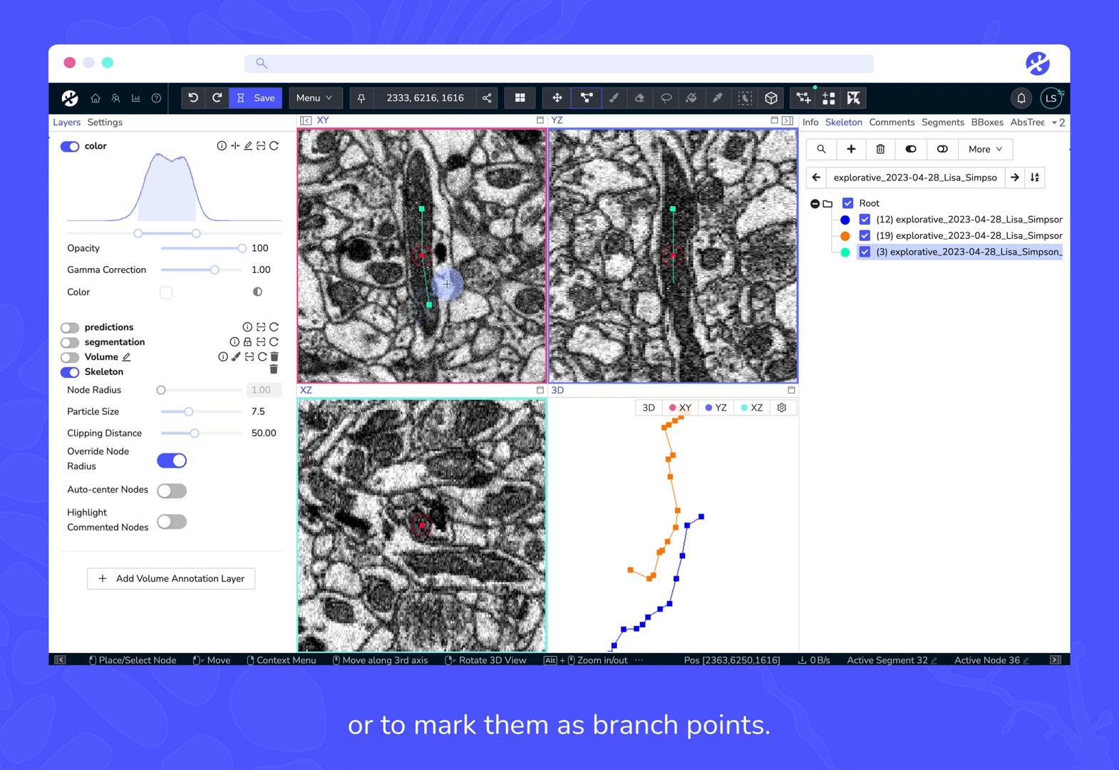
Step: Start a side branch from the branch point and measure the path length to its node
click(493, 293)
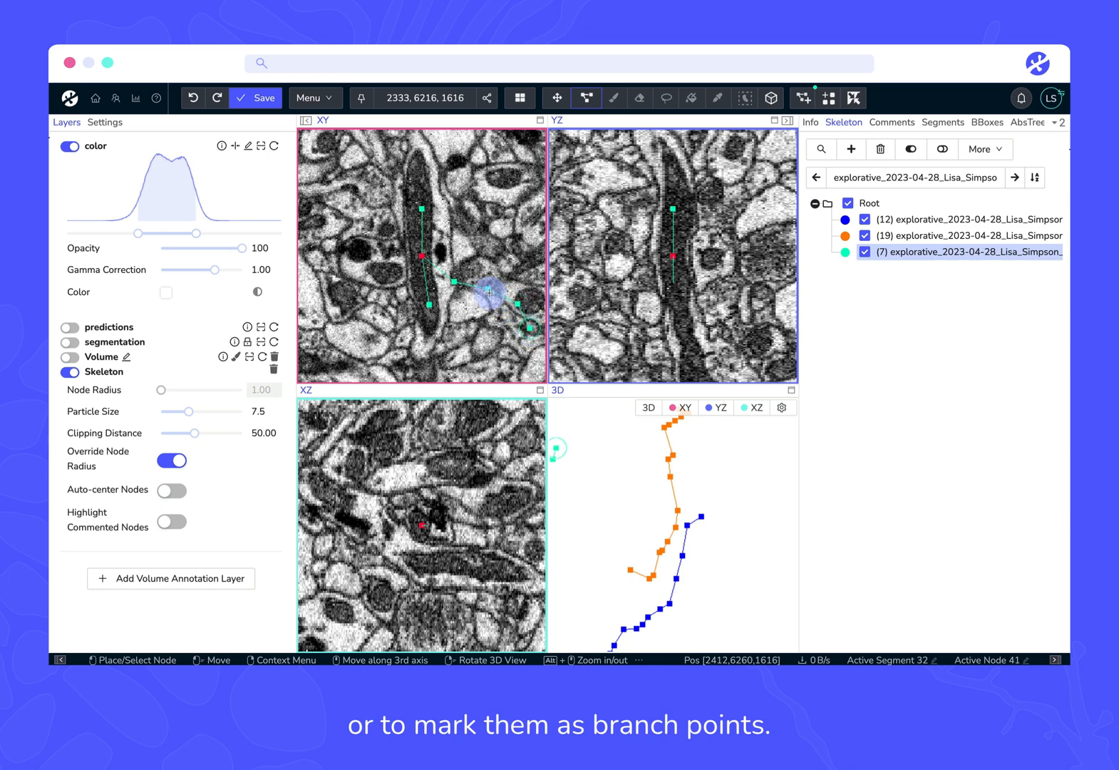
right_click(487, 293)
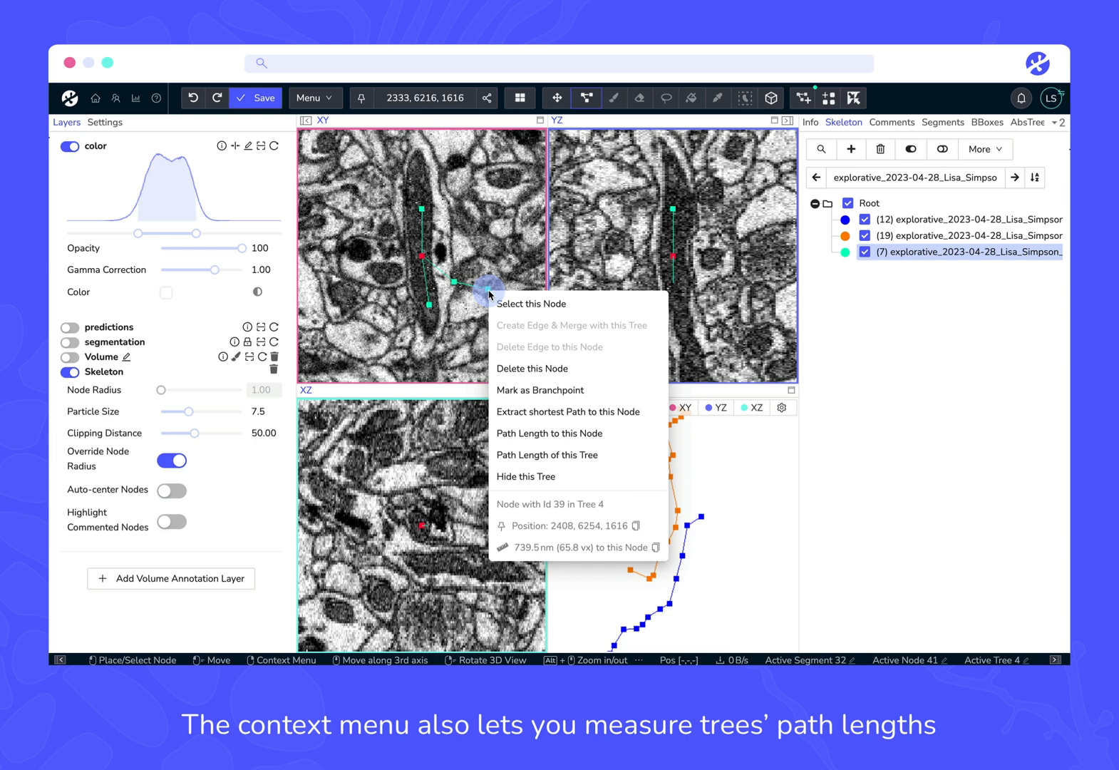
mouse_move(533, 434)
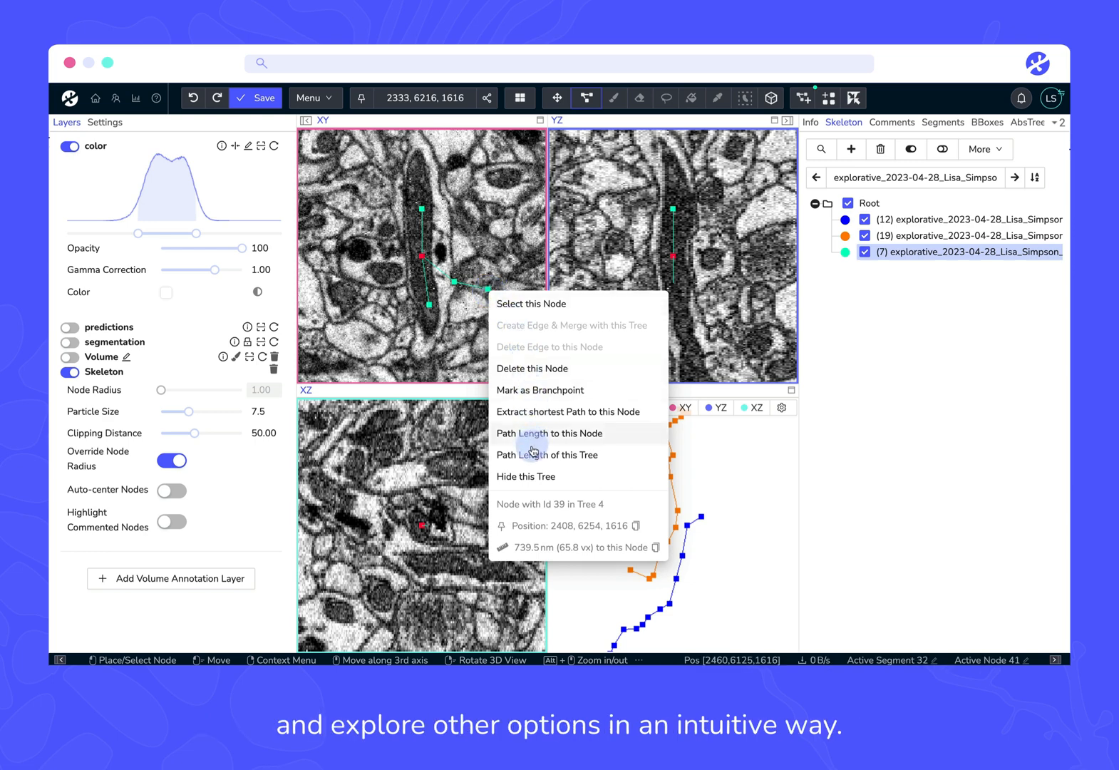
click(546, 455)
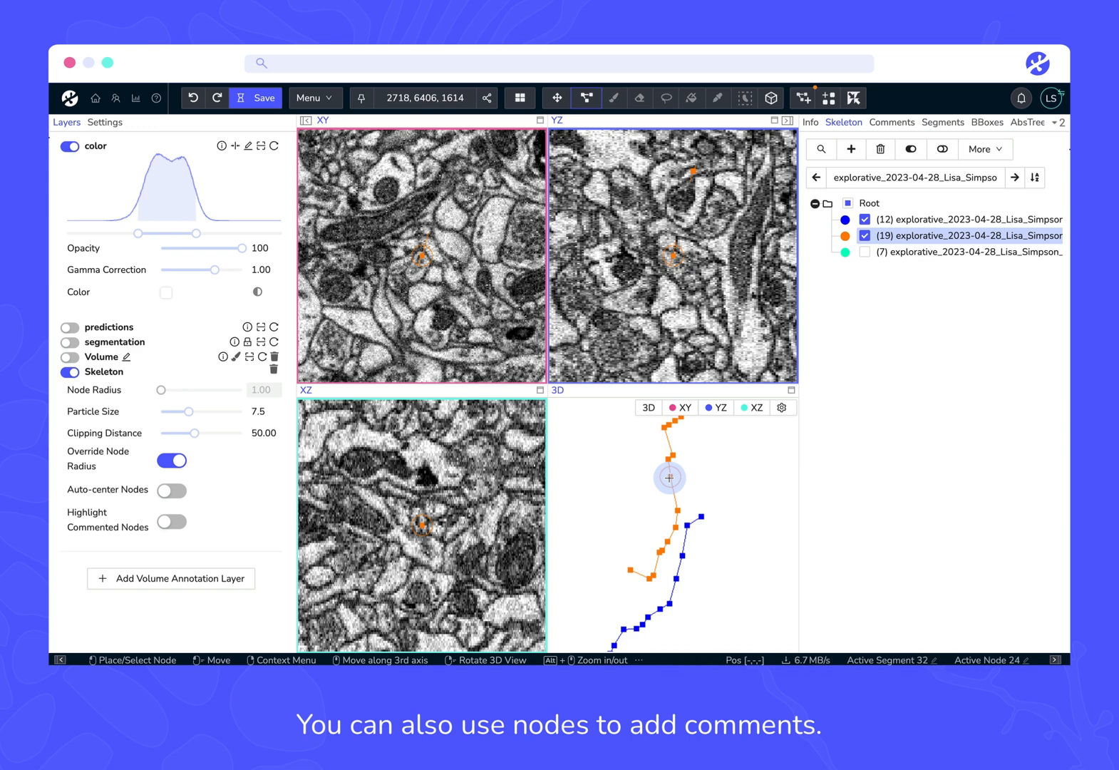
mouse_move(879, 150)
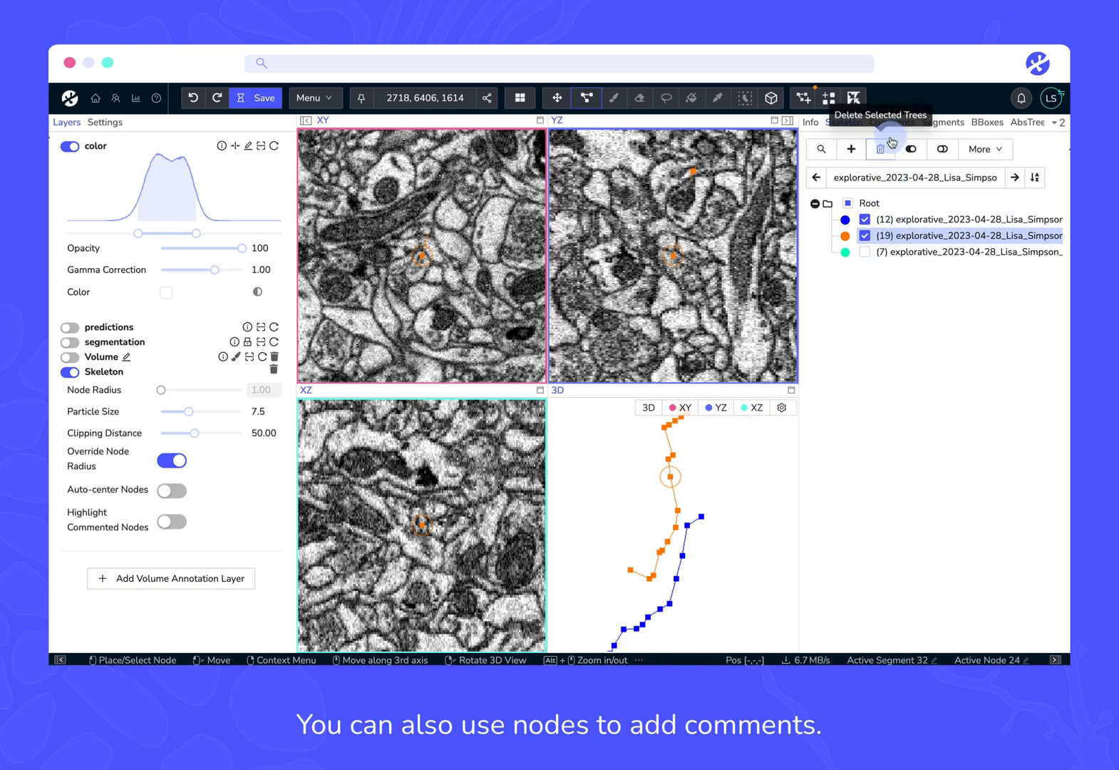
Step: Comment the selected node 24 with 'Demo Node' in the Comments list
click(891, 122)
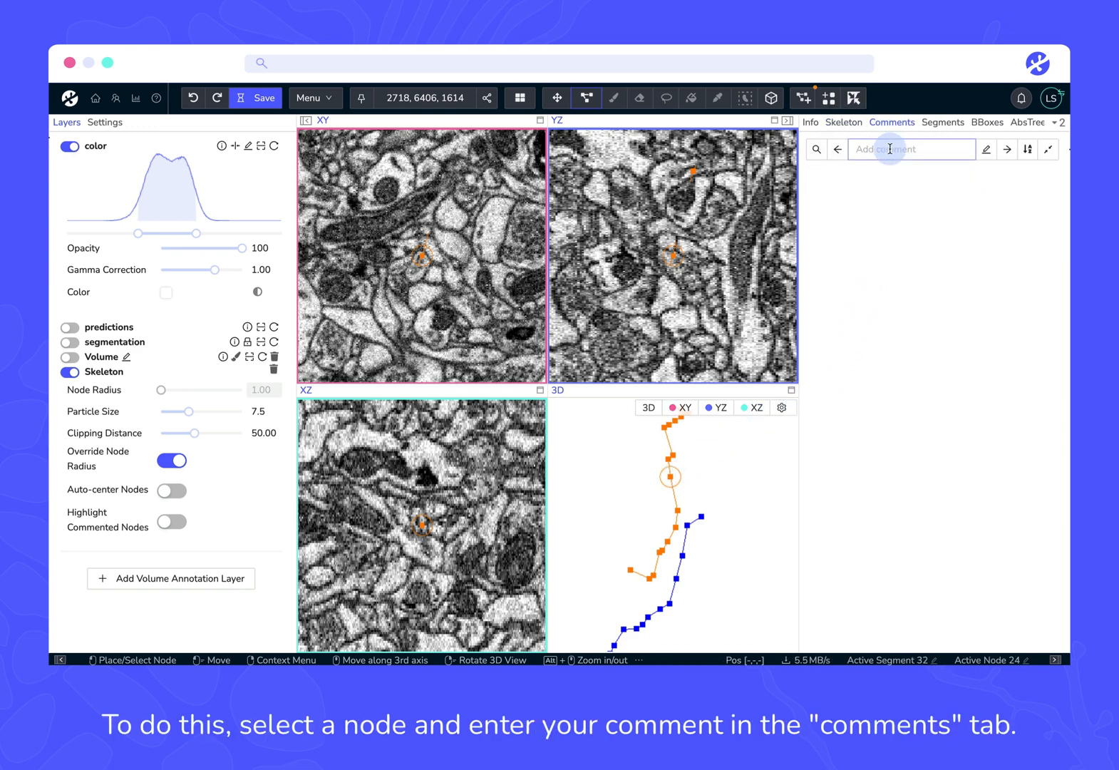
text(Demo)
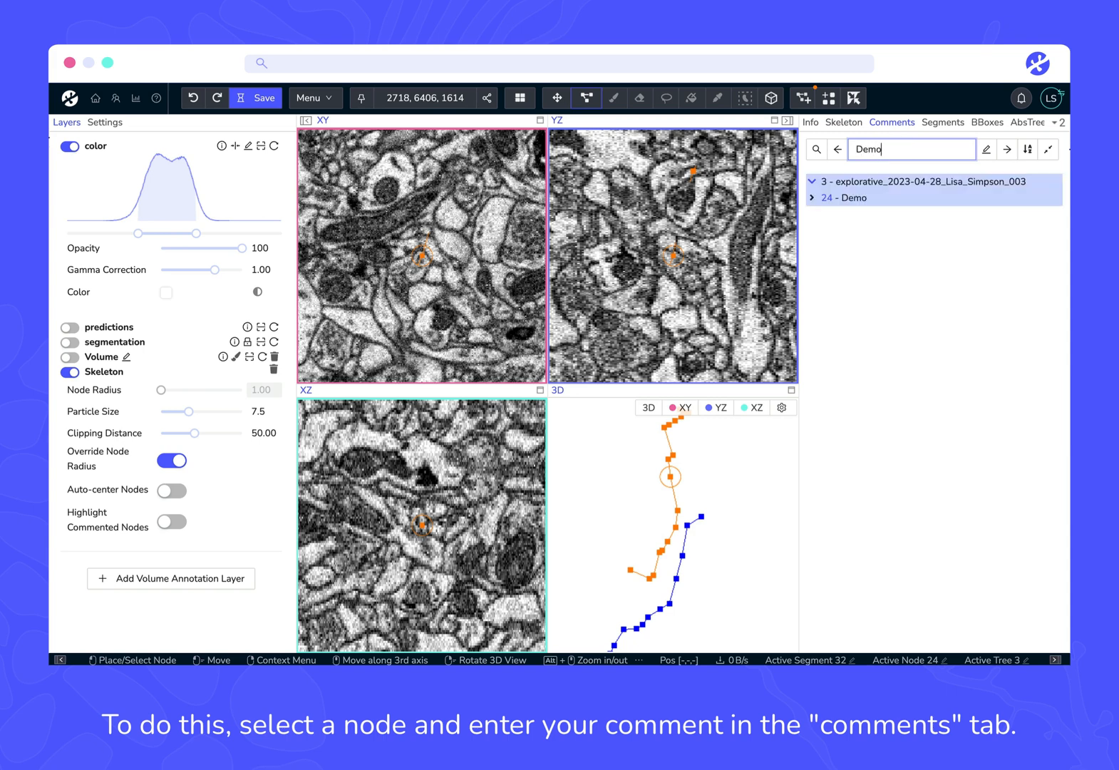
text(Node)
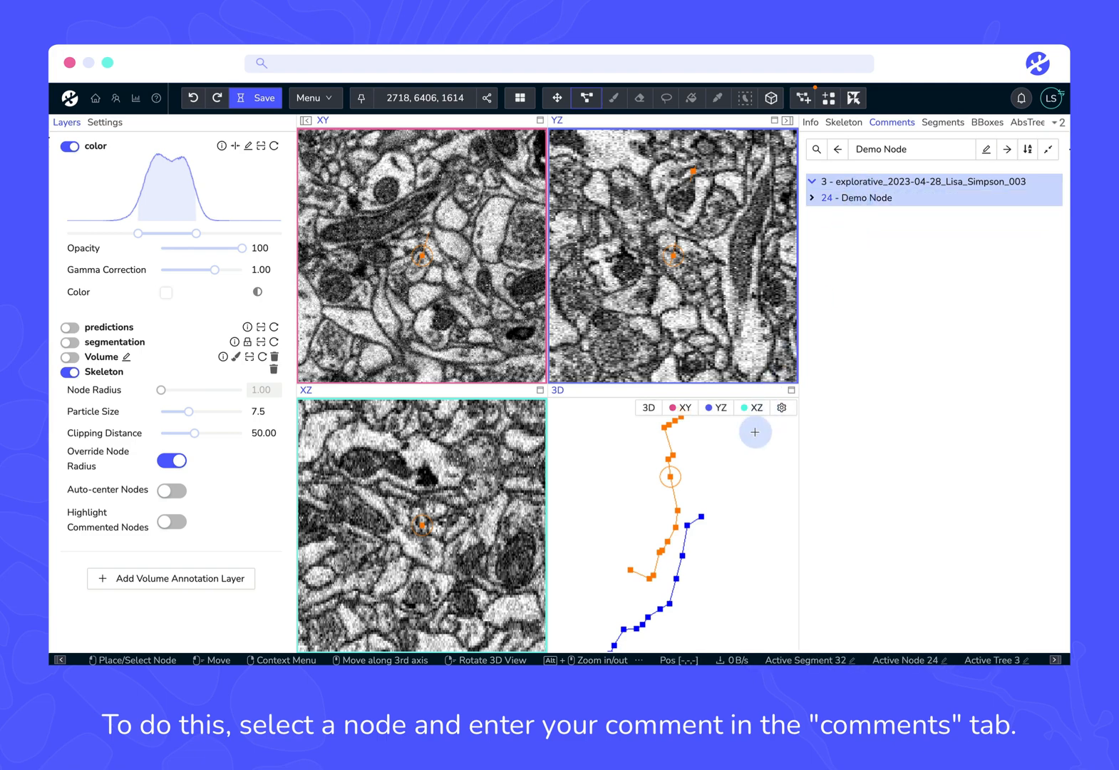
Step: Select node 11 on the blue tree and comment it 'Demo Node 2'
click(705, 516)
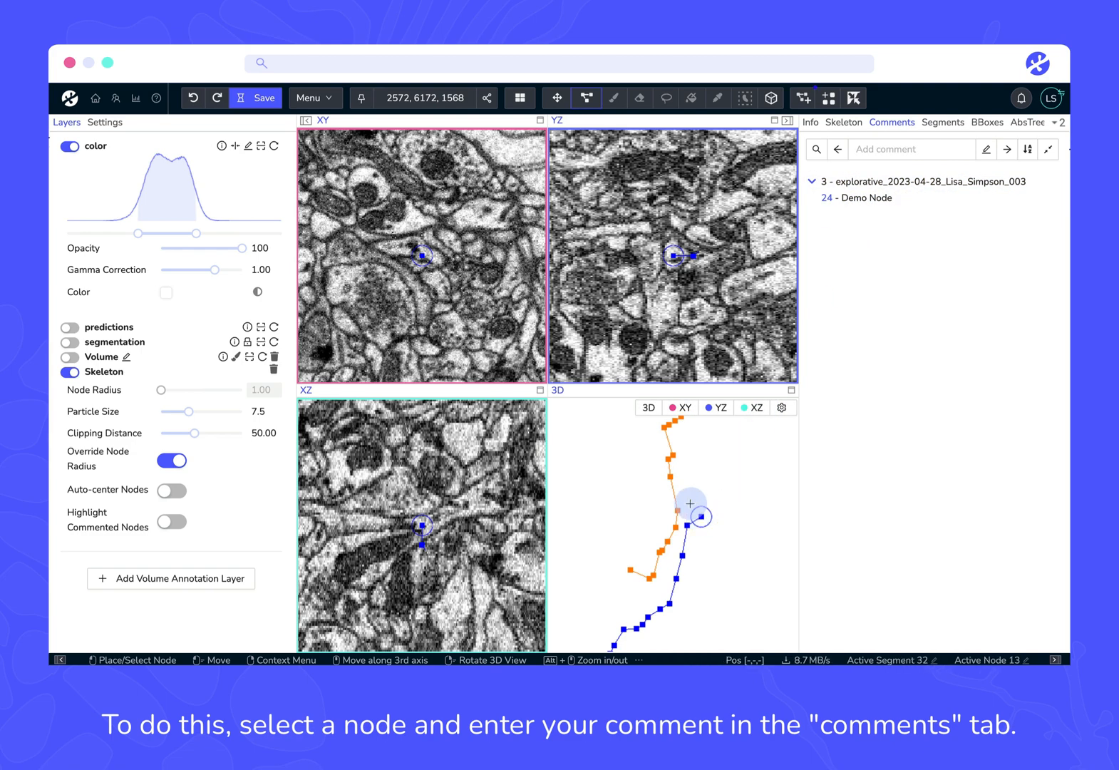
click(864, 198)
text(Demo Node 2)
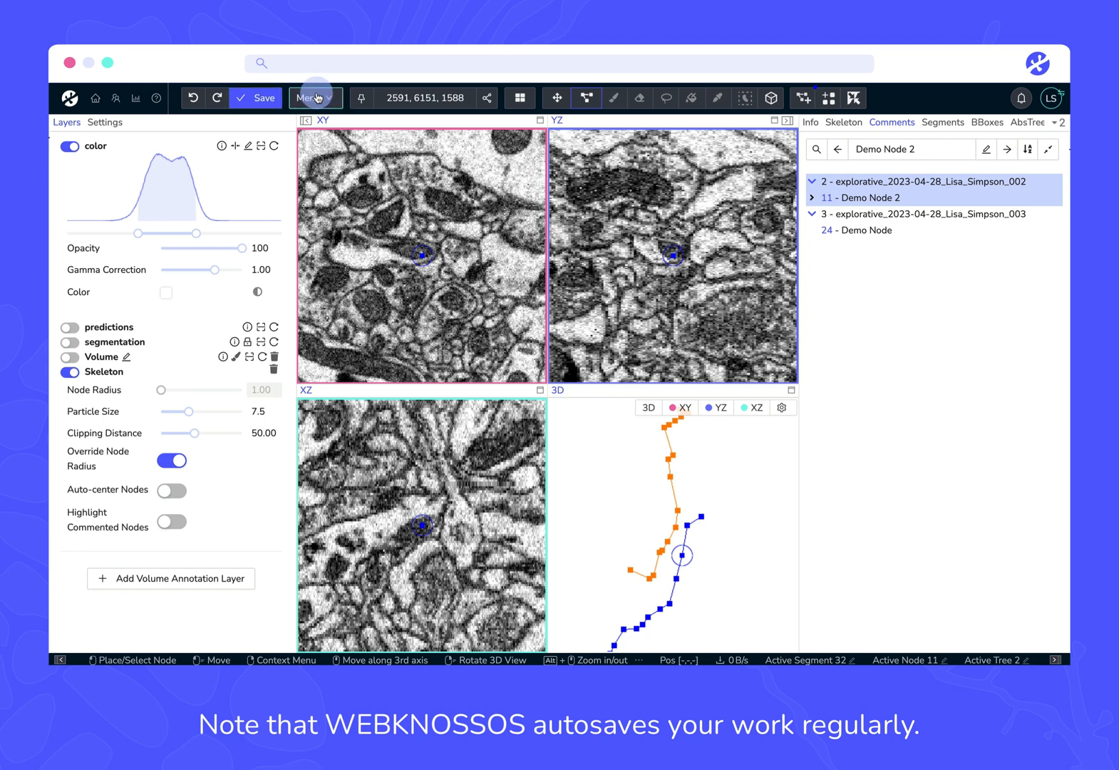
Step: Restore Older Version from the menu and preview Version 956 in the Version History
click(313, 99)
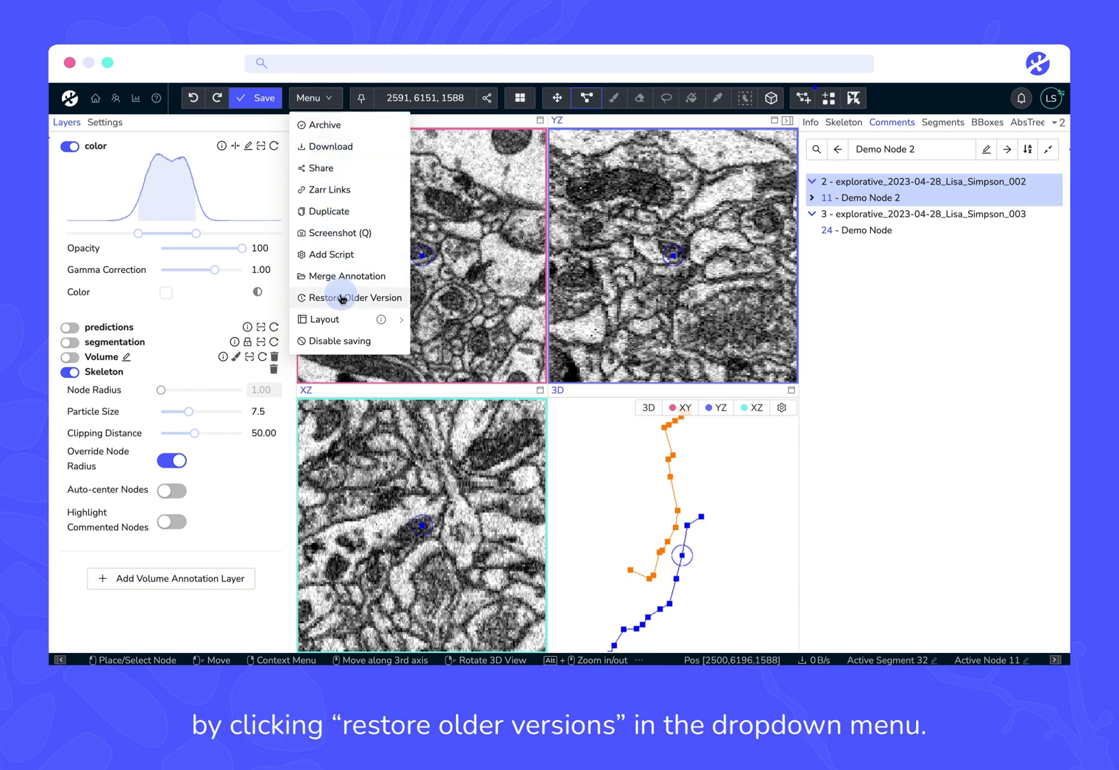
click(353, 298)
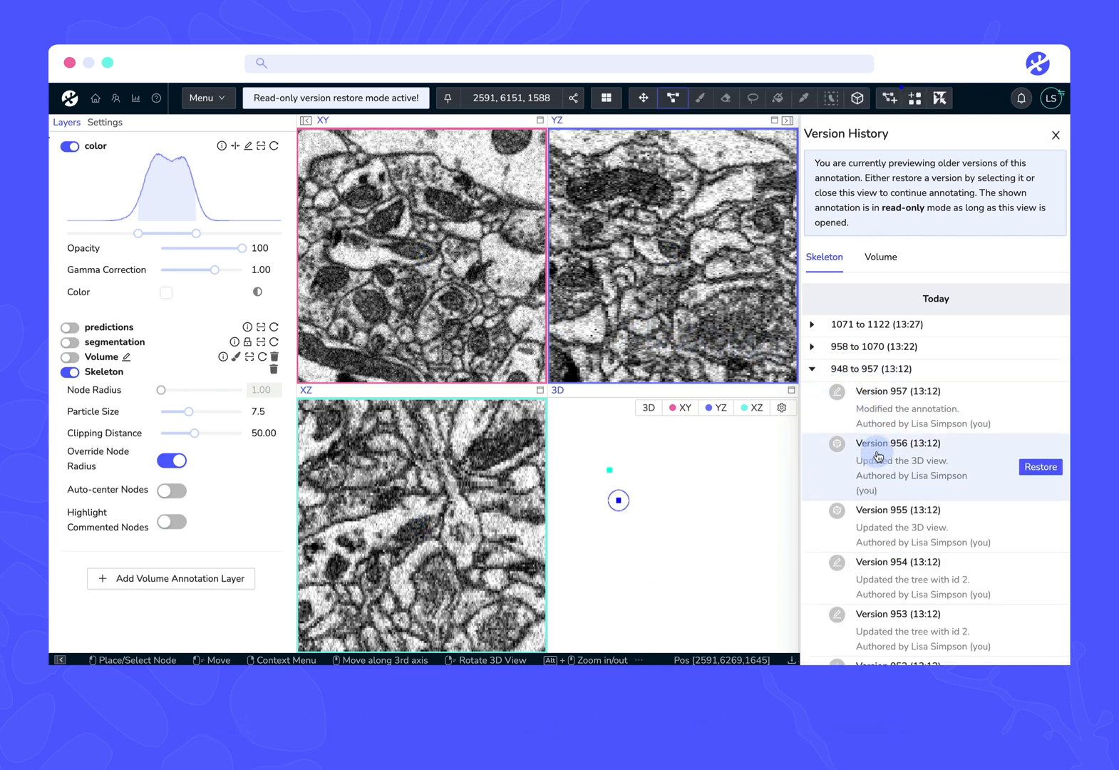
click(1055, 135)
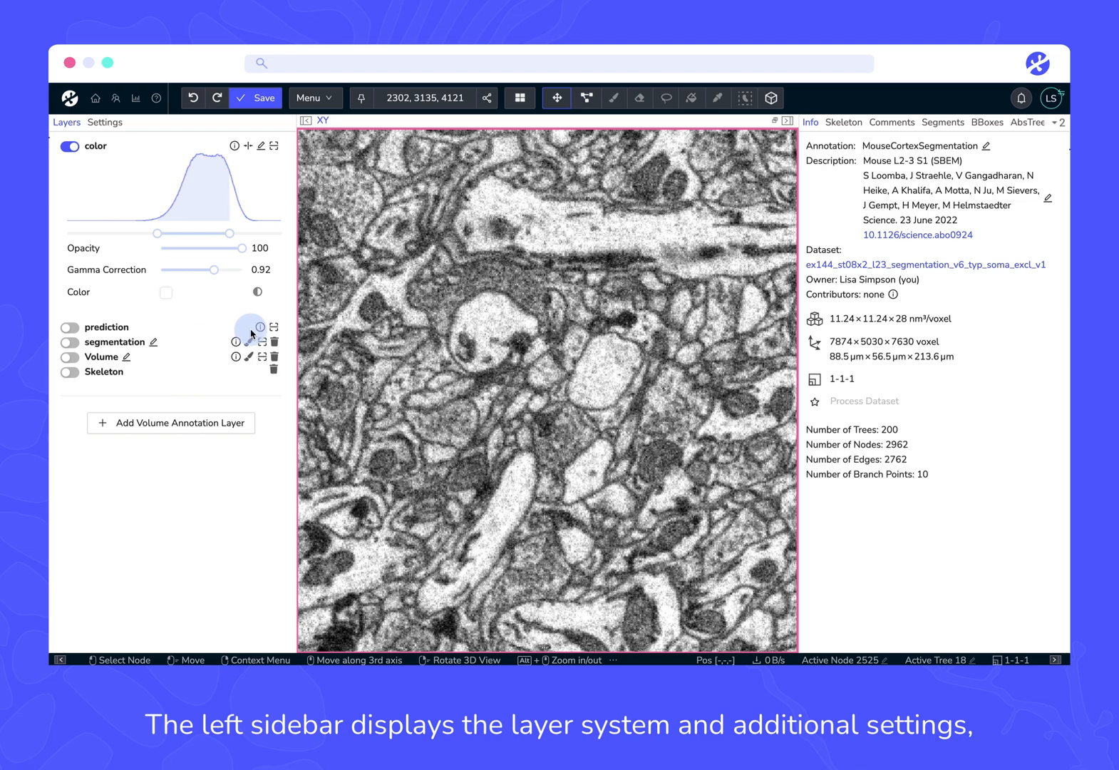
mouse_move(963, 350)
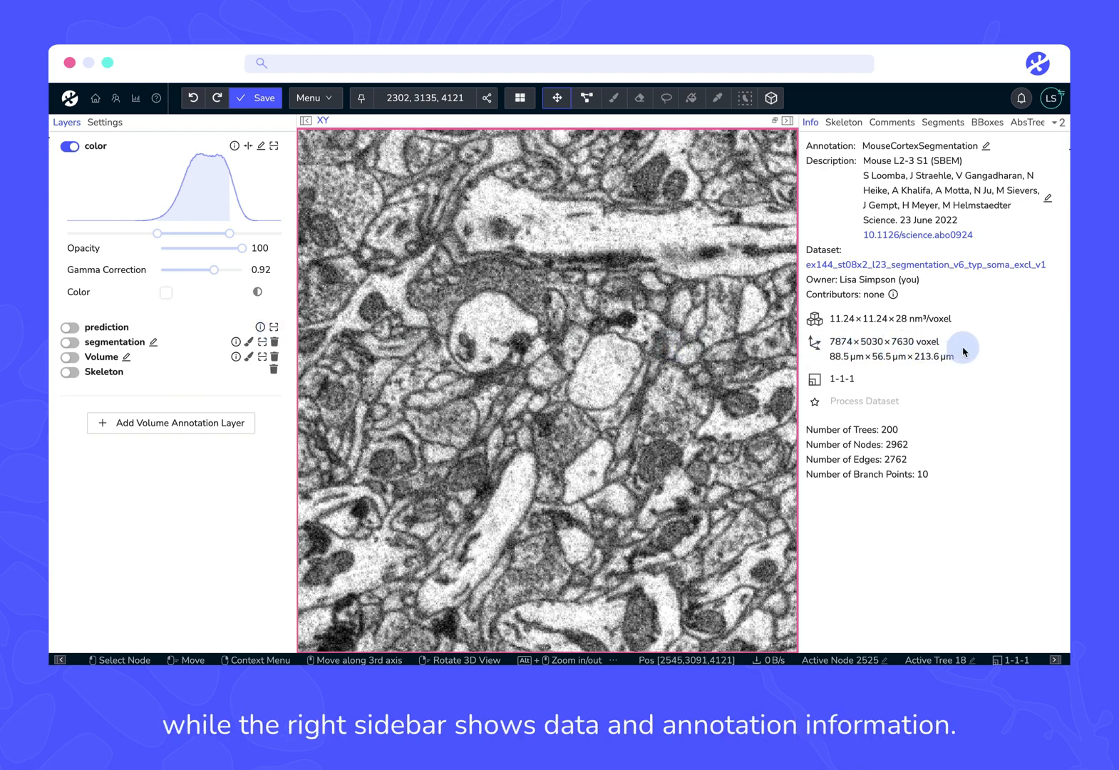
mouse_move(918, 346)
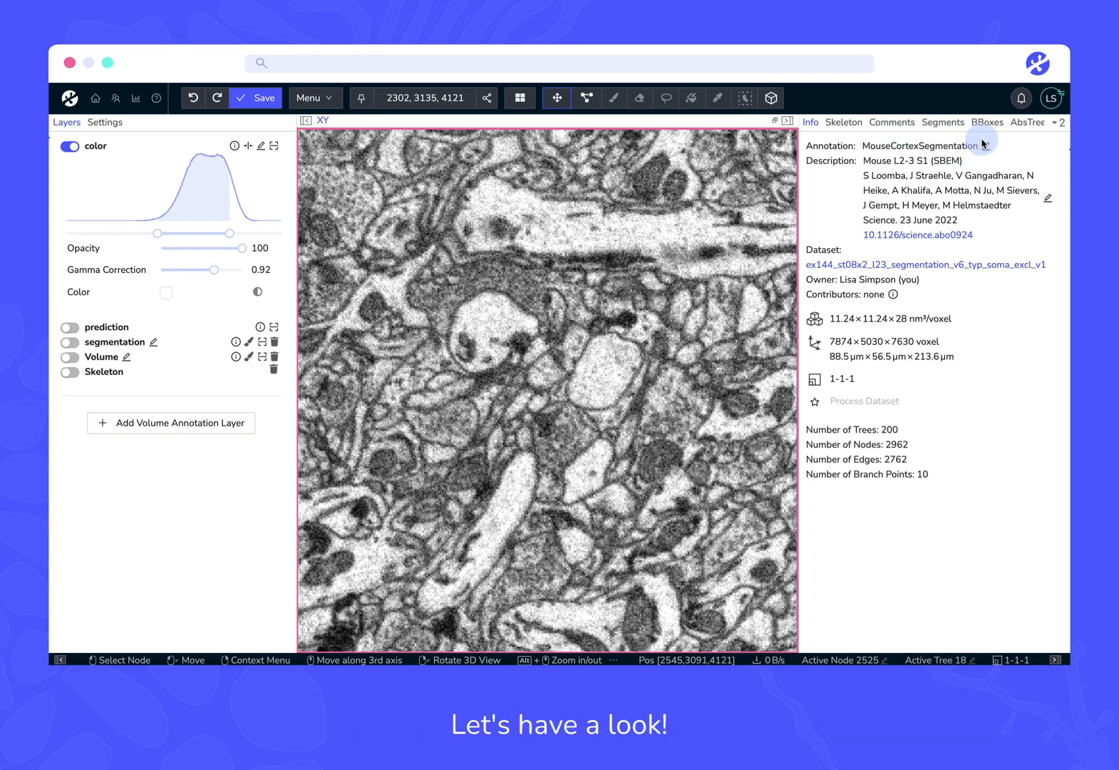
Step: Switch to the four-viewport layout and turn on the prediction layer
click(520, 98)
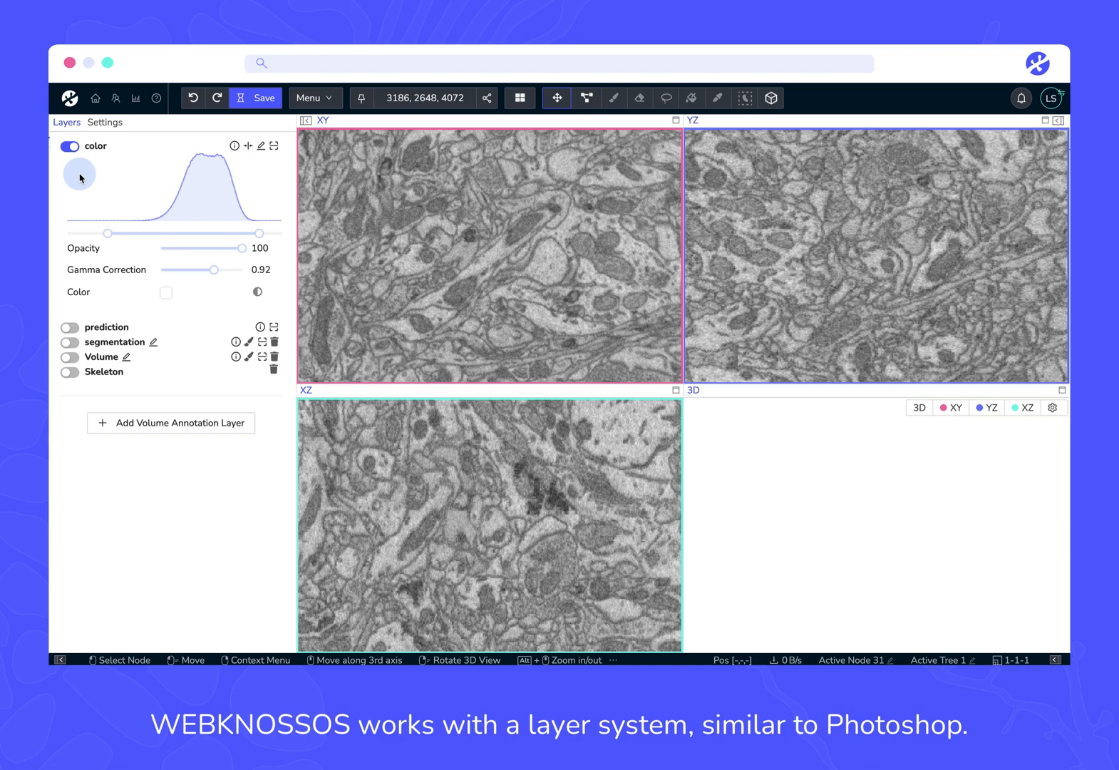
mouse_move(125, 156)
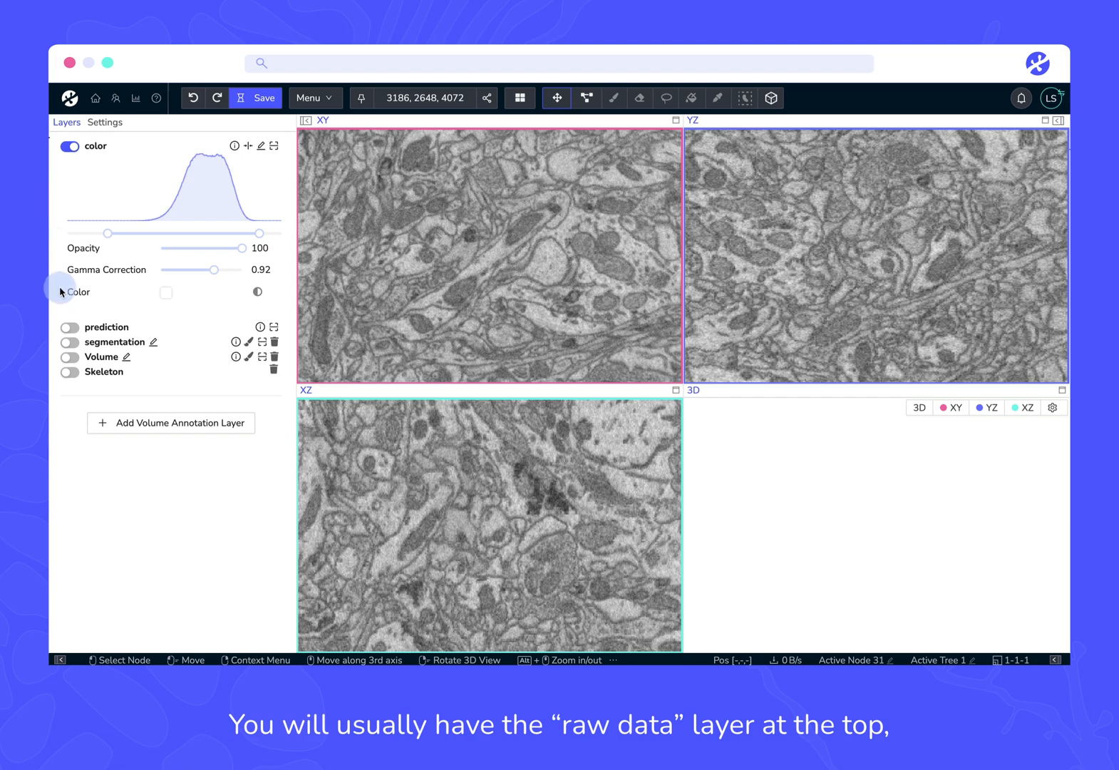
click(70, 327)
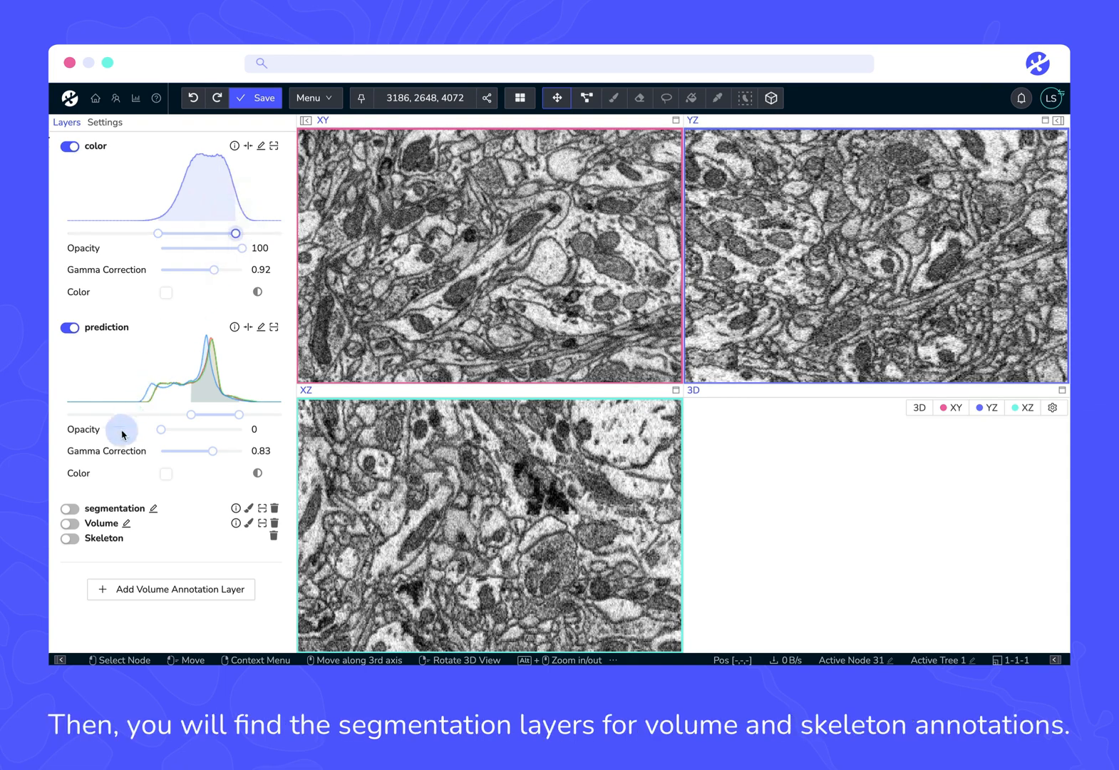
Step: Toggle segmentation and skeleton layers, ending with skeletons hidden and the Volume layer shown
click(70, 507)
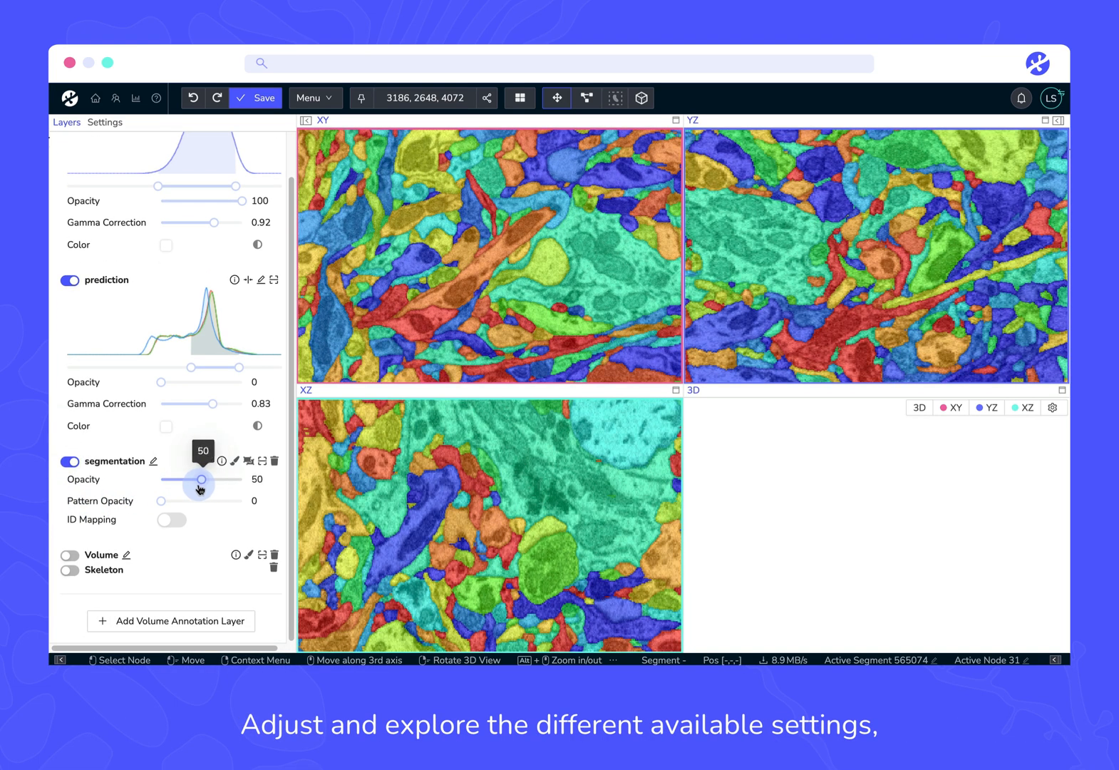
click(70, 461)
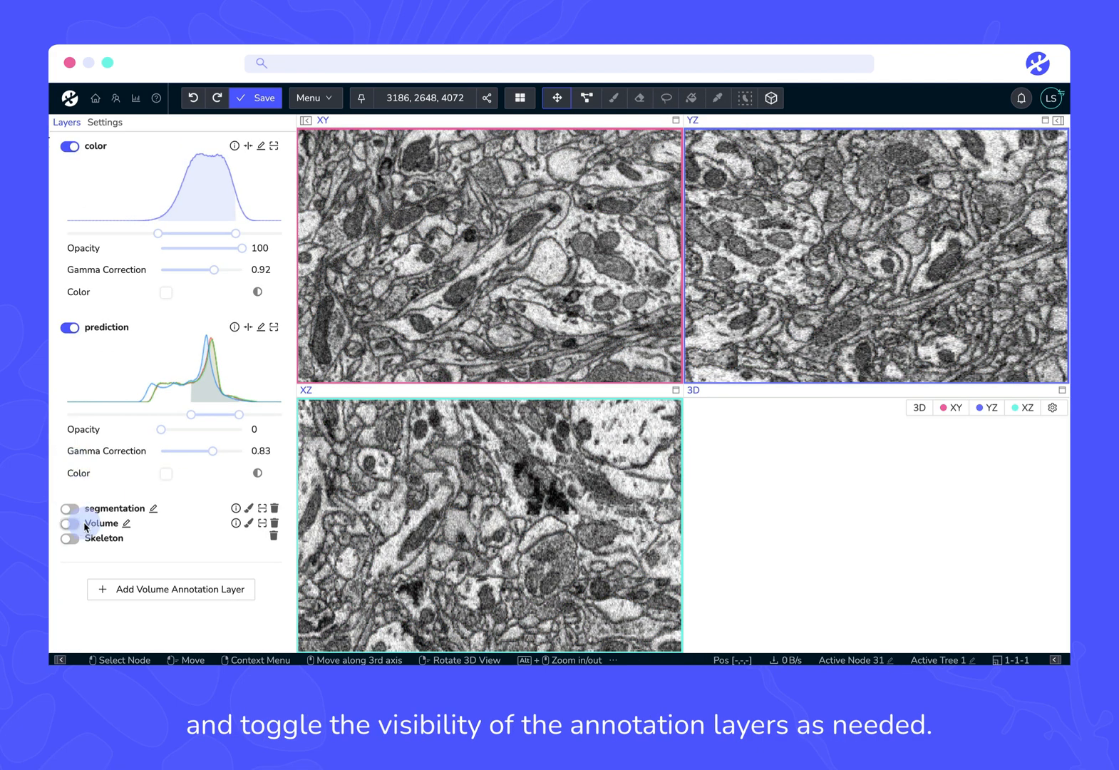
click(70, 539)
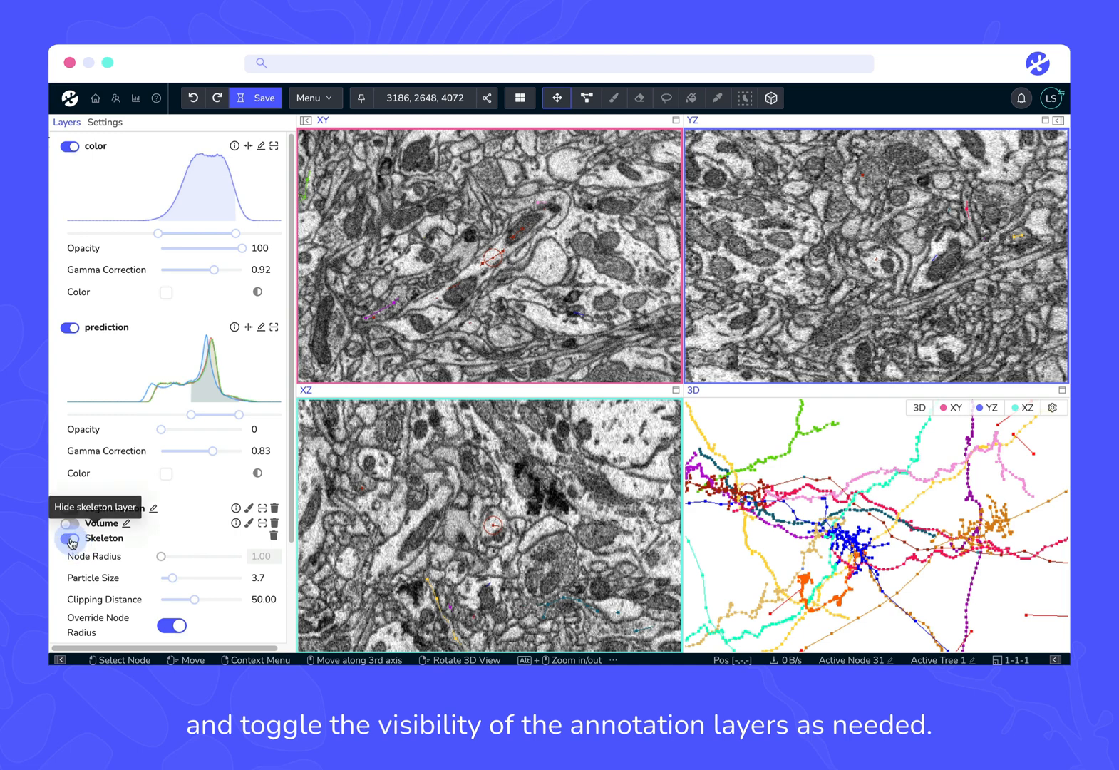
click(70, 539)
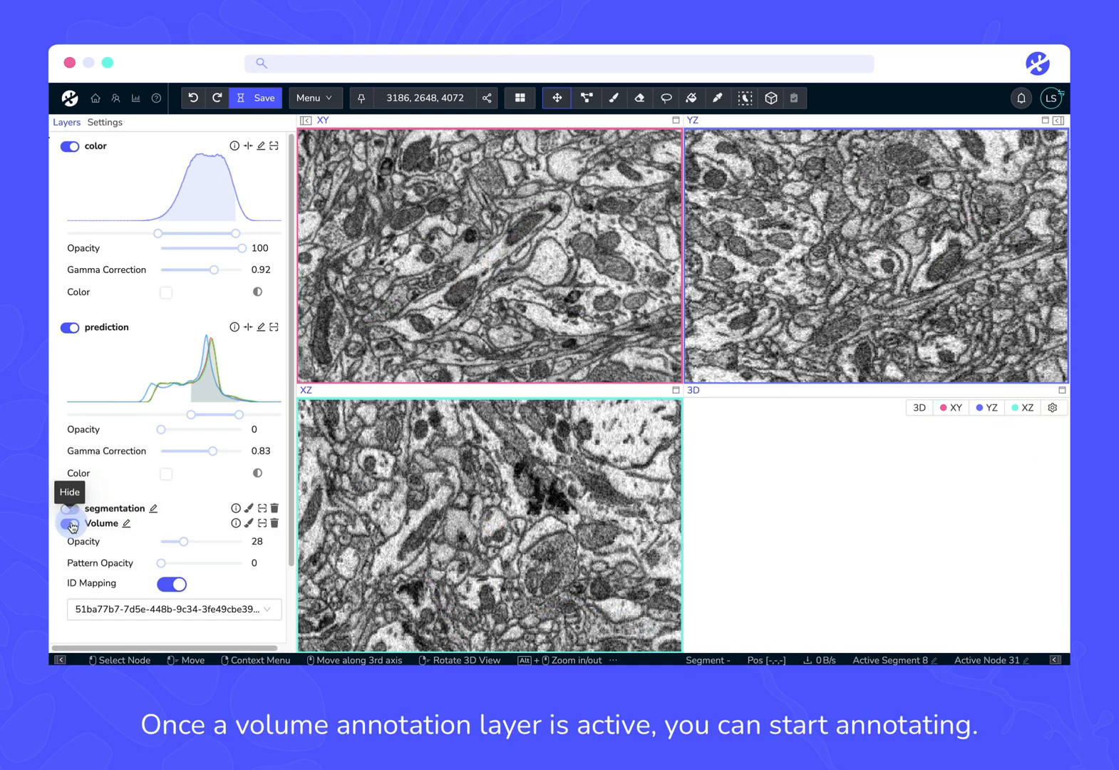
Step: Activate the Volume layer and select the Brush tool to paint voxels freehand
click(70, 524)
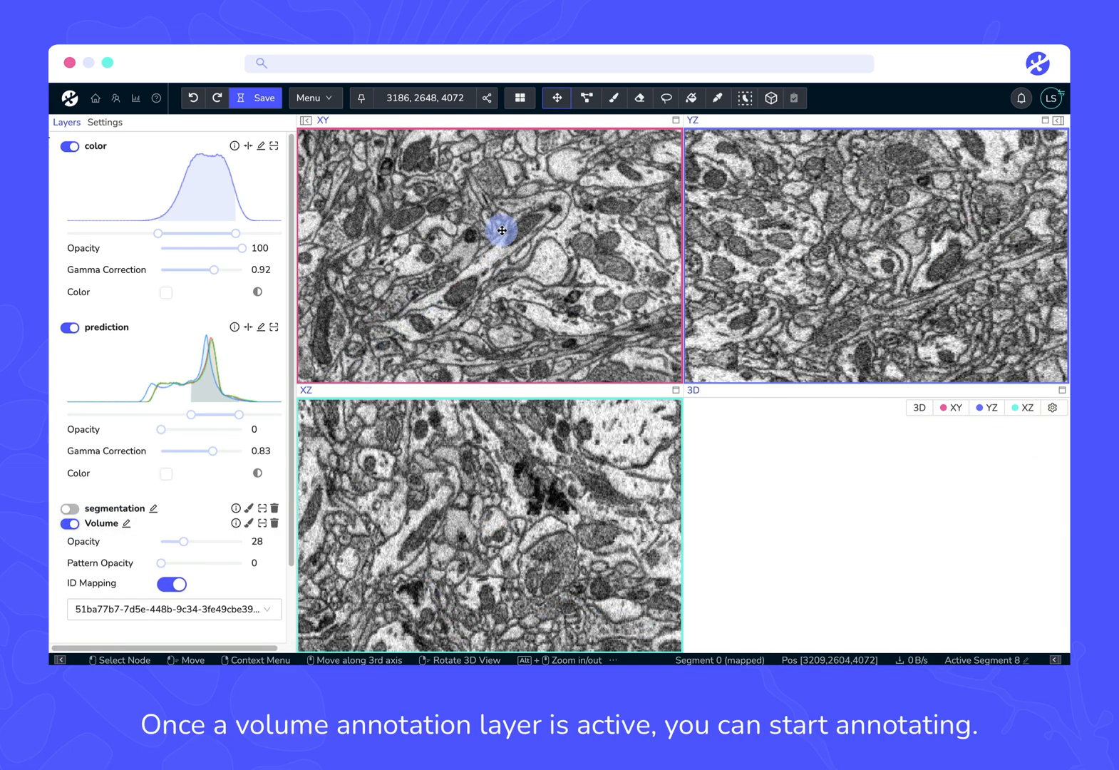
click(613, 98)
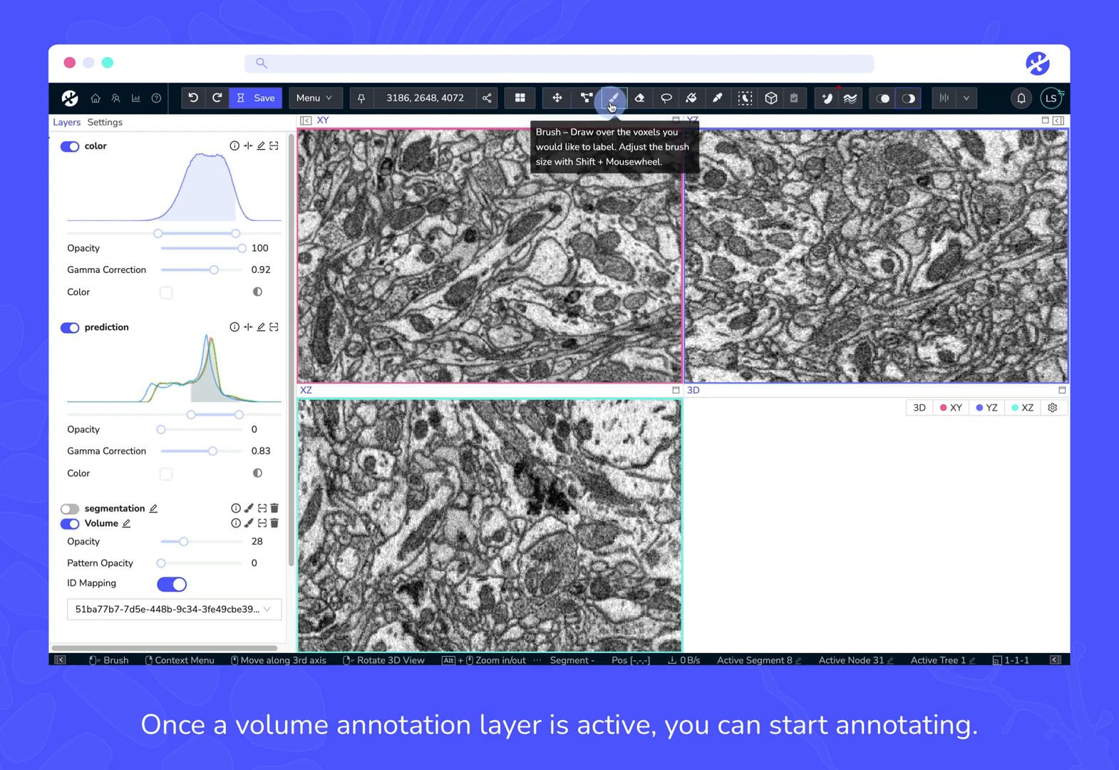
click(542, 255)
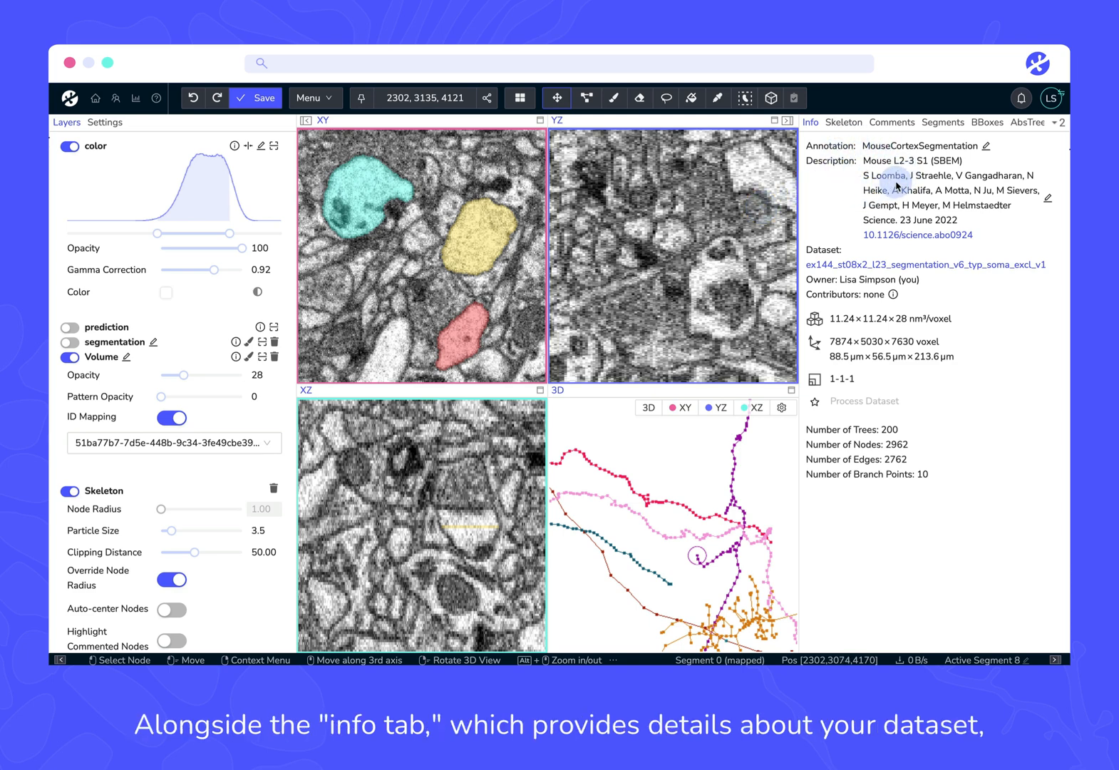
mouse_move(943, 123)
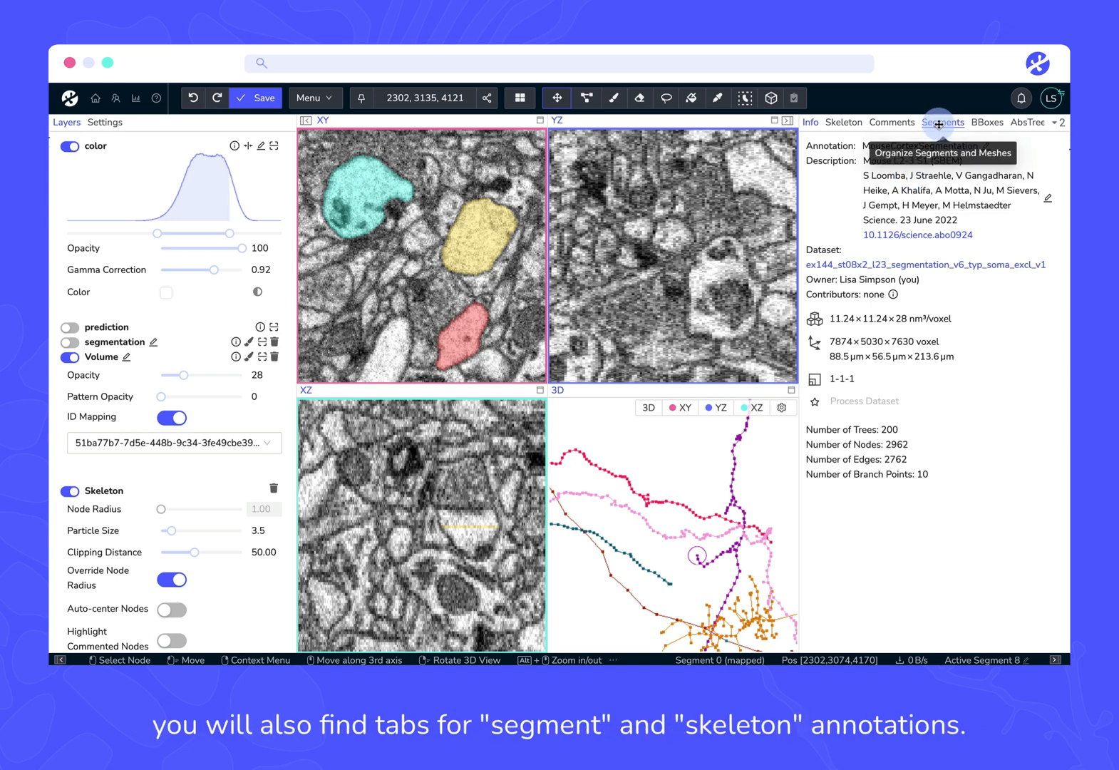
Step: Browse the Segments list, then jump to trees dend_04_sh_seed_axon_7 and _8 in the Skeleton list
click(942, 123)
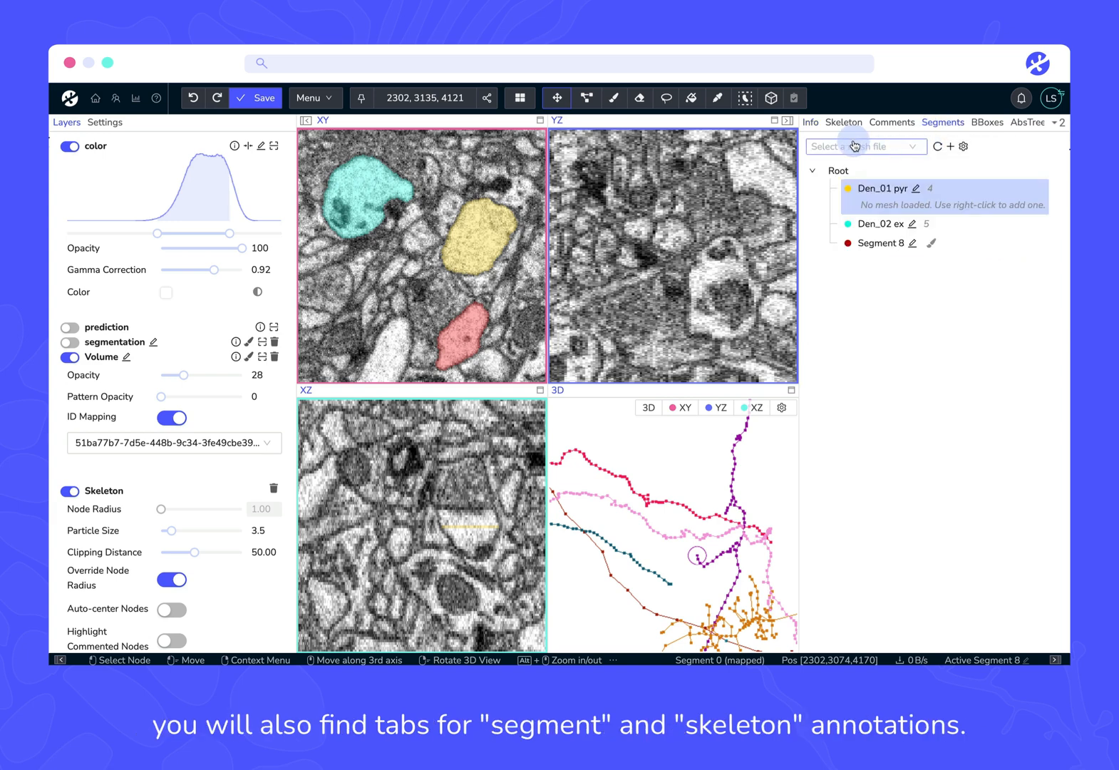
click(844, 122)
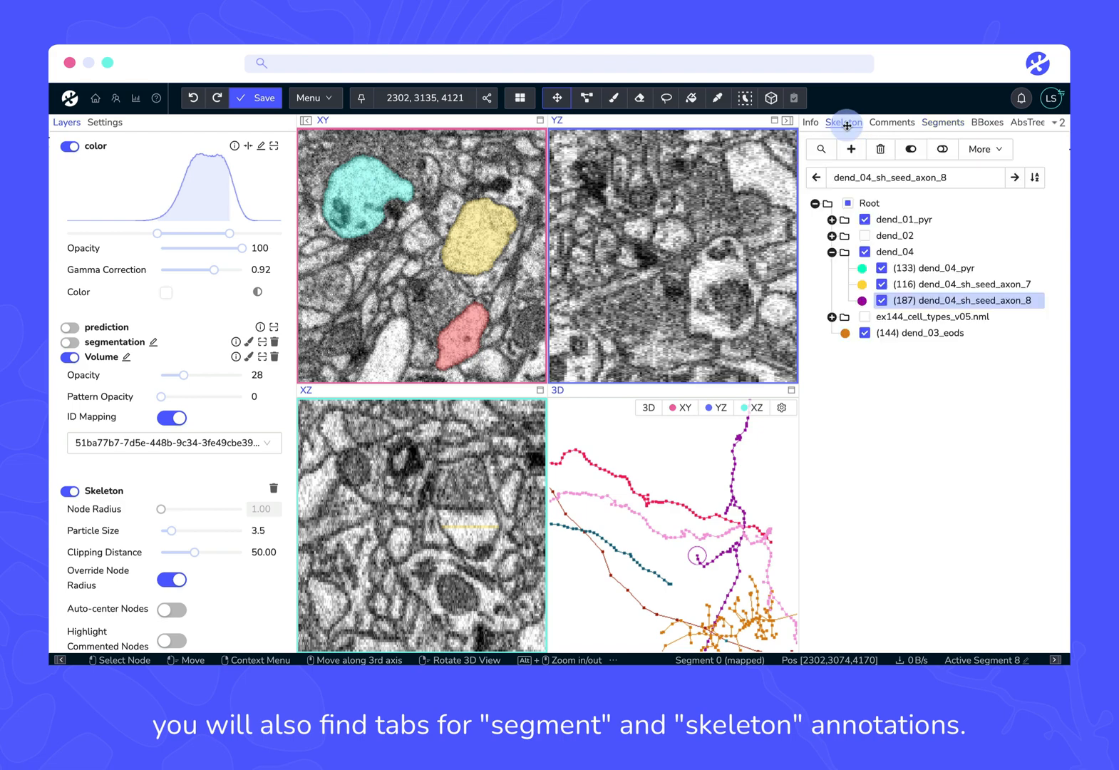
click(963, 283)
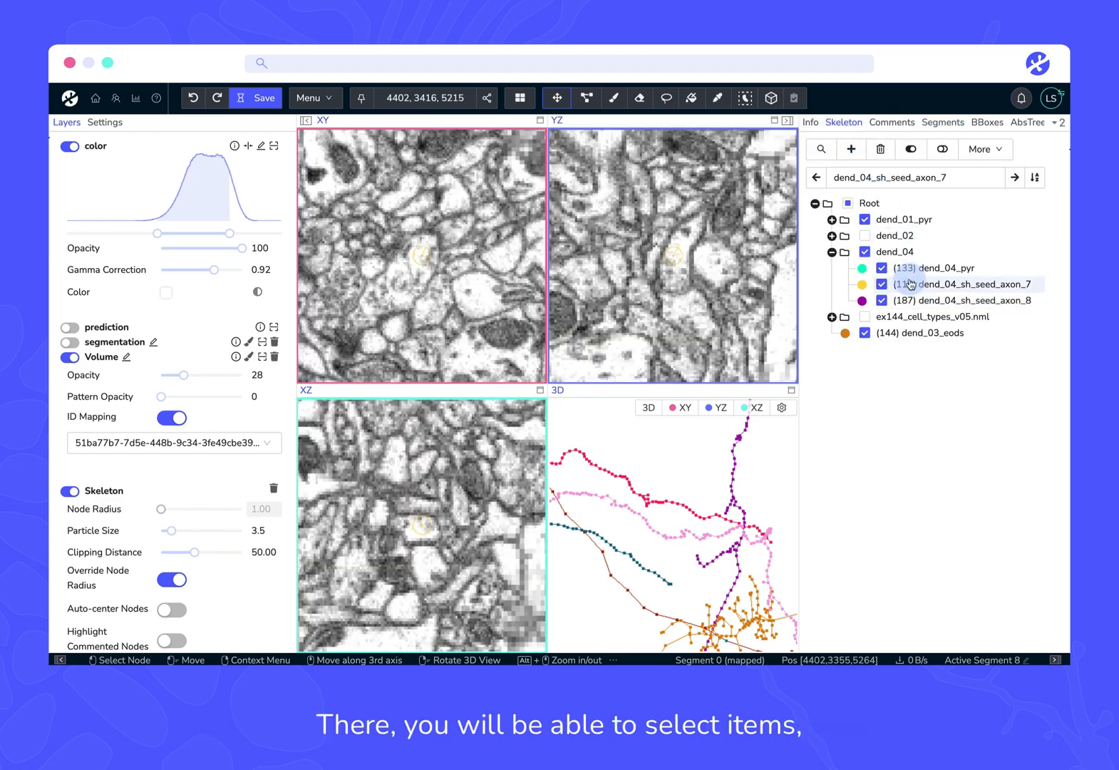
click(978, 299)
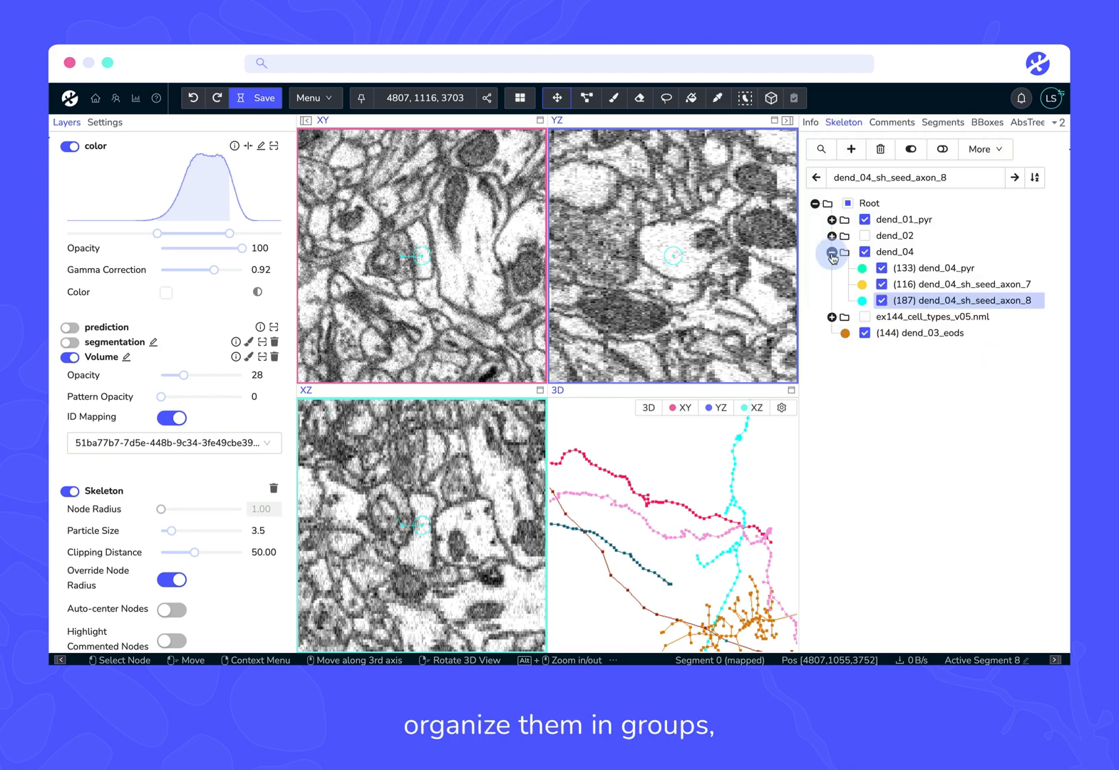
Step: Centre the viewports on the dend_03_eods tree
click(924, 332)
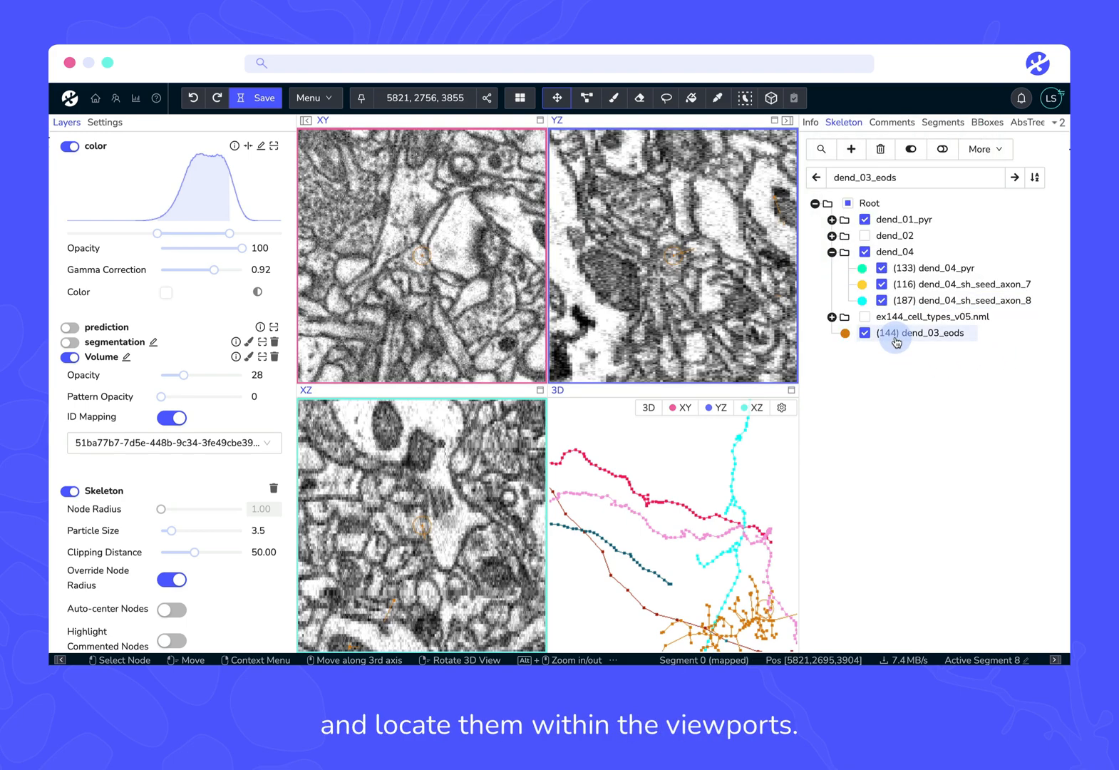
click(921, 332)
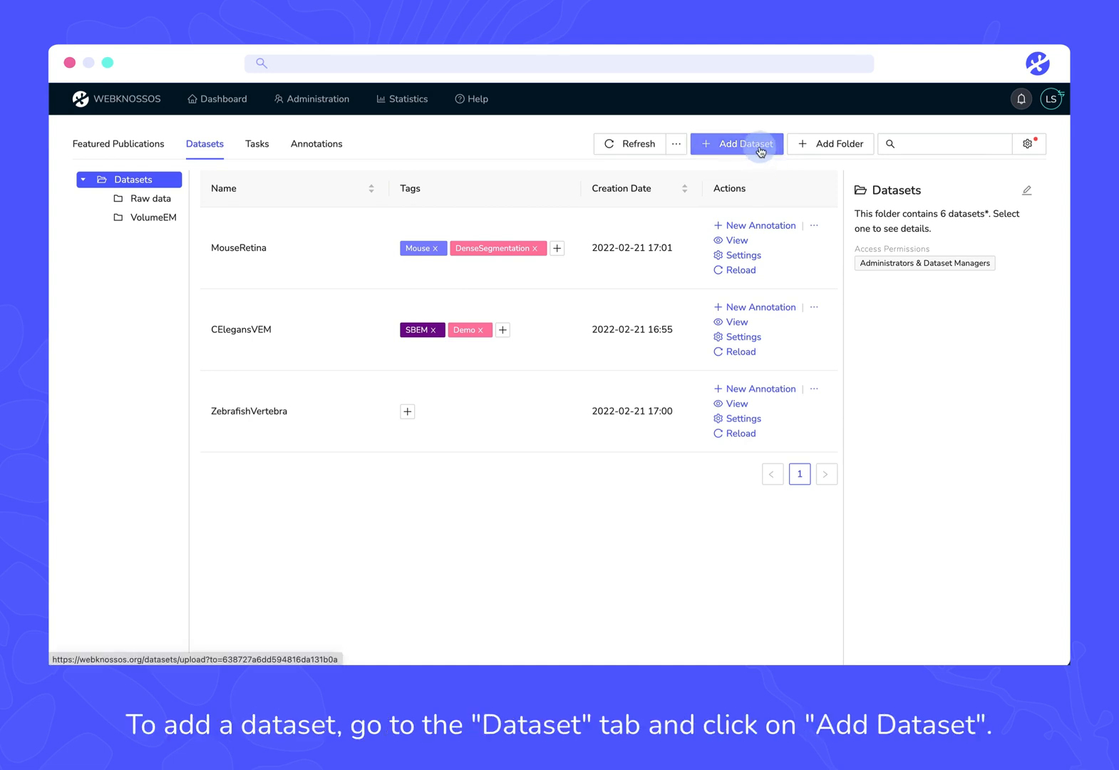
Step: Start a new dataset named MouseCortex_Demo with TeamDemo MouseCortex given access
click(737, 144)
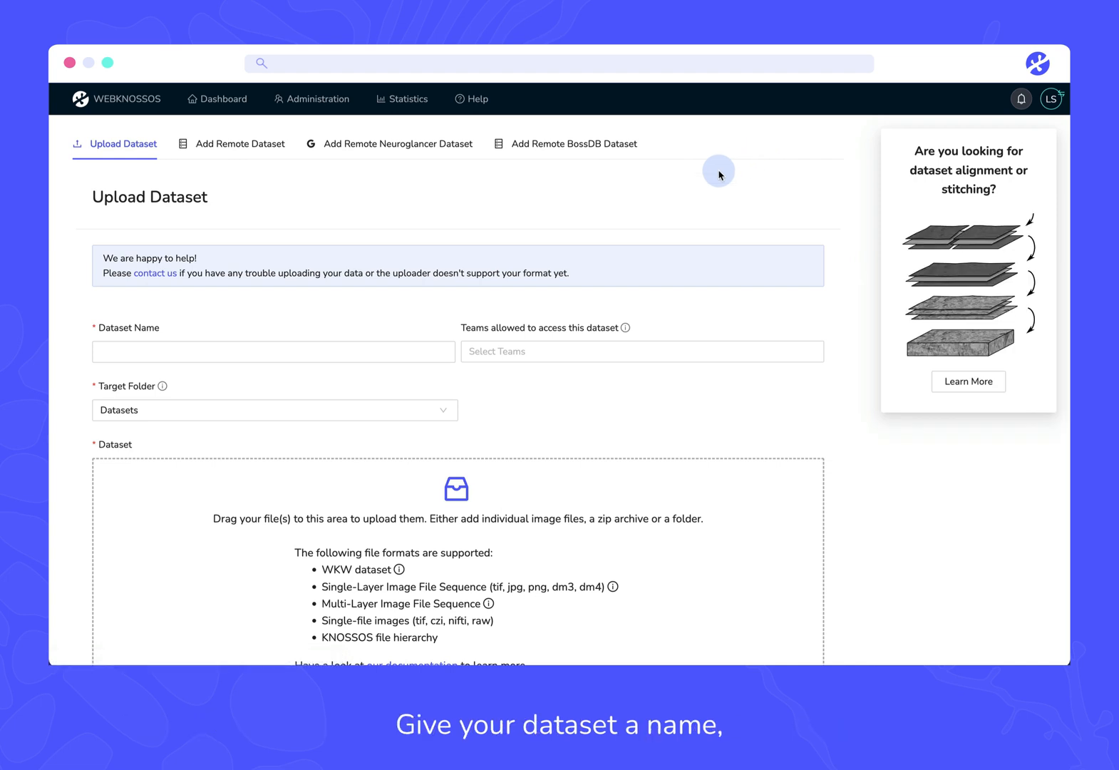
text(MouseCortex_Demo)
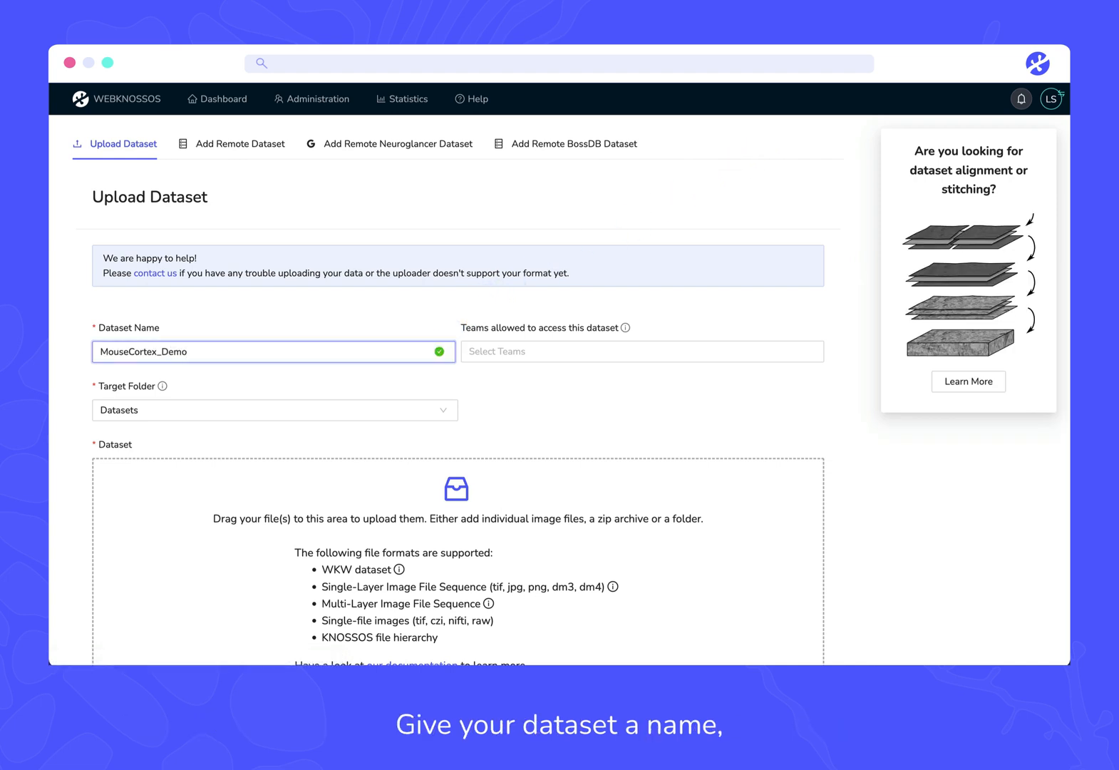
click(640, 351)
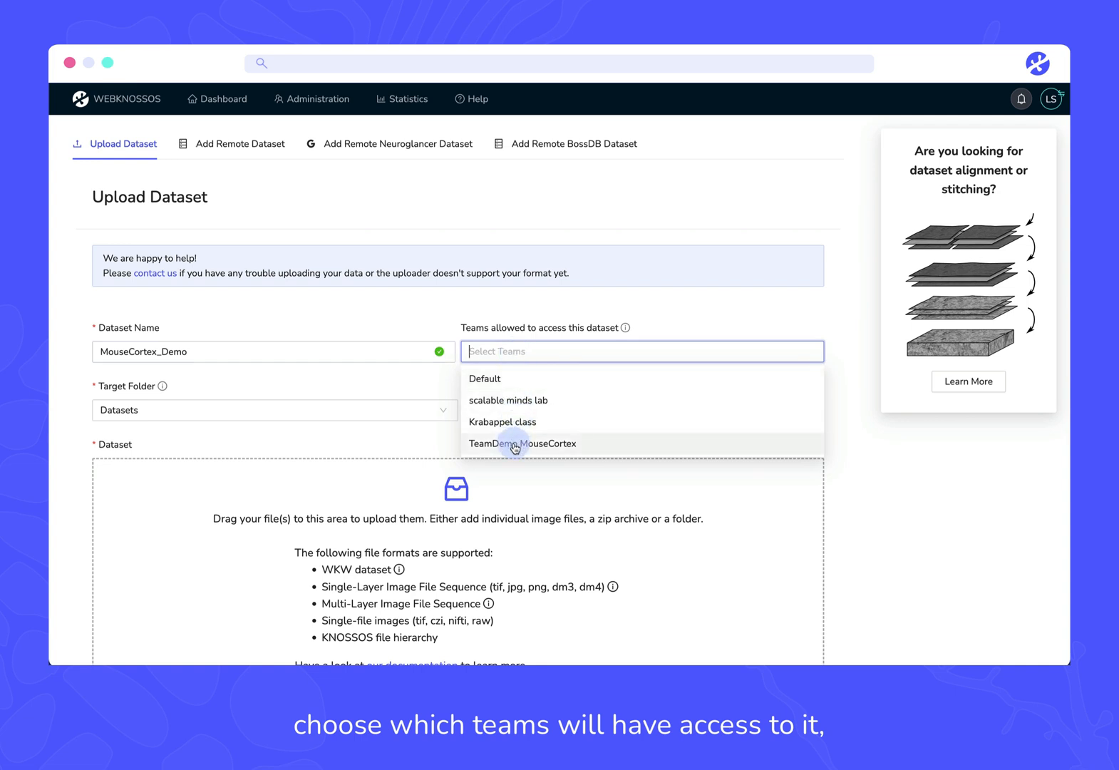
click(523, 443)
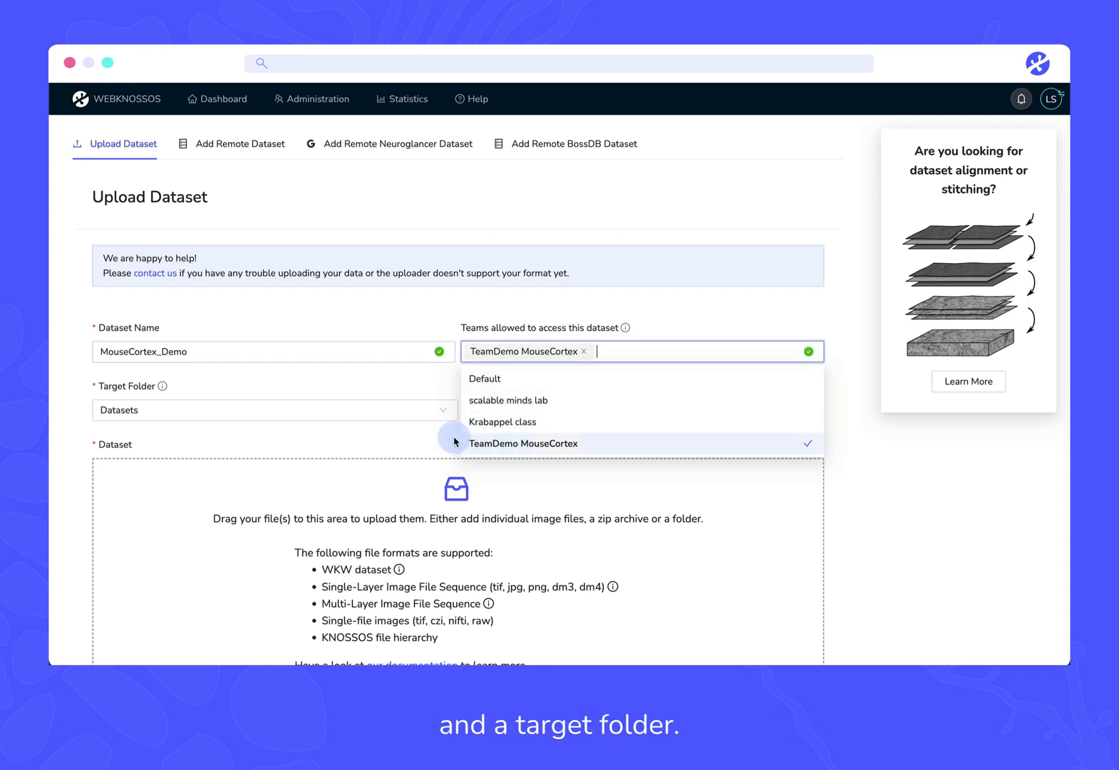
Step: Target the Raw data folder and continue to the voxel size and file upload fields
click(271, 409)
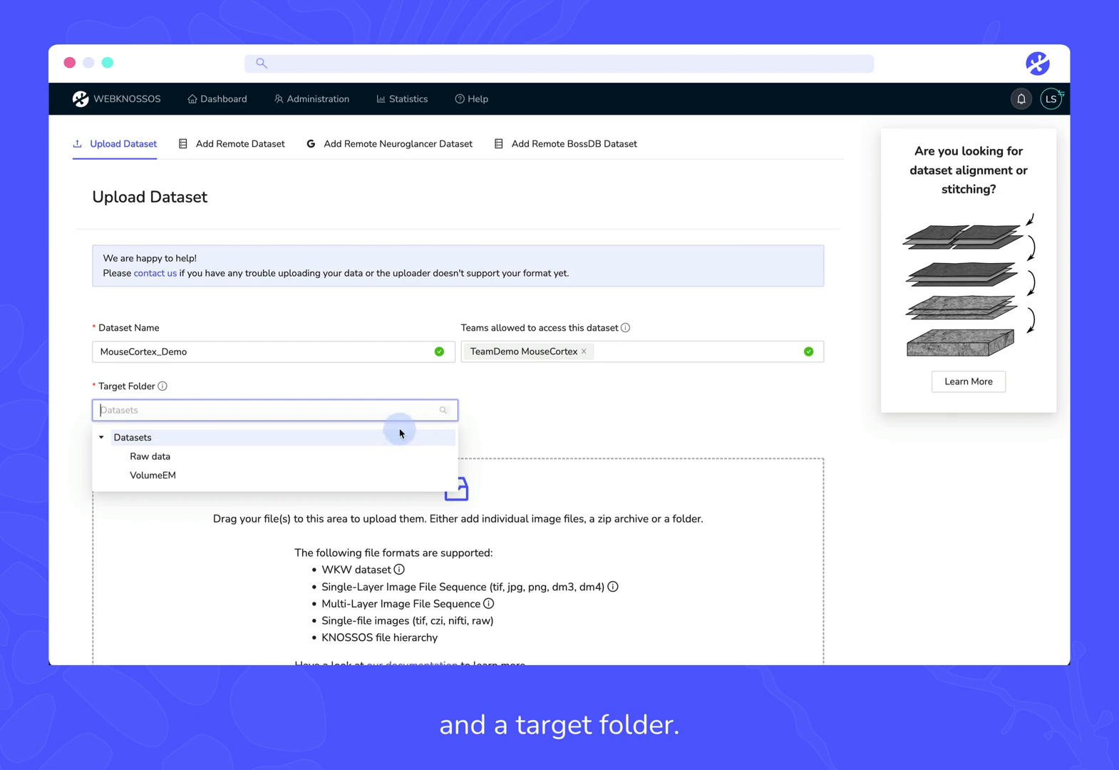
click(149, 456)
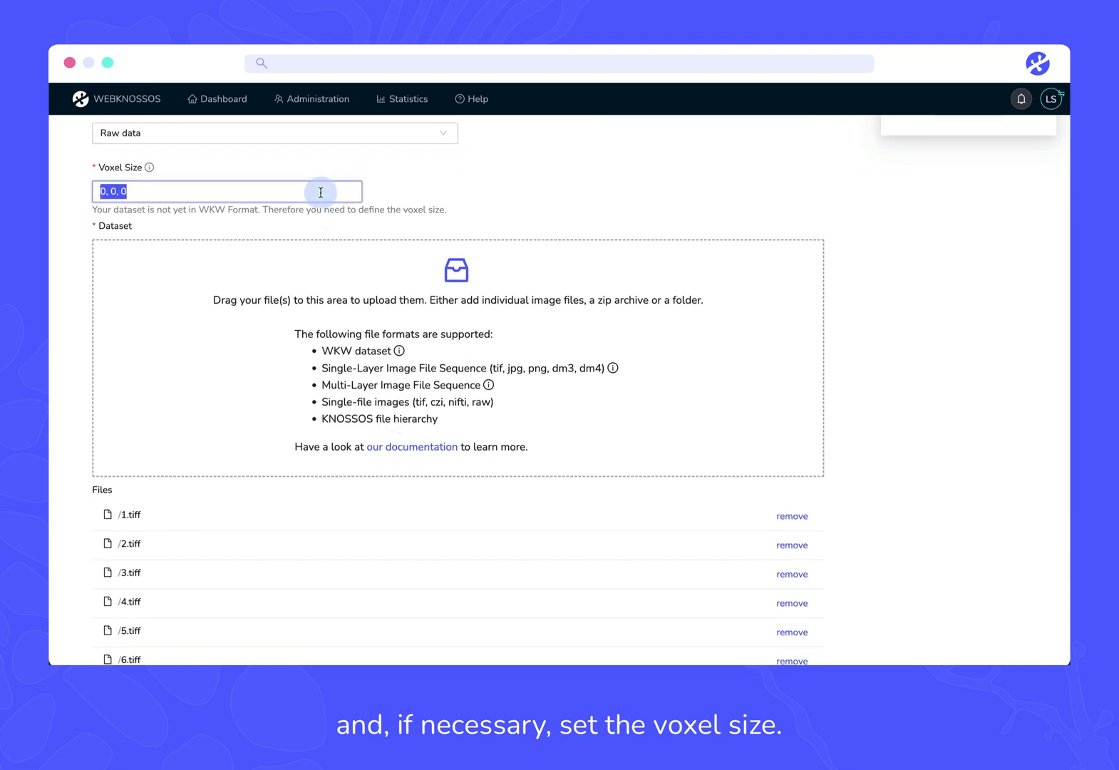
scroll(down, 3)
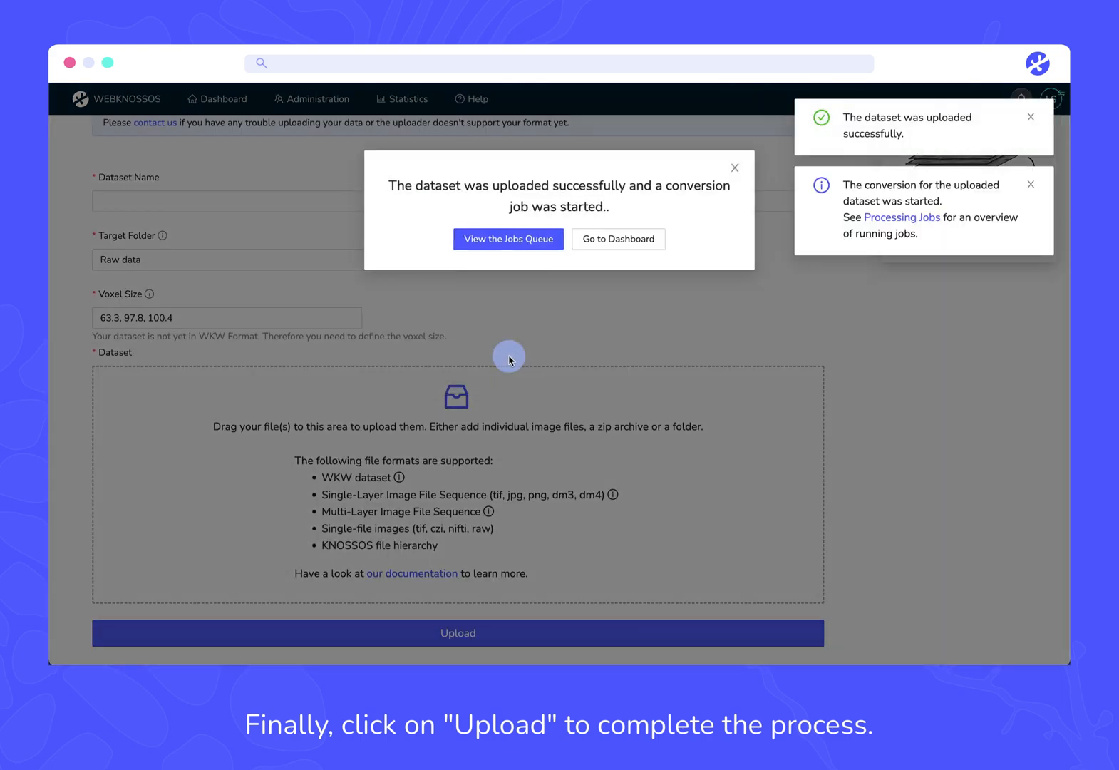
Step: From the dashboard, open the converted MouseCortexDemo dataset and reveal its segmentation with the Segment 355 mesh
click(619, 240)
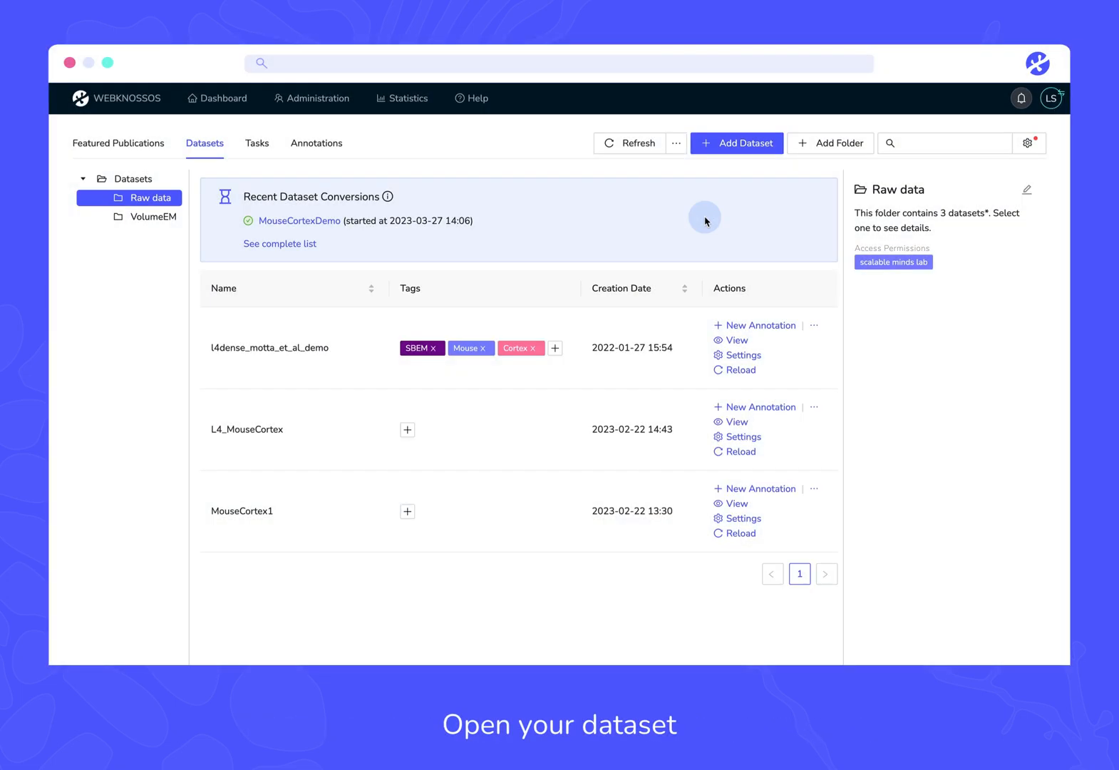
mouse_move(298, 221)
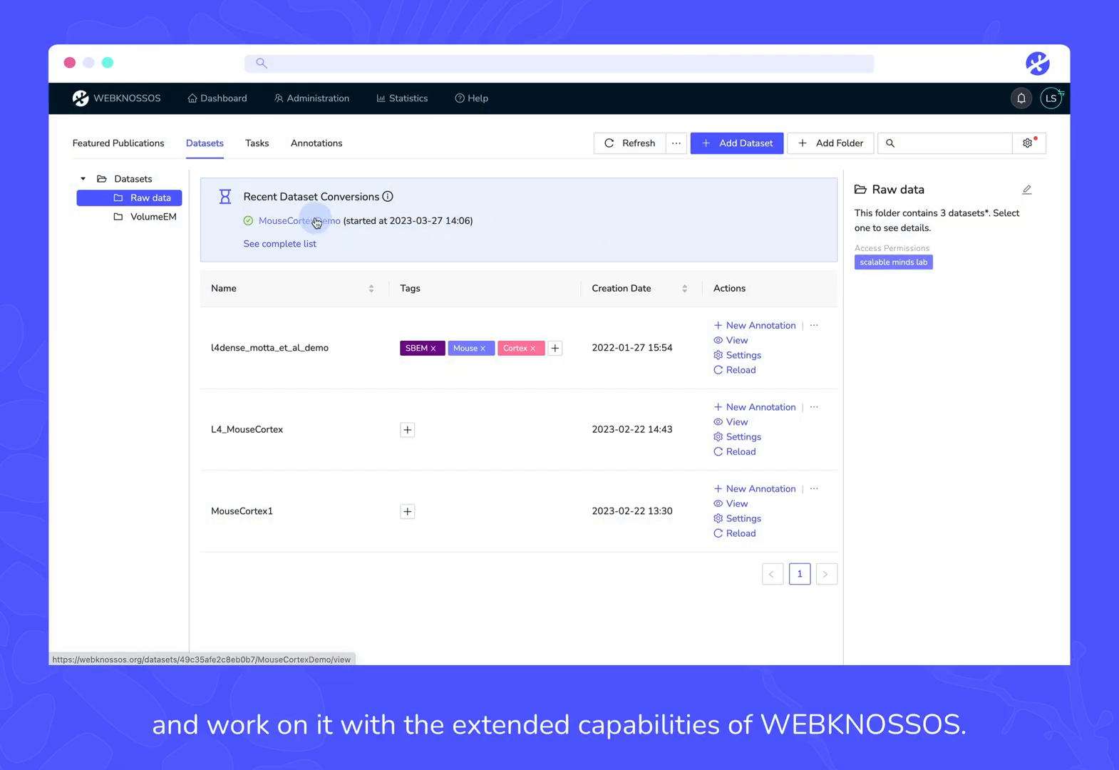
click(298, 221)
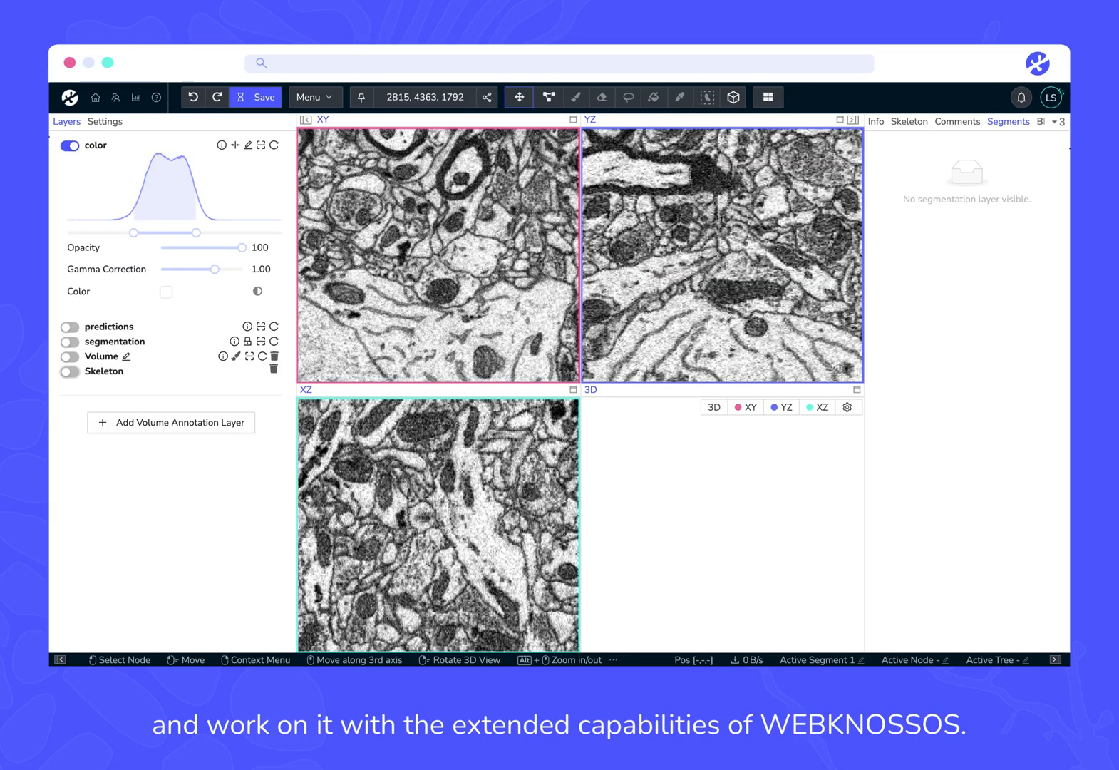
click(70, 342)
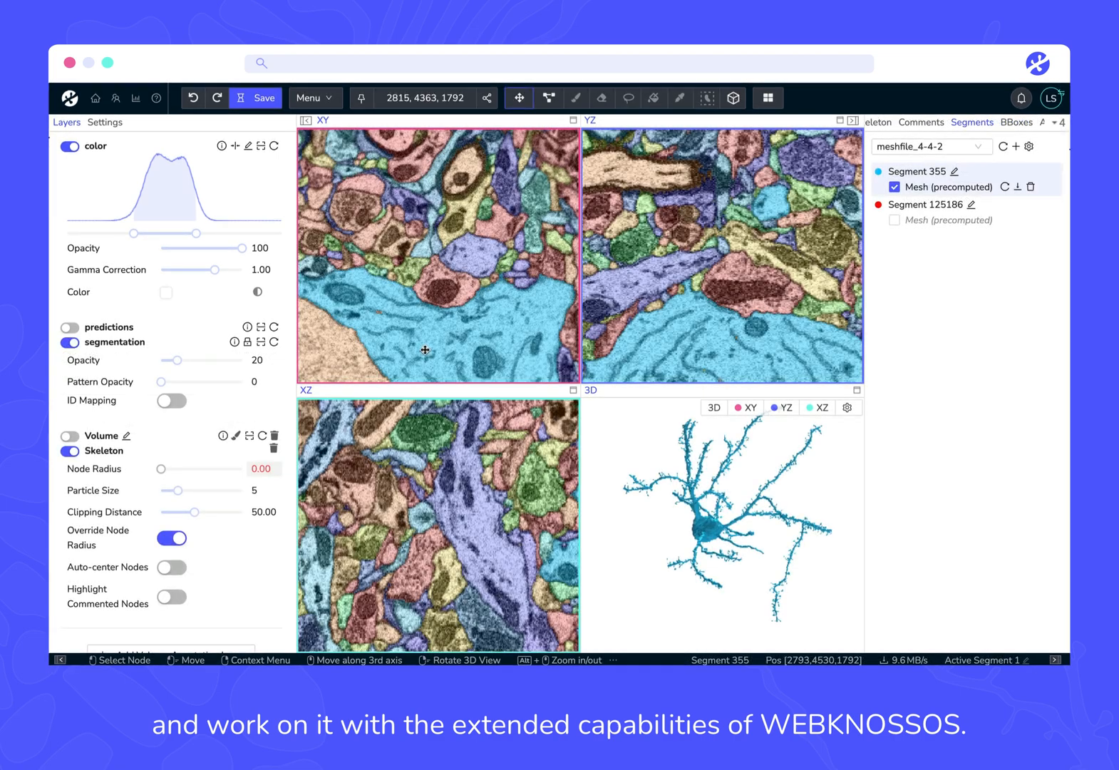
Step: Copy the sharing link for the current view
click(487, 99)
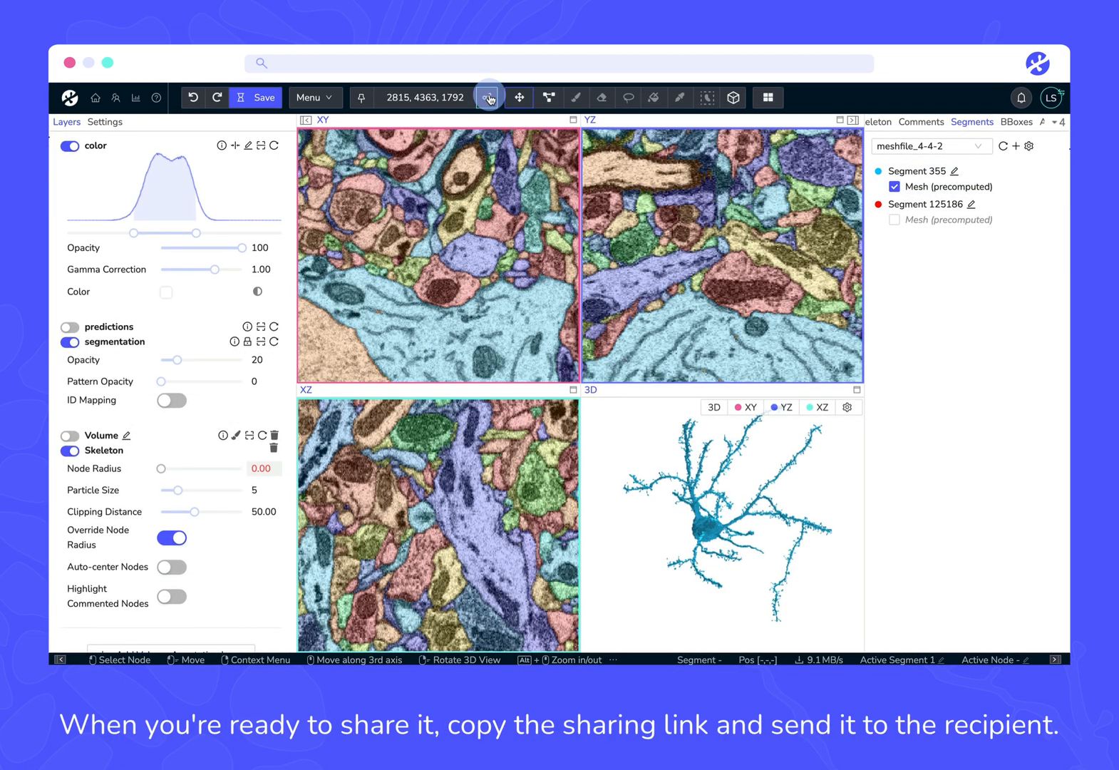
click(487, 98)
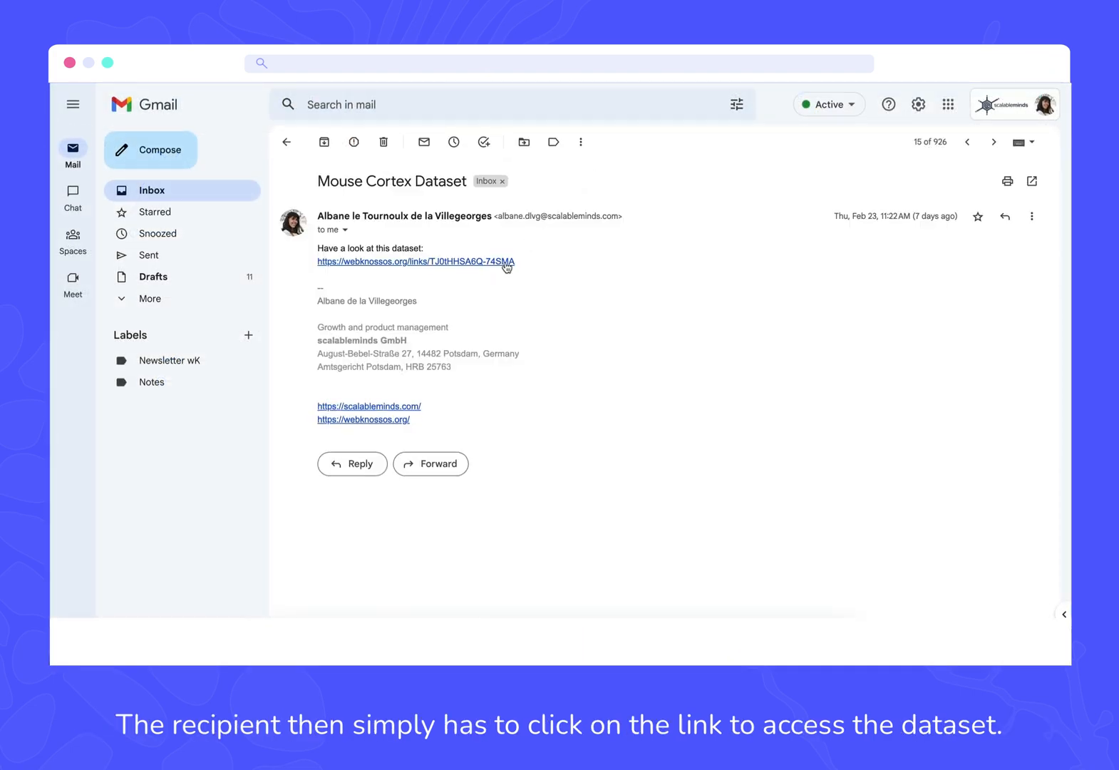
Step: Open the webknossos.org link in the Mouse Cortex Dataset email
click(415, 261)
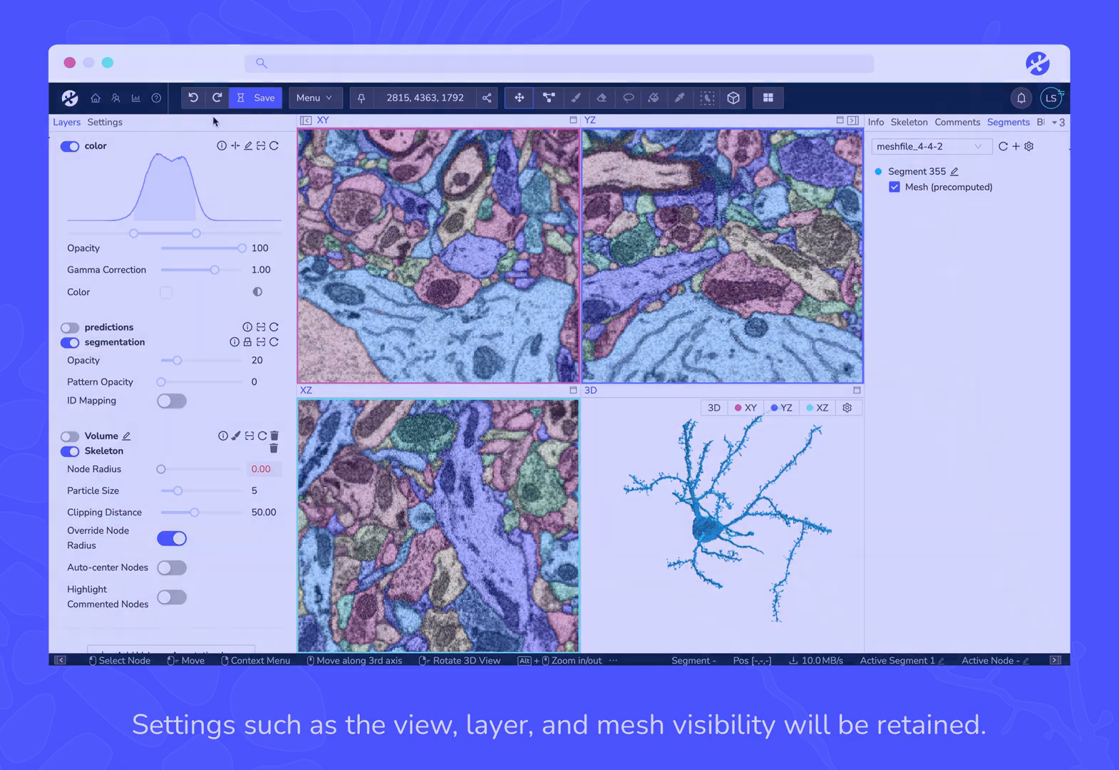
Step: Create a folder named MouseCortexDemo under Datasets and view its three mouse cortex datasets
click(224, 98)
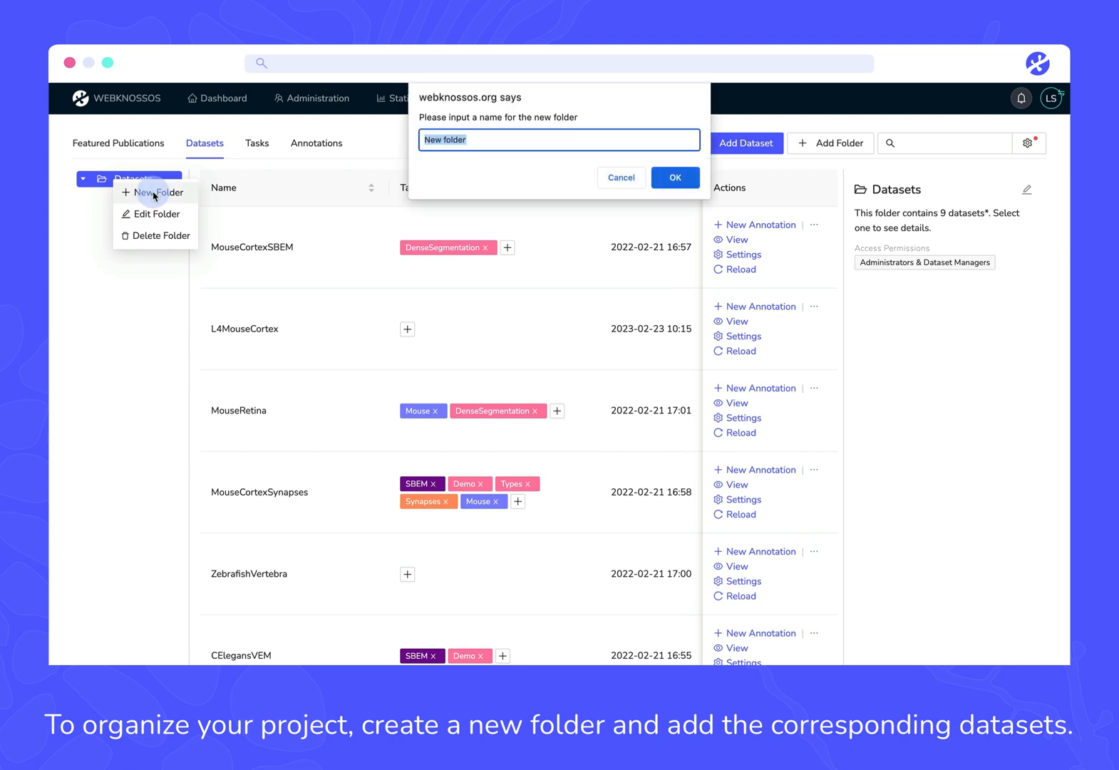
text(MouseCorte)
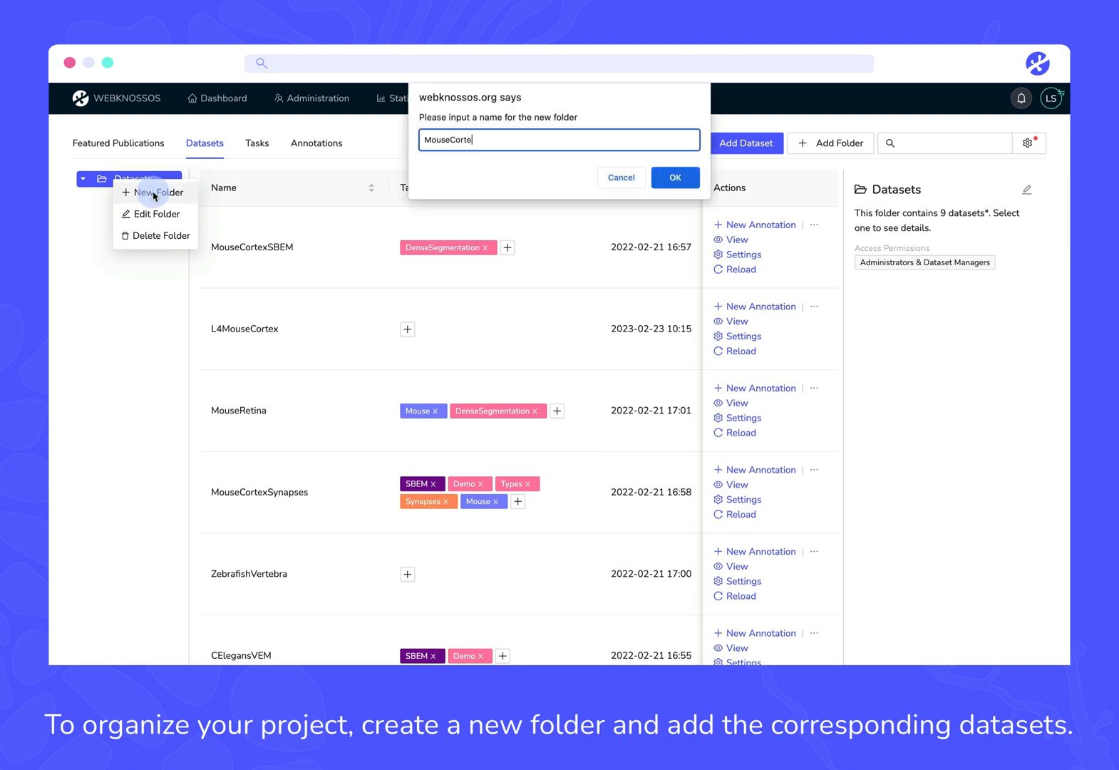
click(674, 177)
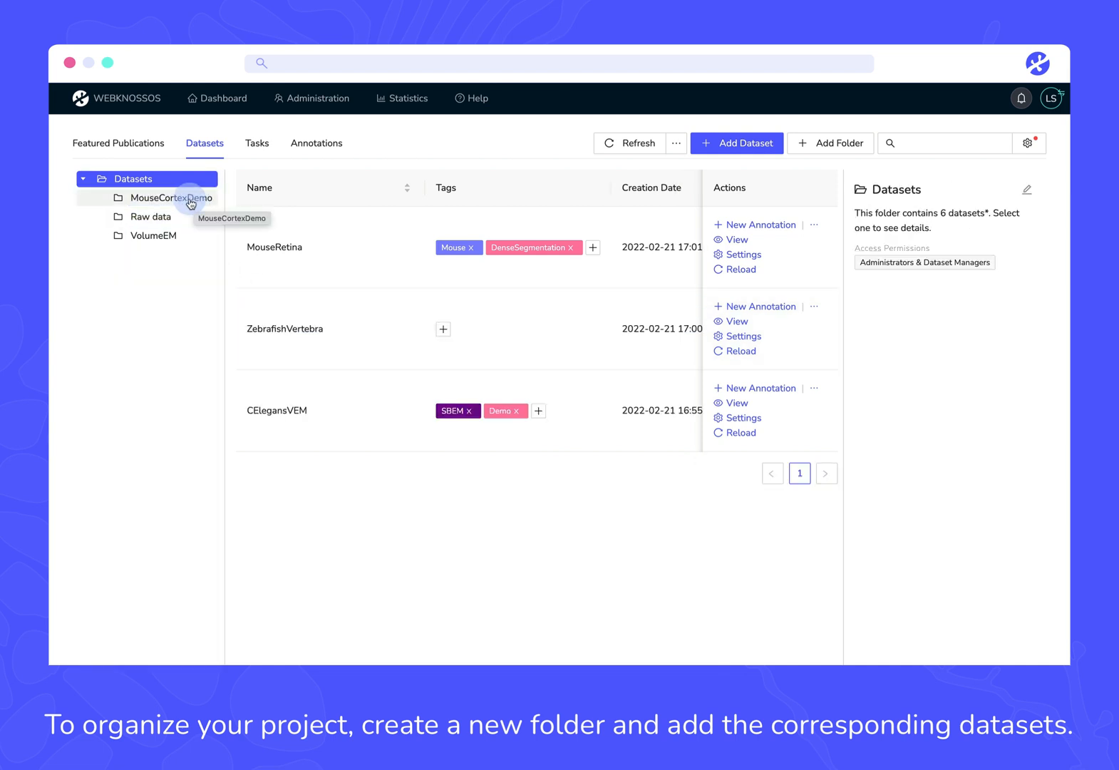
click(171, 198)
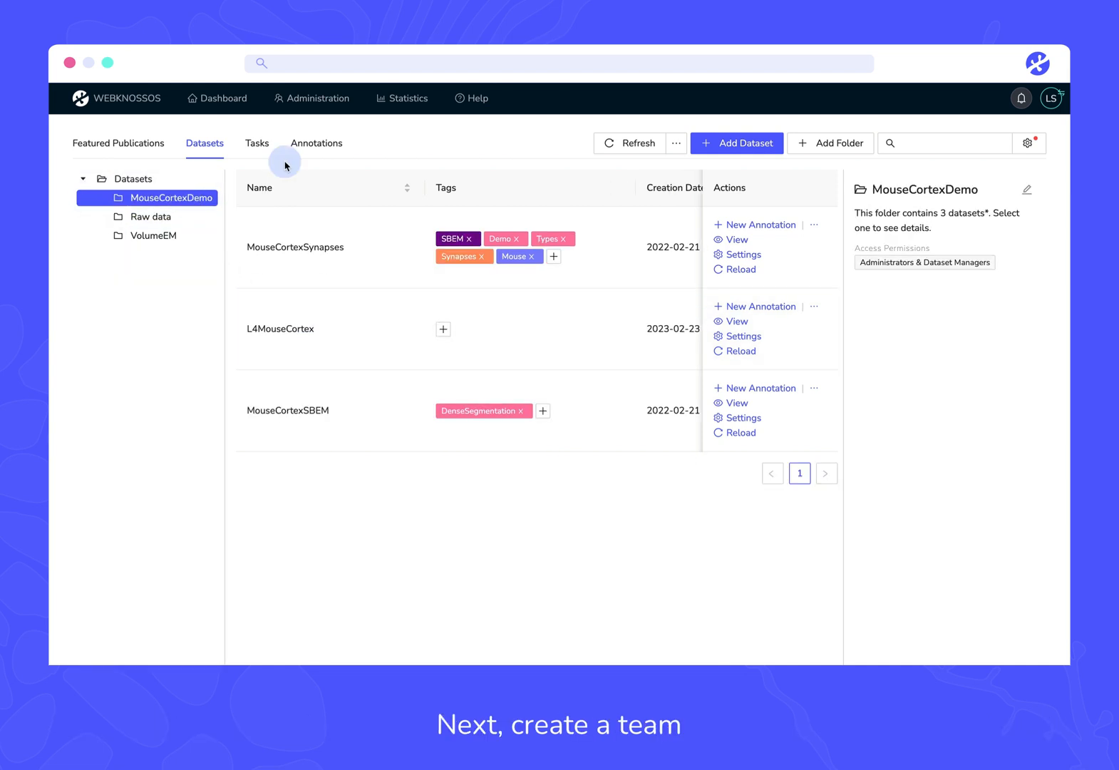
Step: Create a team named TeamDemo MouseCortex from Administration > Teams
click(318, 99)
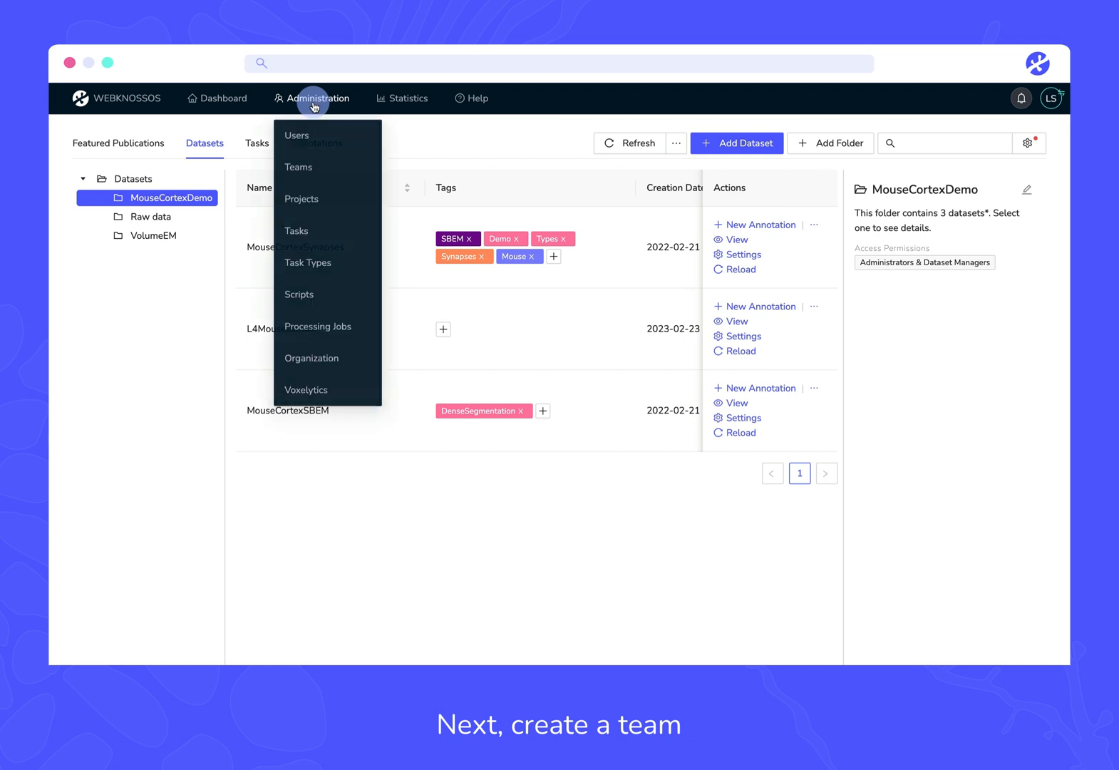
click(298, 167)
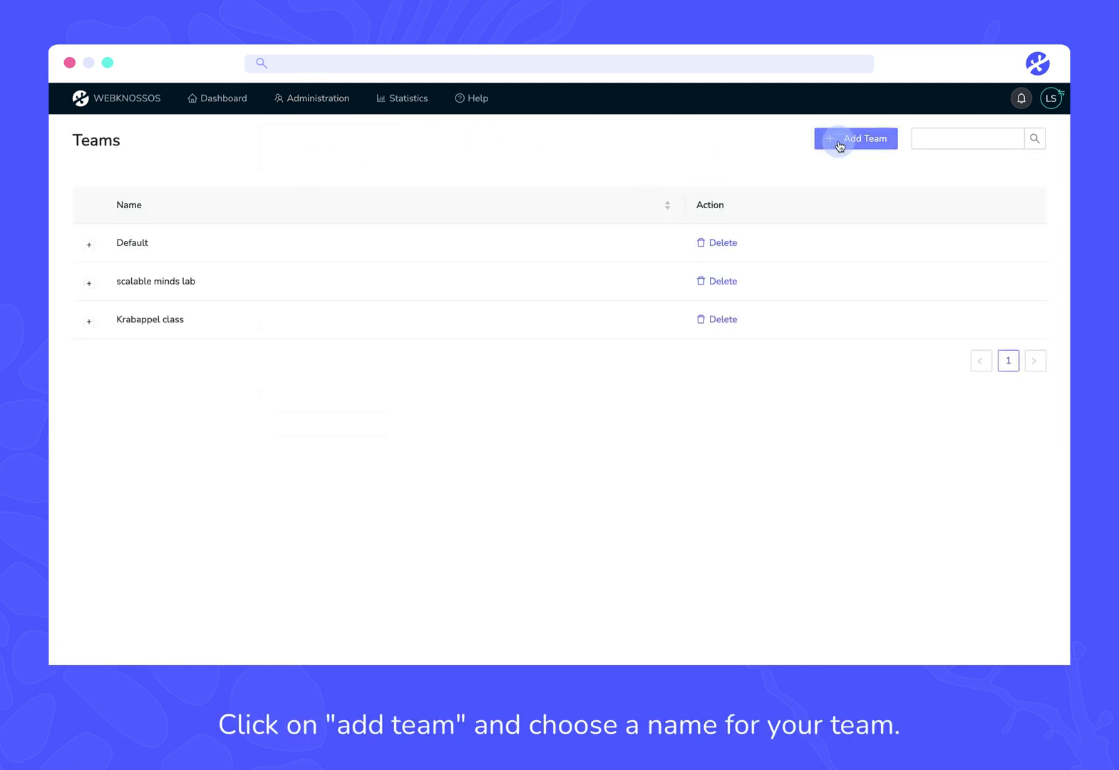
click(856, 139)
text(TeamDemo MouseCortex)
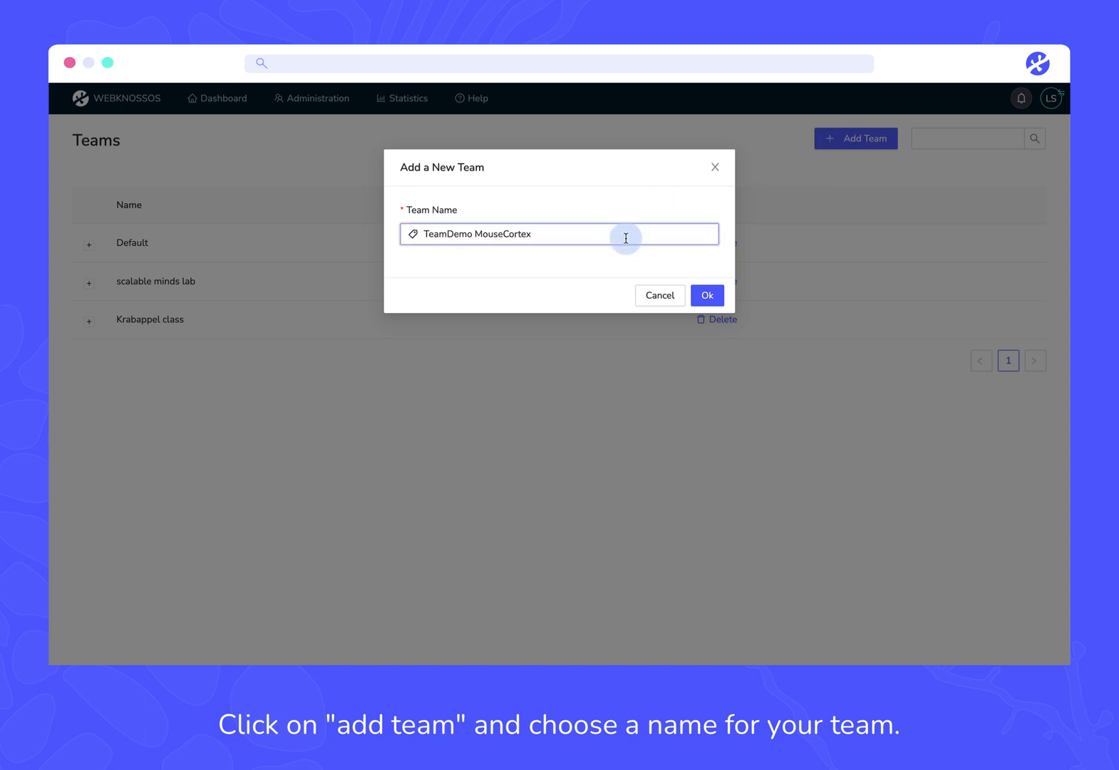
click(706, 295)
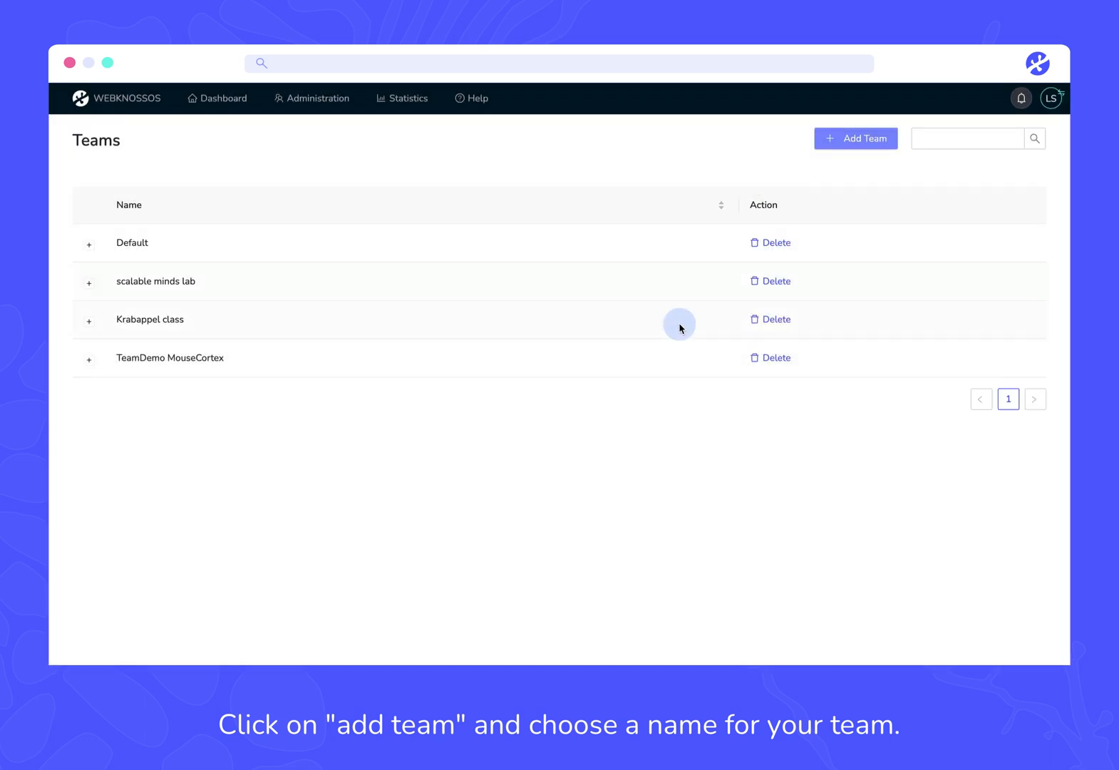
click(318, 98)
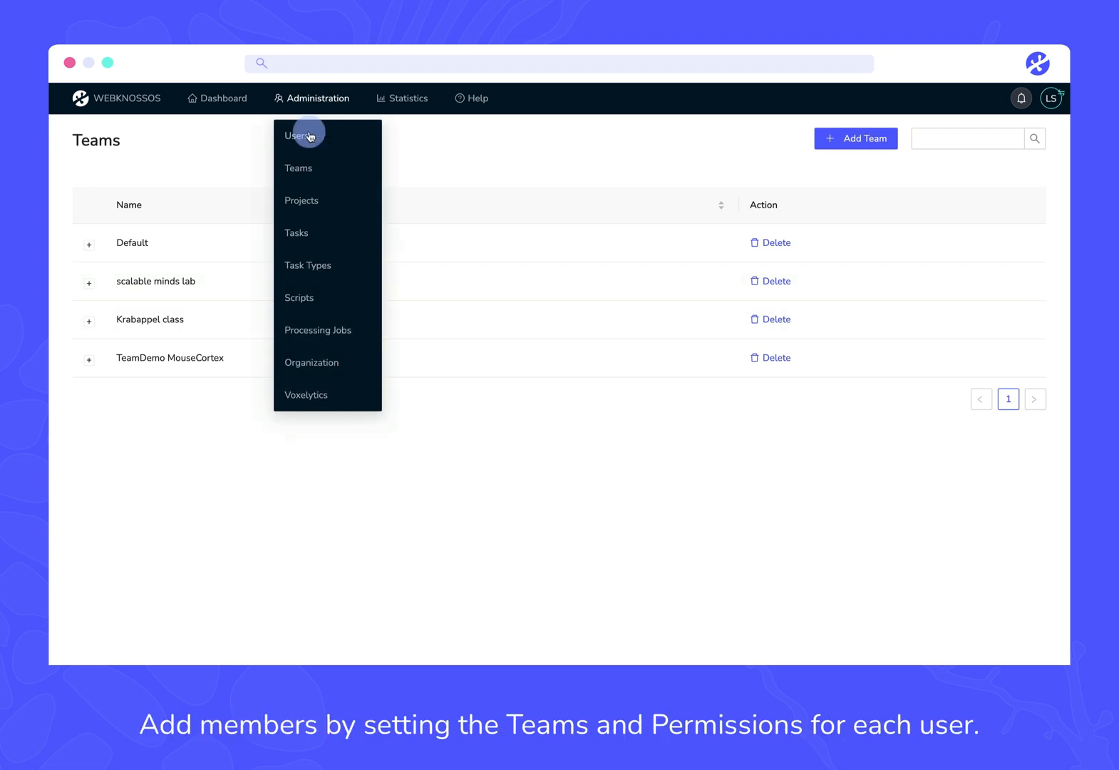
Step: Add Maggie and Marge to TeamDemo MouseCortex via Edit Teams & Permissions in the Users list
click(299, 136)
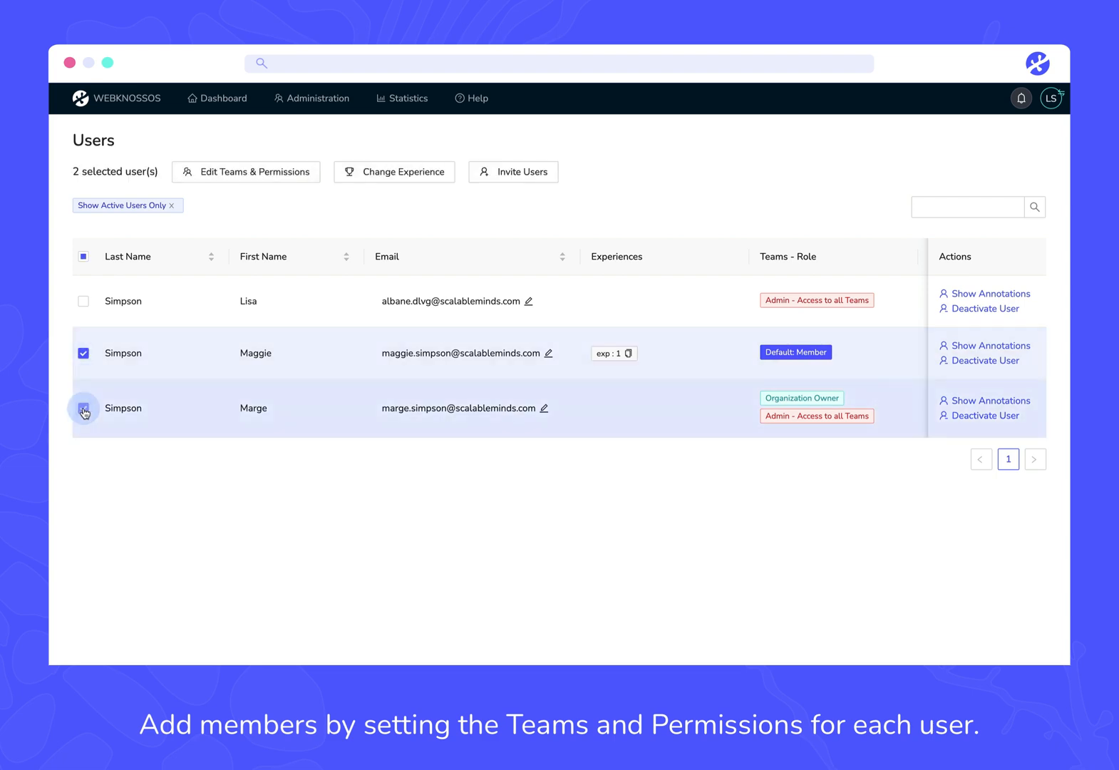
click(245, 173)
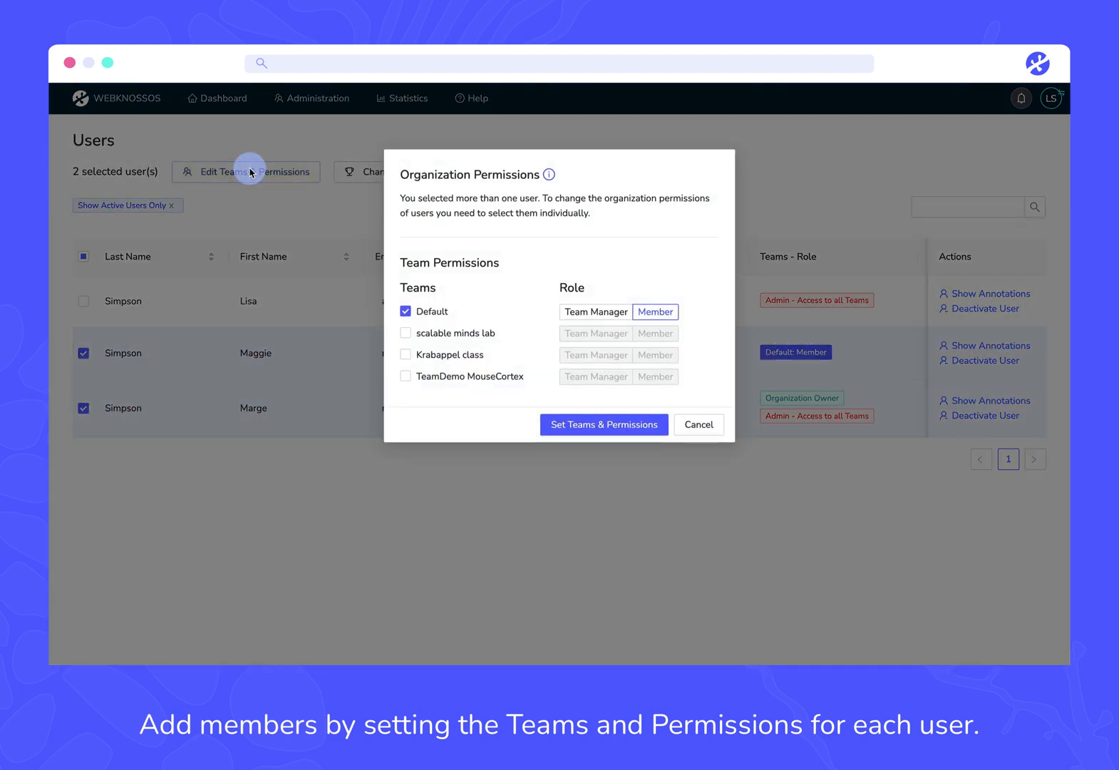
click(404, 376)
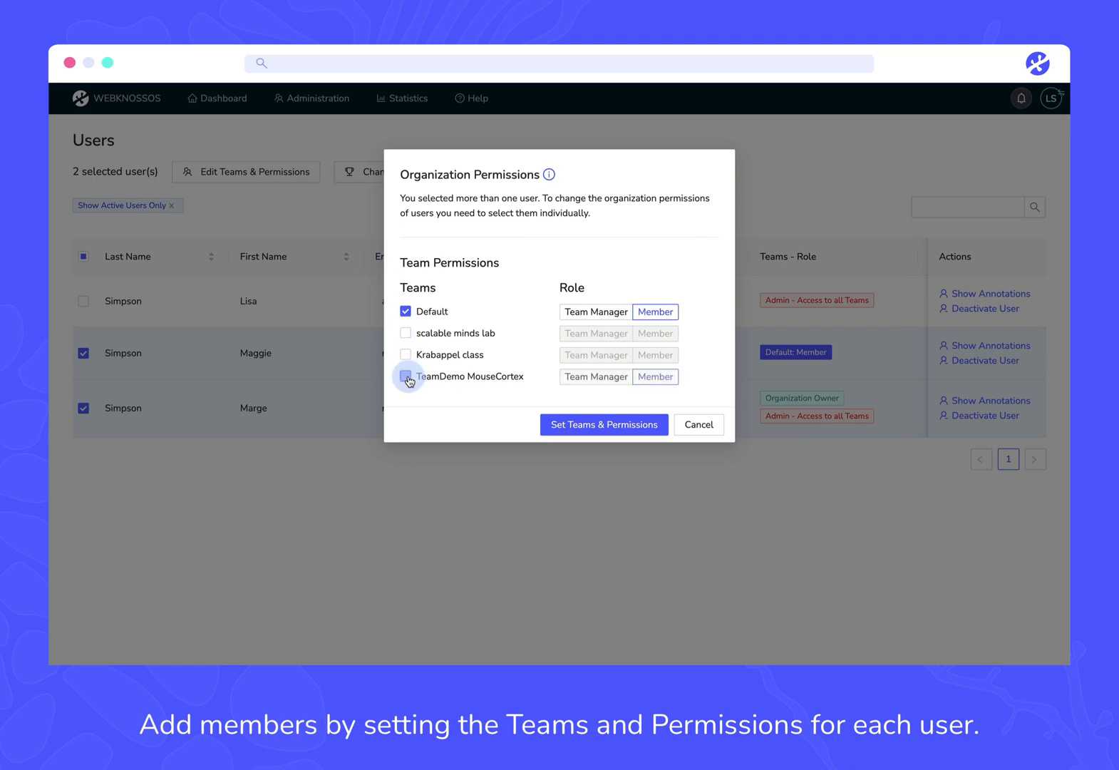
click(405, 377)
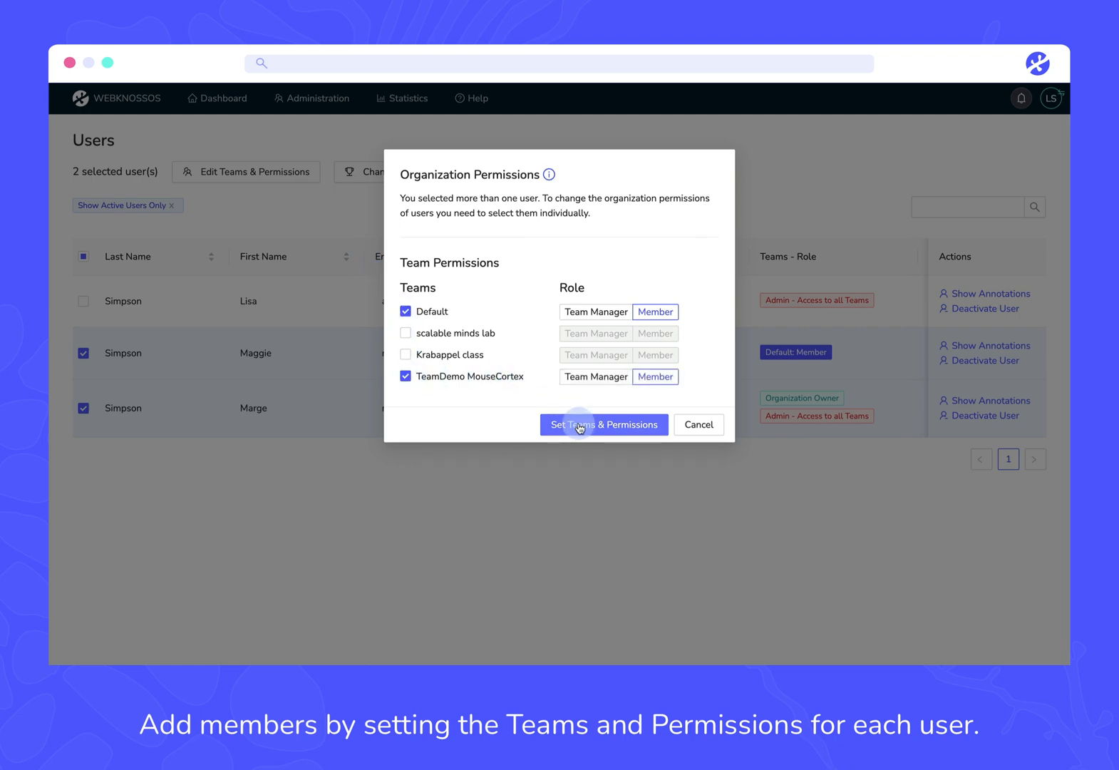
click(603, 425)
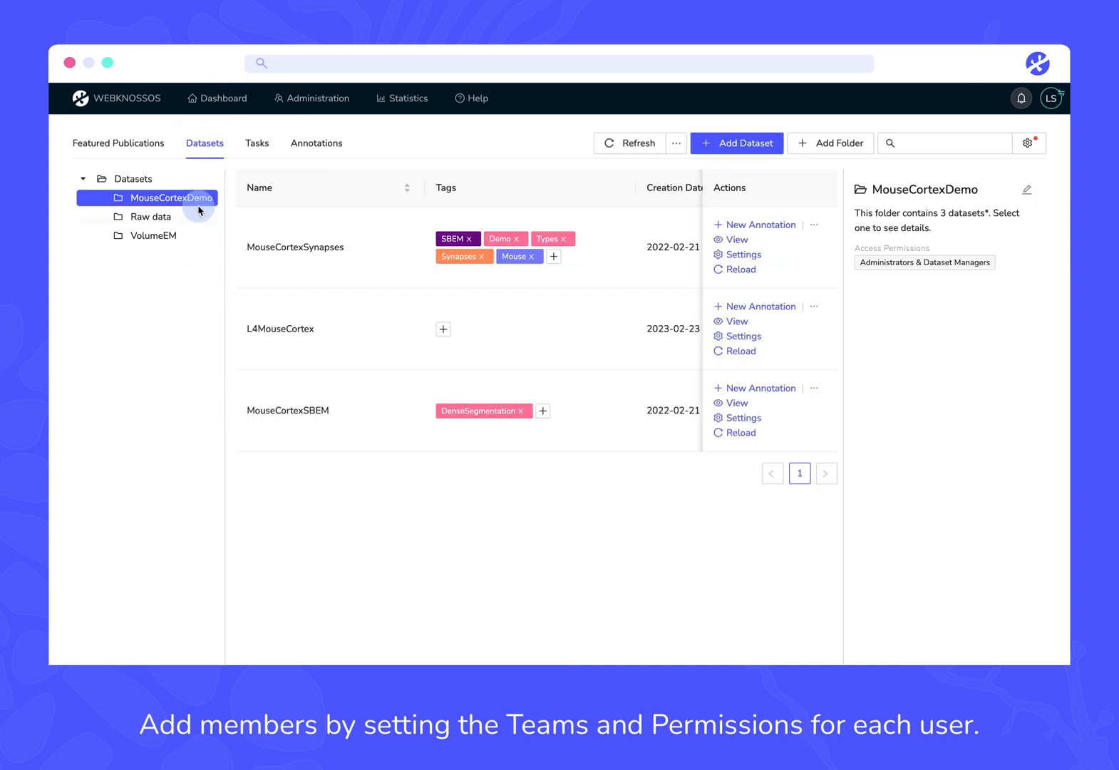
Step: Set the MouseCortexDemo folder's access permissions to the TeamDemo MouseCortex team
right_click(174, 198)
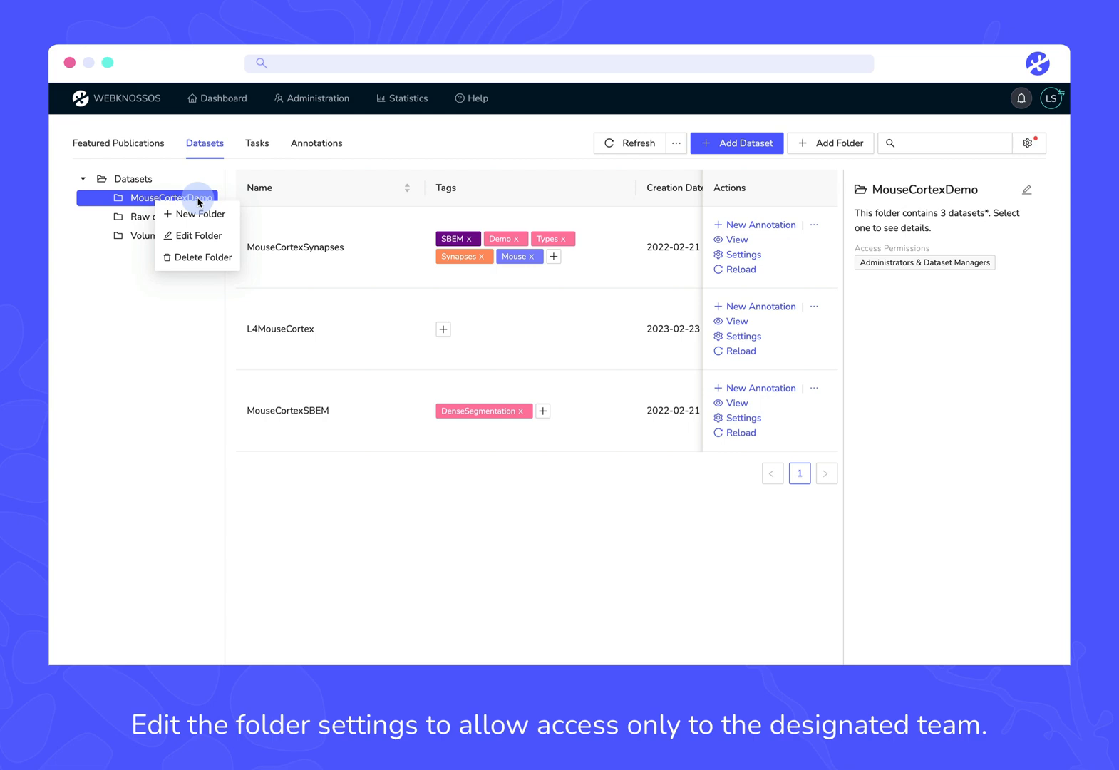
click(198, 235)
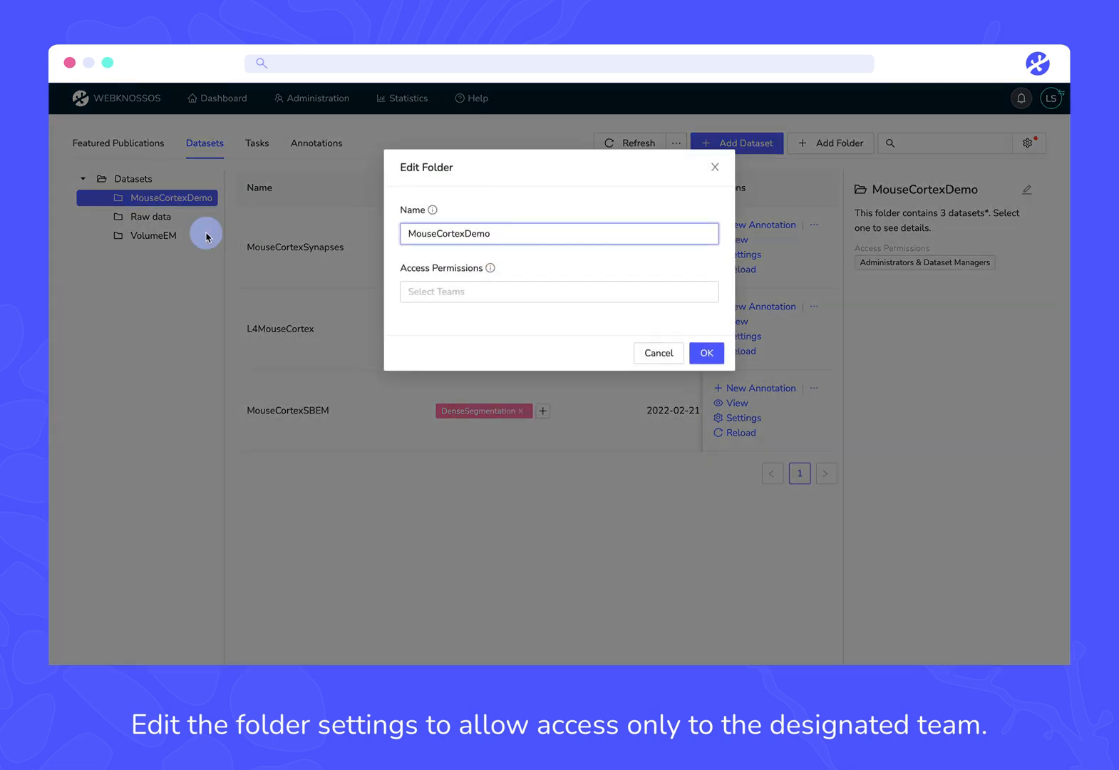
click(558, 291)
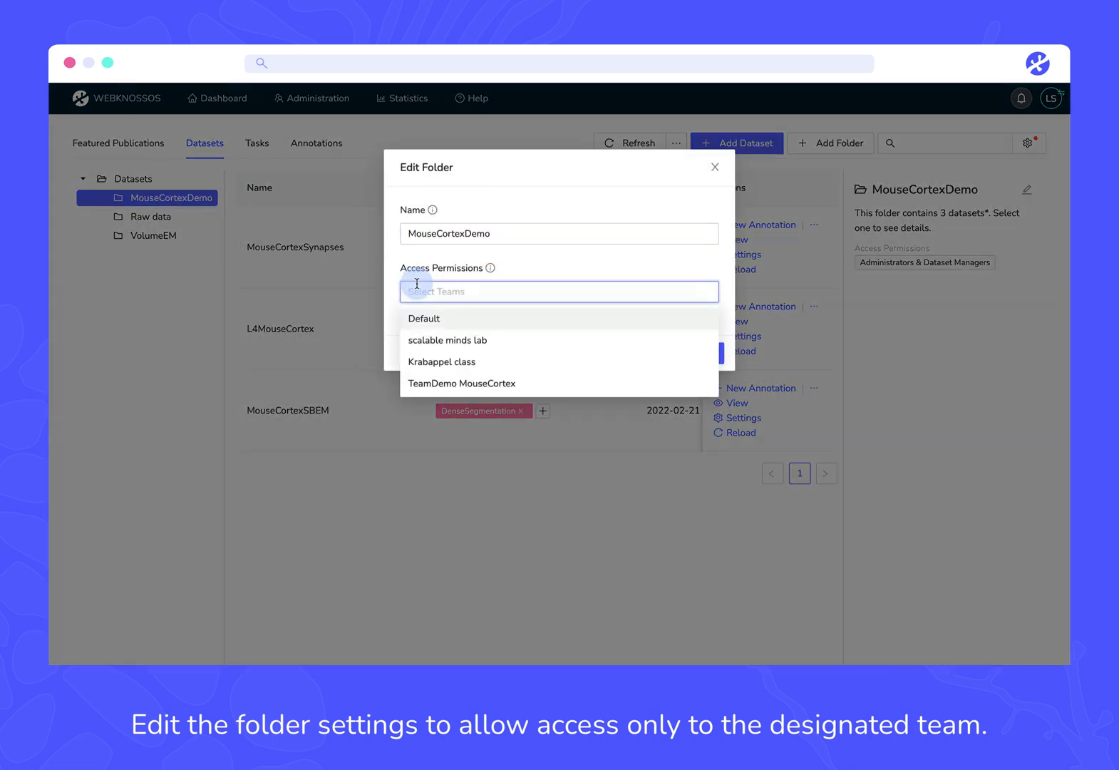
click(462, 384)
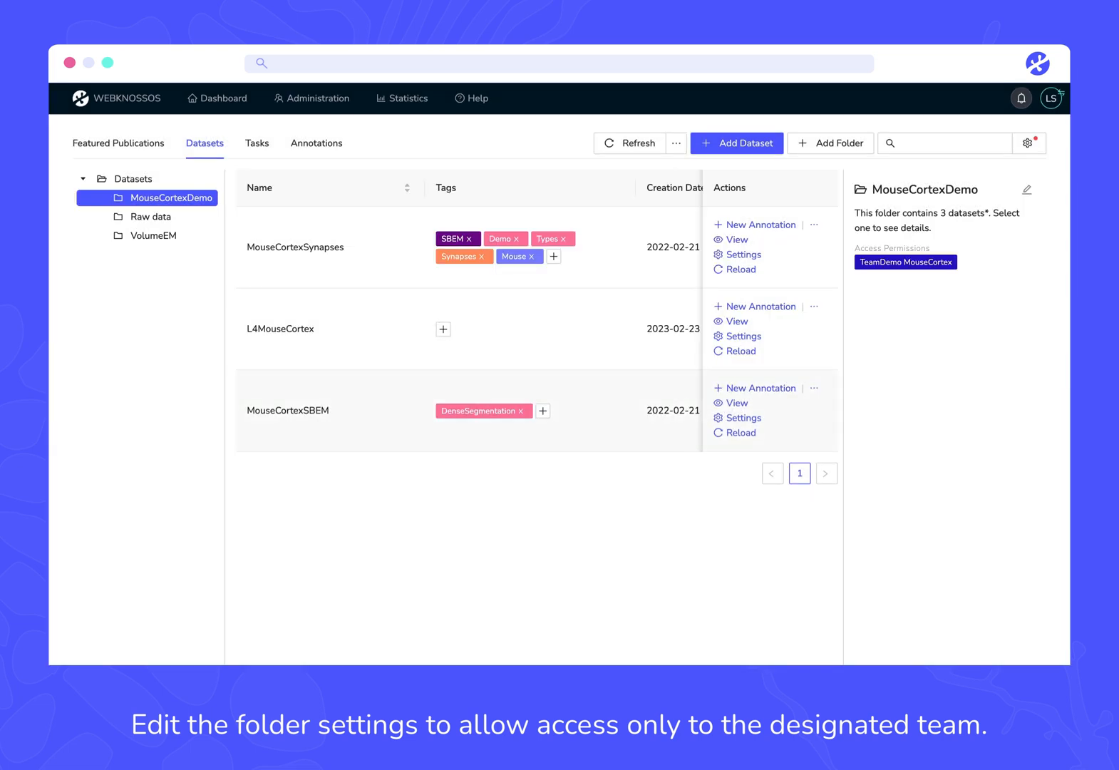
mouse_move(919, 276)
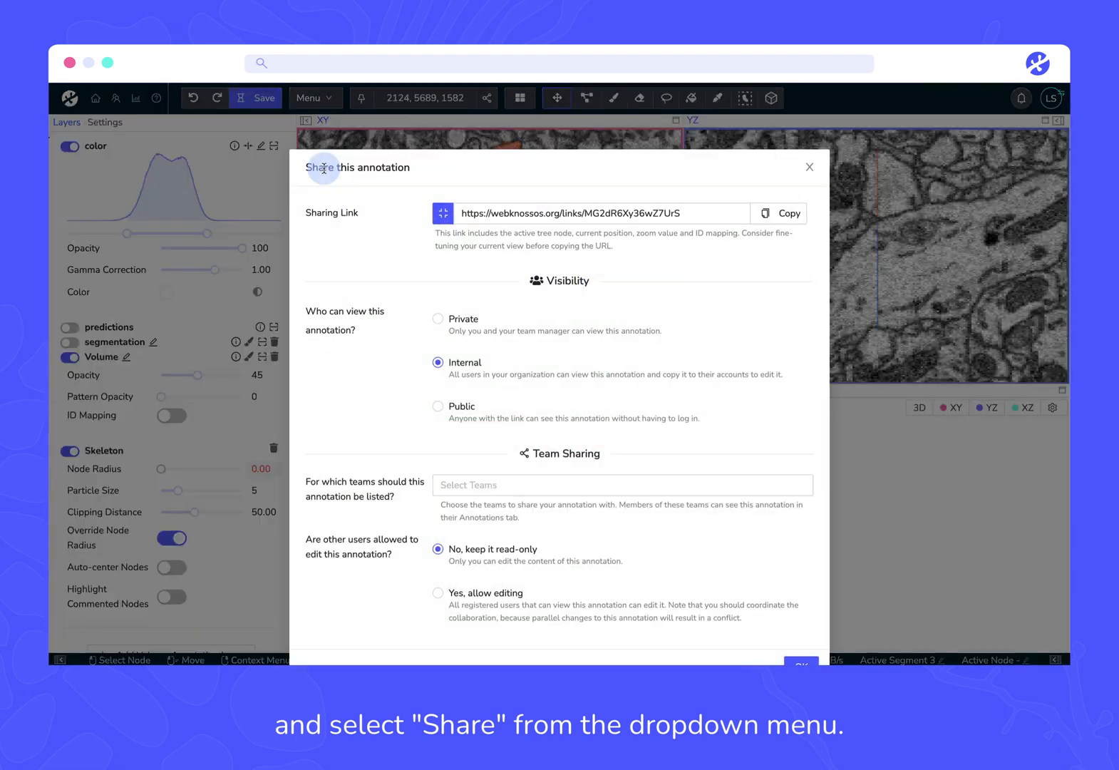
mouse_move(379, 328)
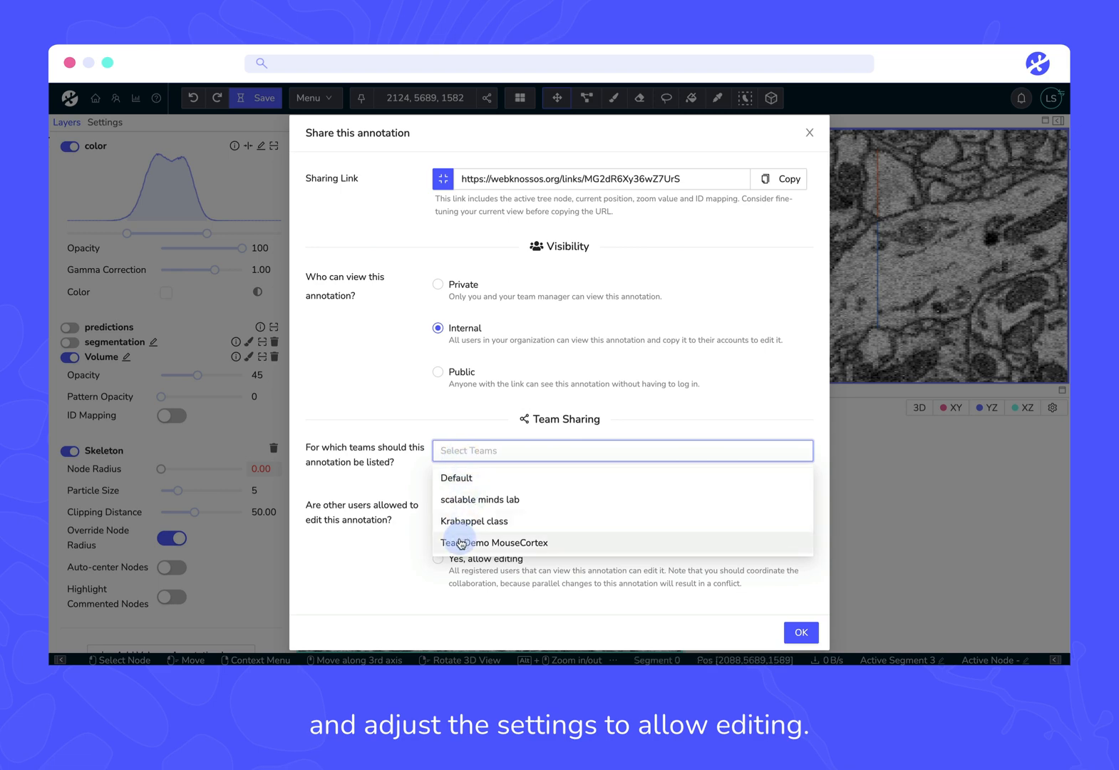
Step: Share the annotation with TeamDemo MouseCortex and choose 'Yes, allow editing'
click(495, 542)
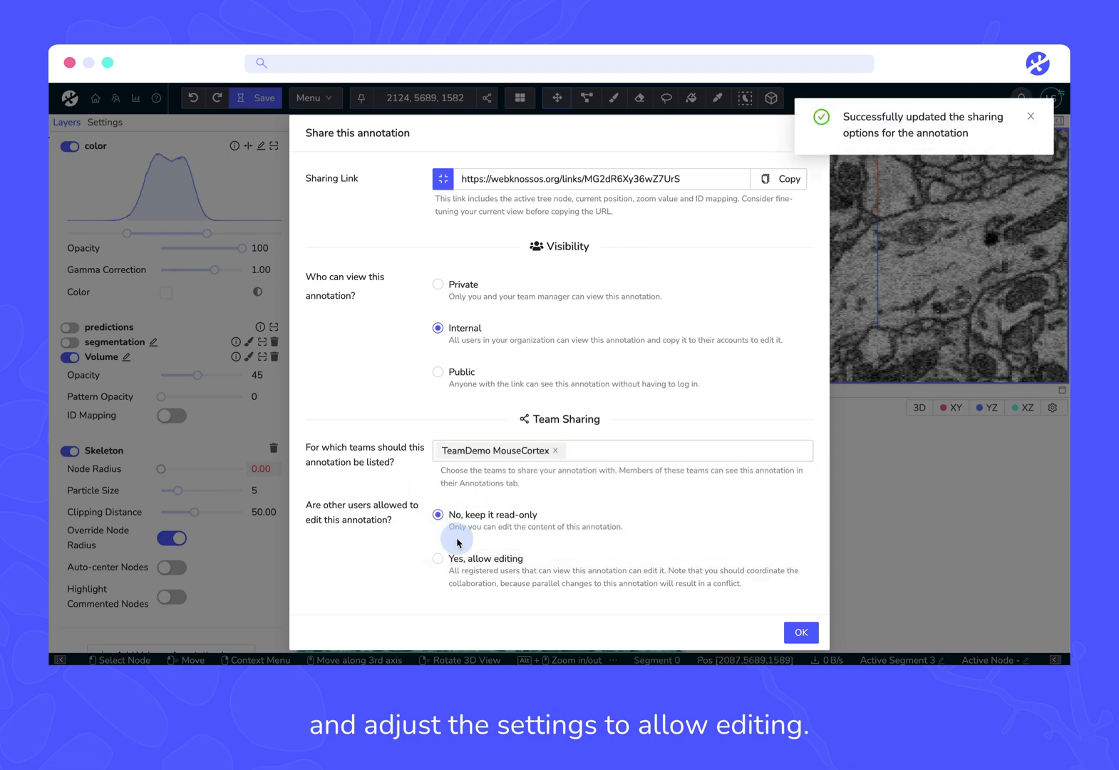
click(438, 558)
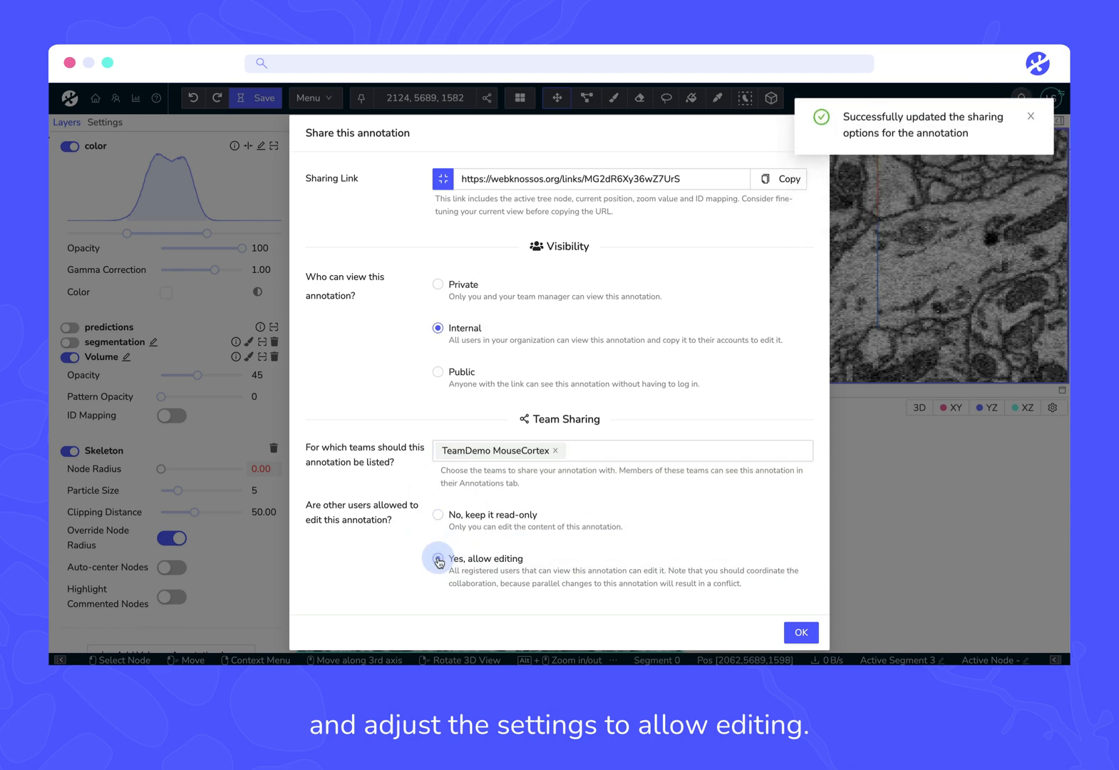
click(438, 558)
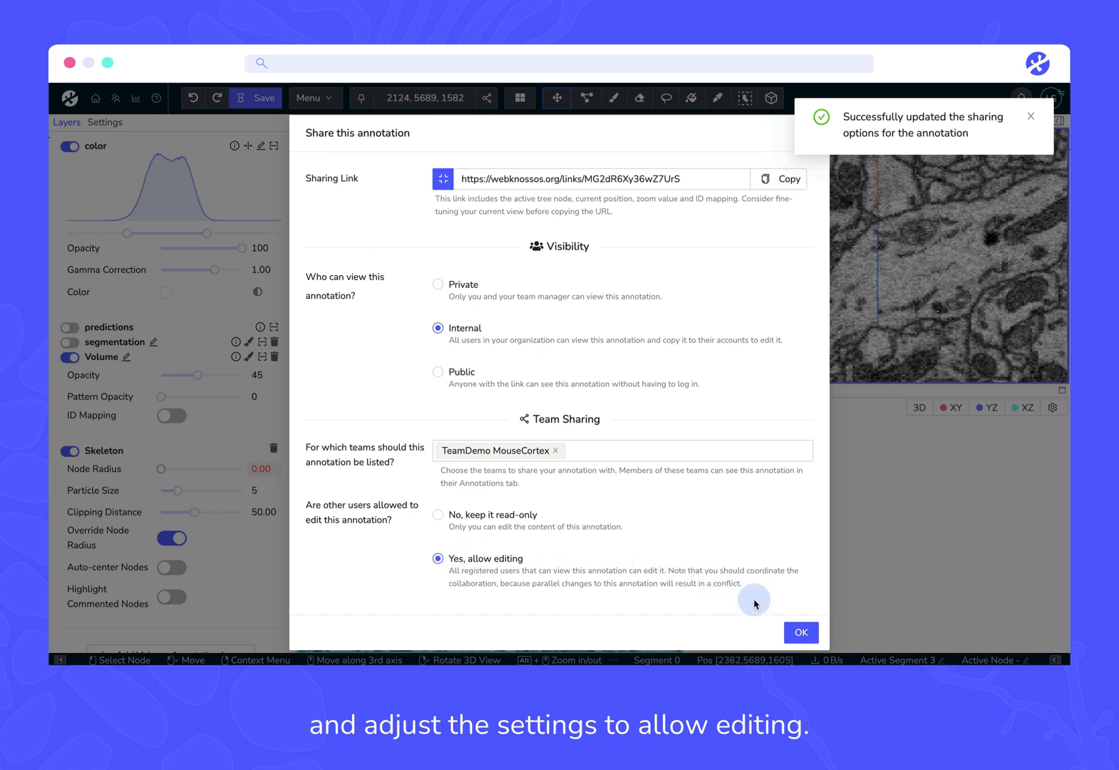
click(800, 633)
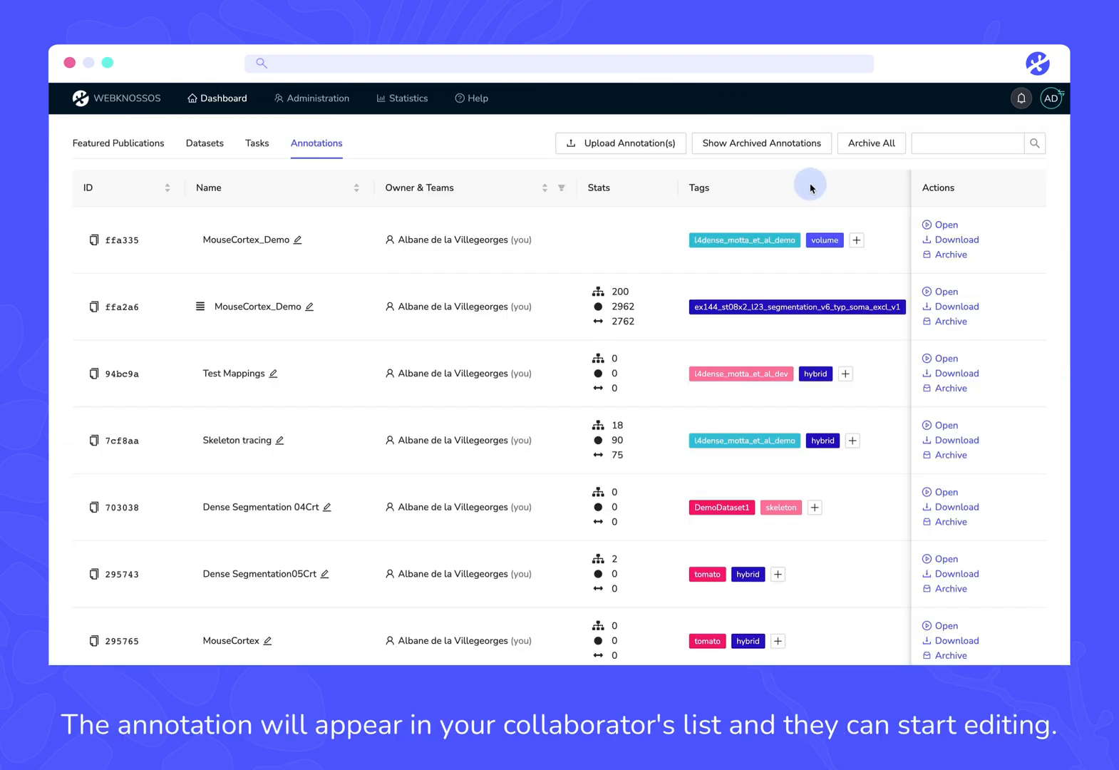
mouse_move(942, 224)
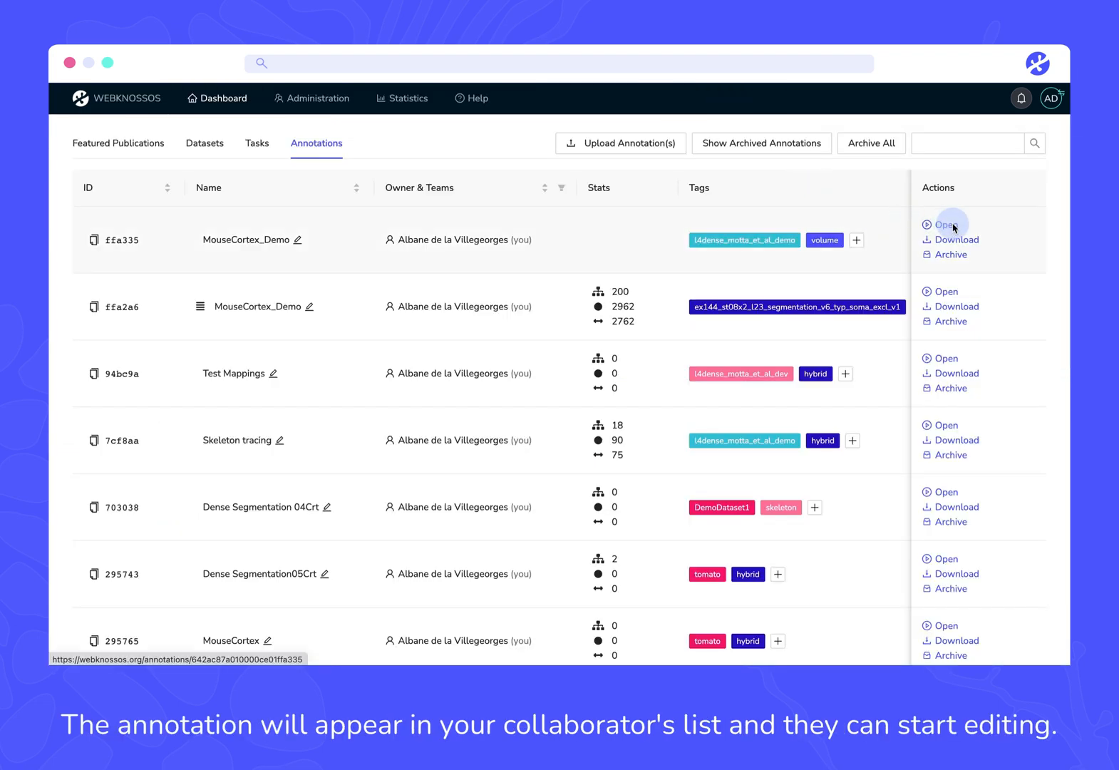
Step: Open the MouseCortex_Demo annotation and collapse the left sidebar to show the labelled cells
click(944, 224)
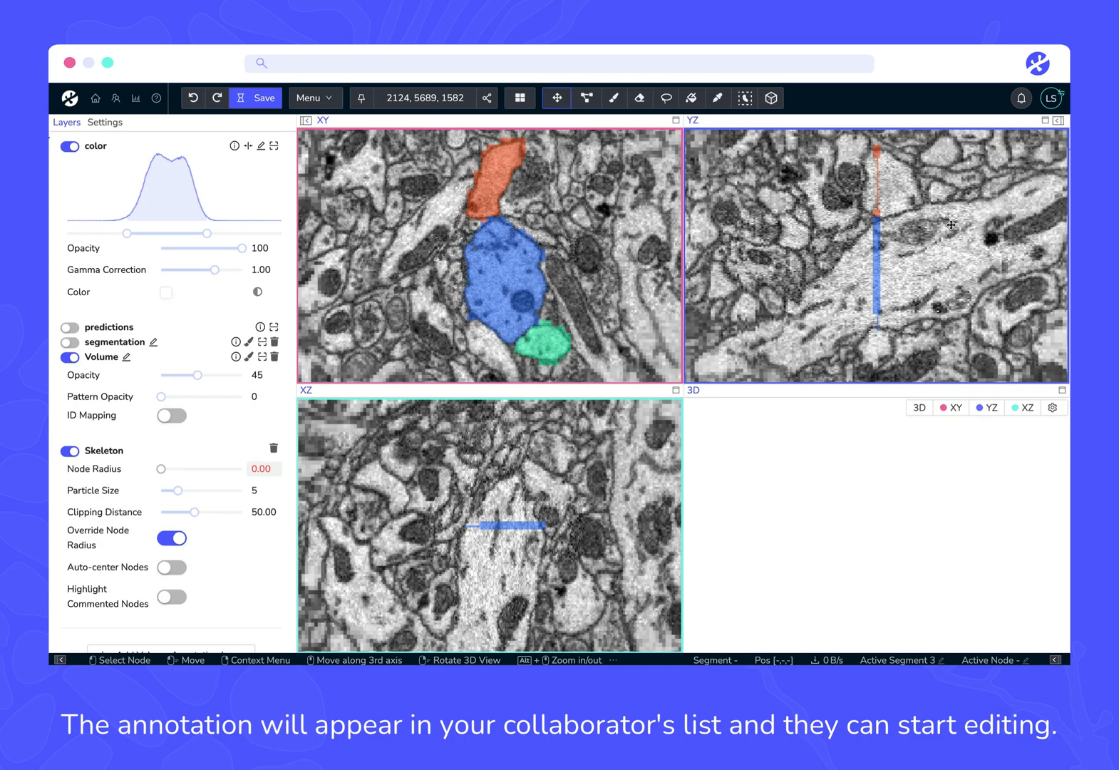
click(613, 98)
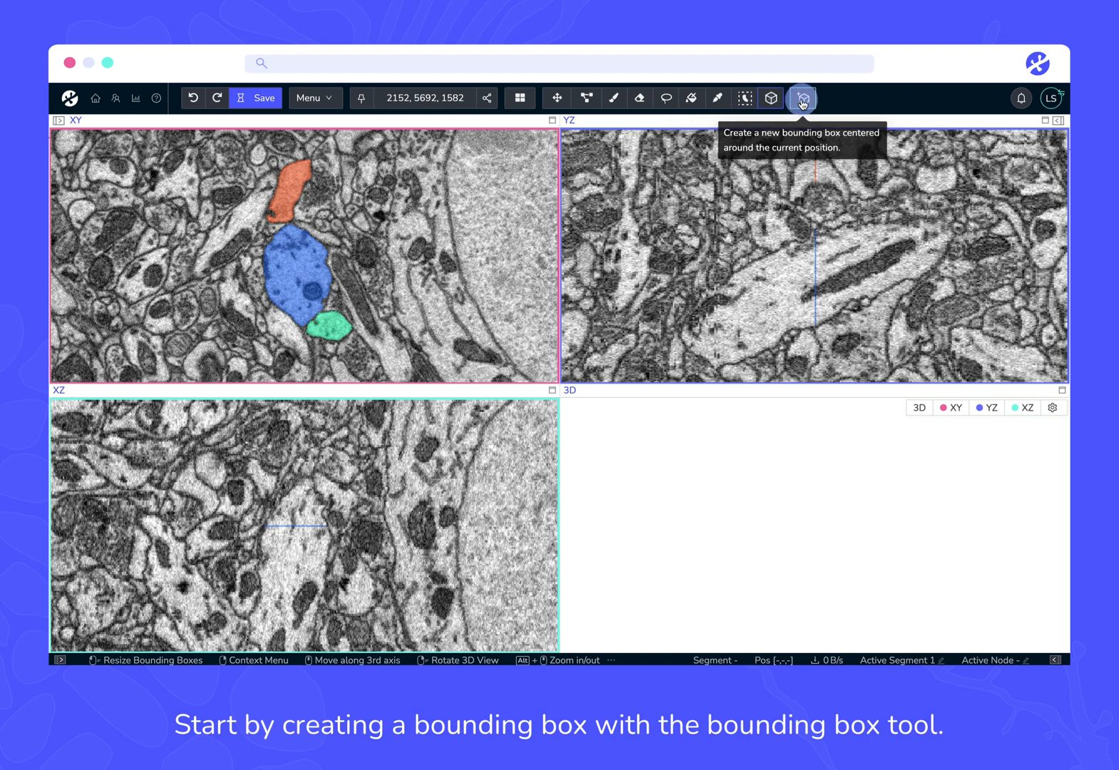
Step: Create a new bounding box around the current position enclosing the segmented cells
click(801, 98)
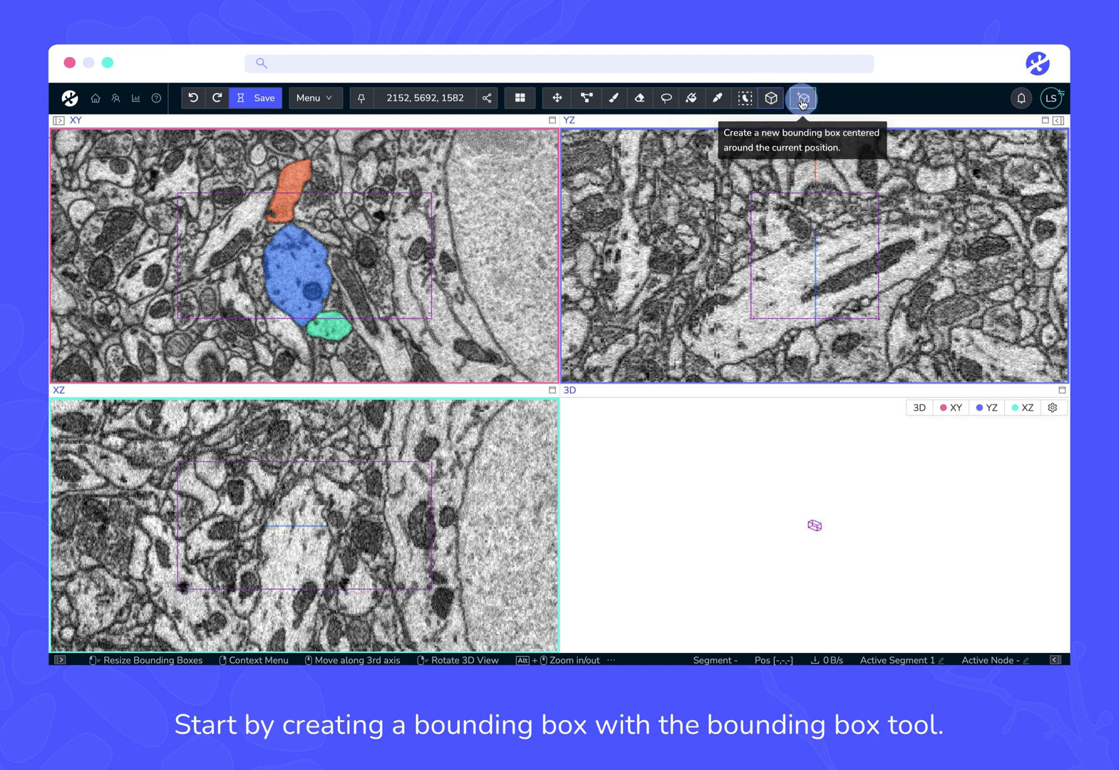
click(801, 99)
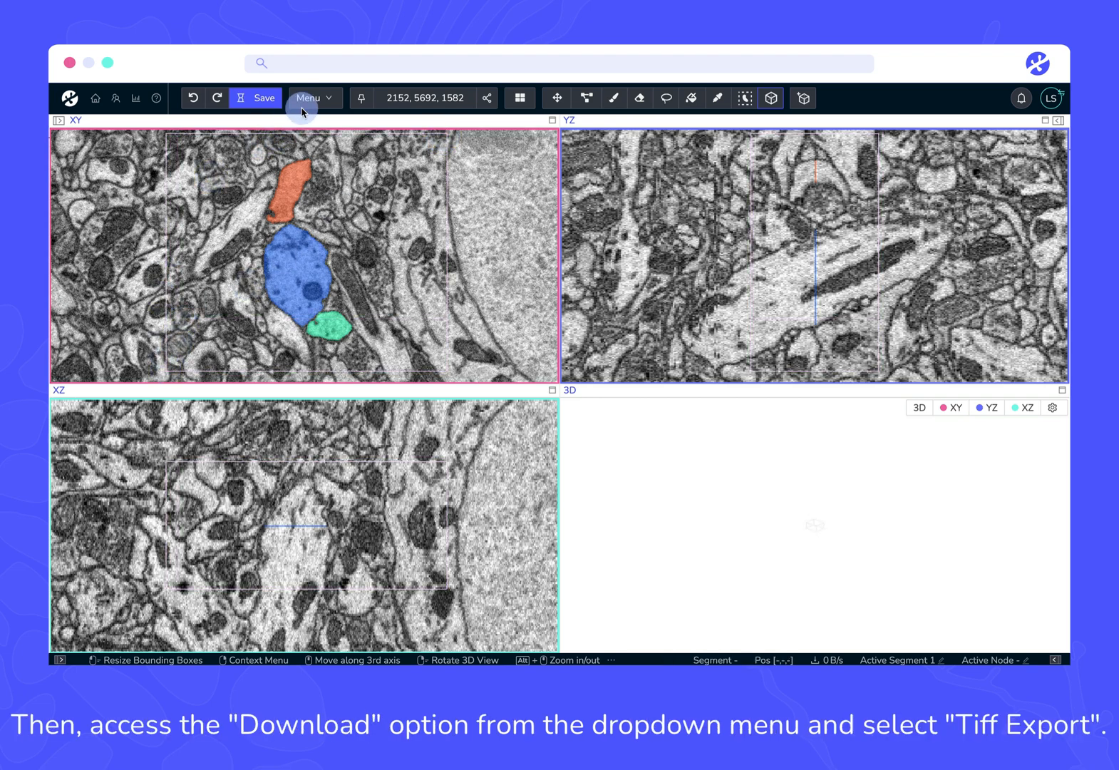
Step: Export the color layer within Bounding box 1 as a zipped TIFF stack from the Download dialog
click(311, 98)
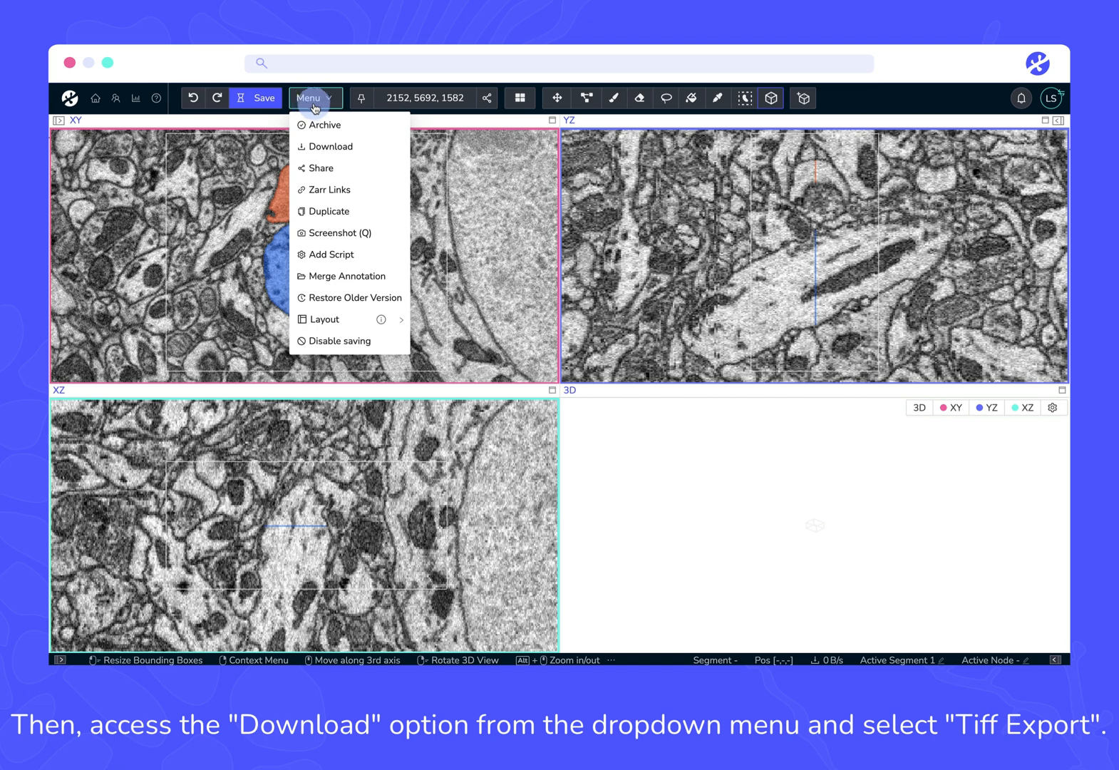
click(331, 146)
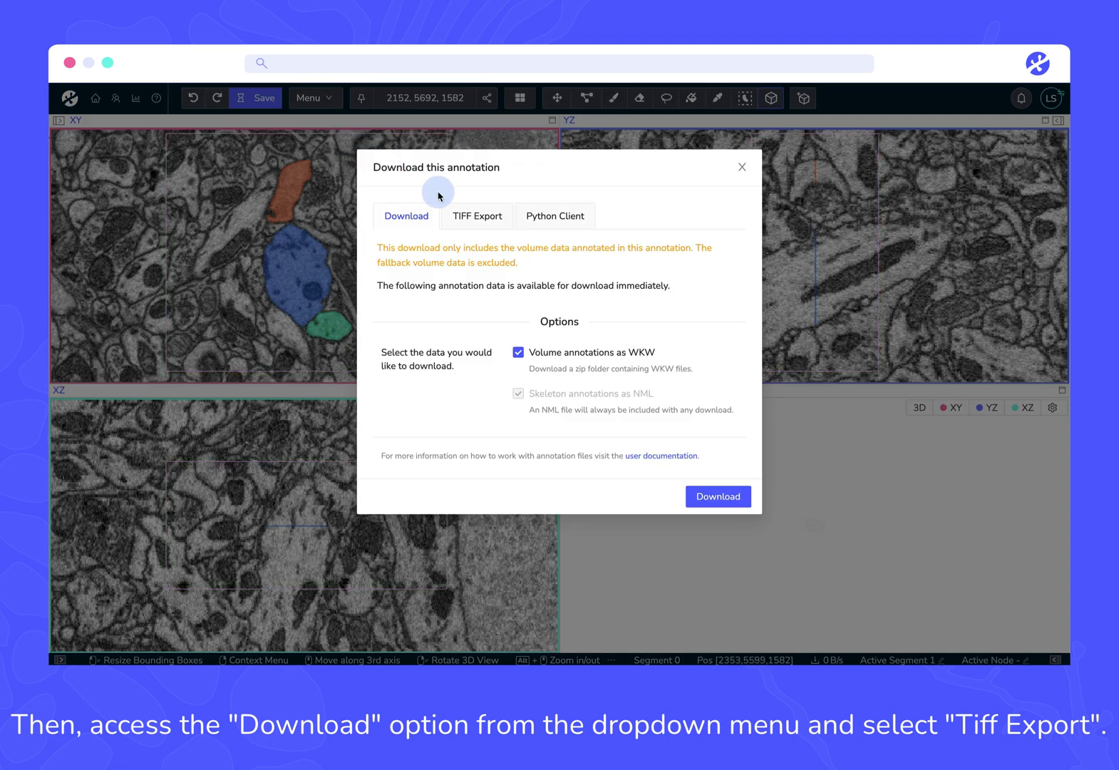
click(472, 217)
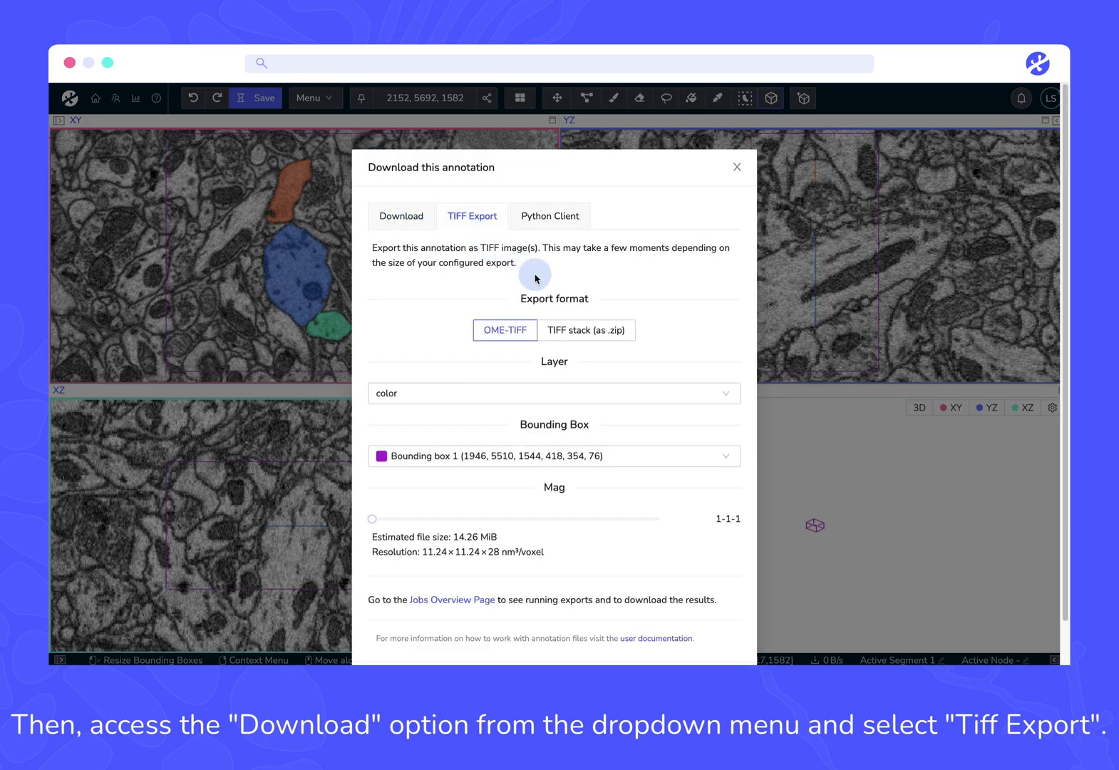
click(586, 329)
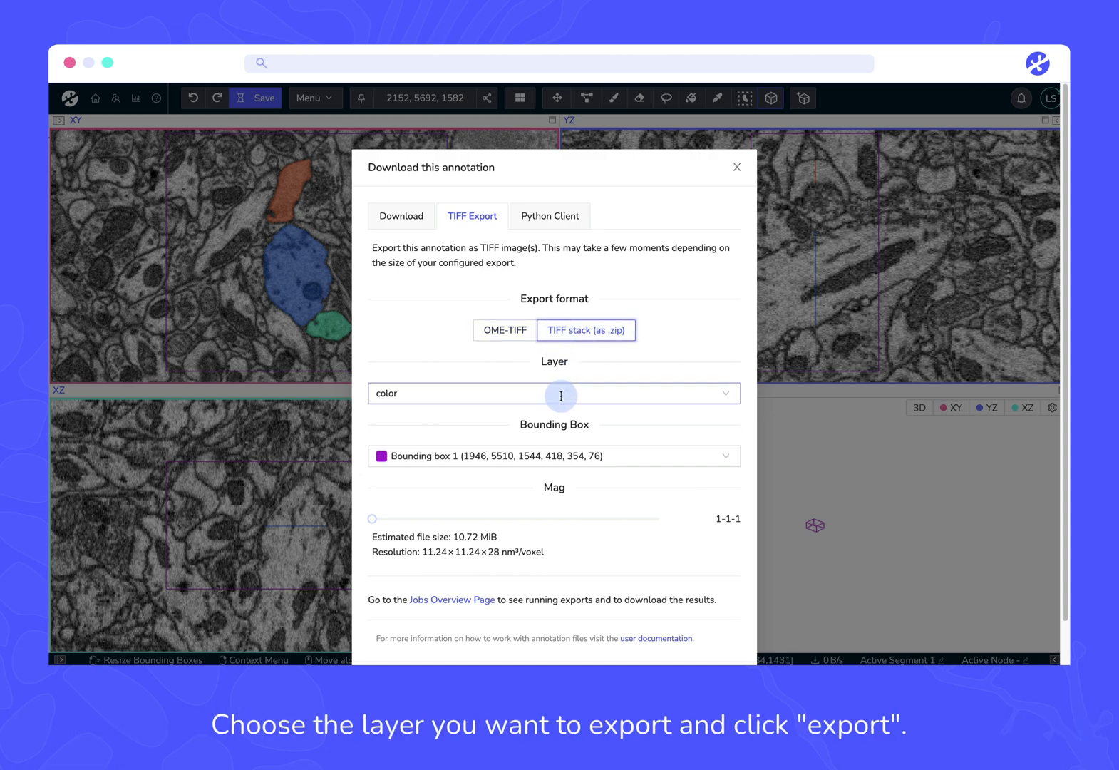
click(553, 394)
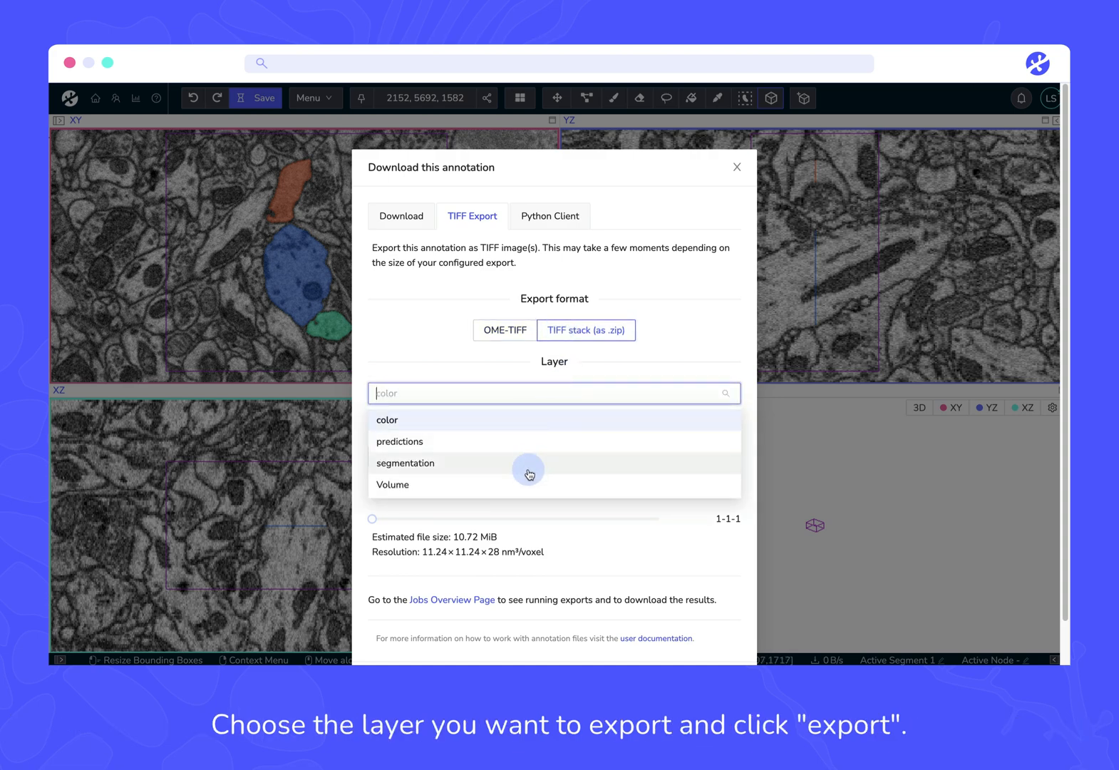
click(387, 419)
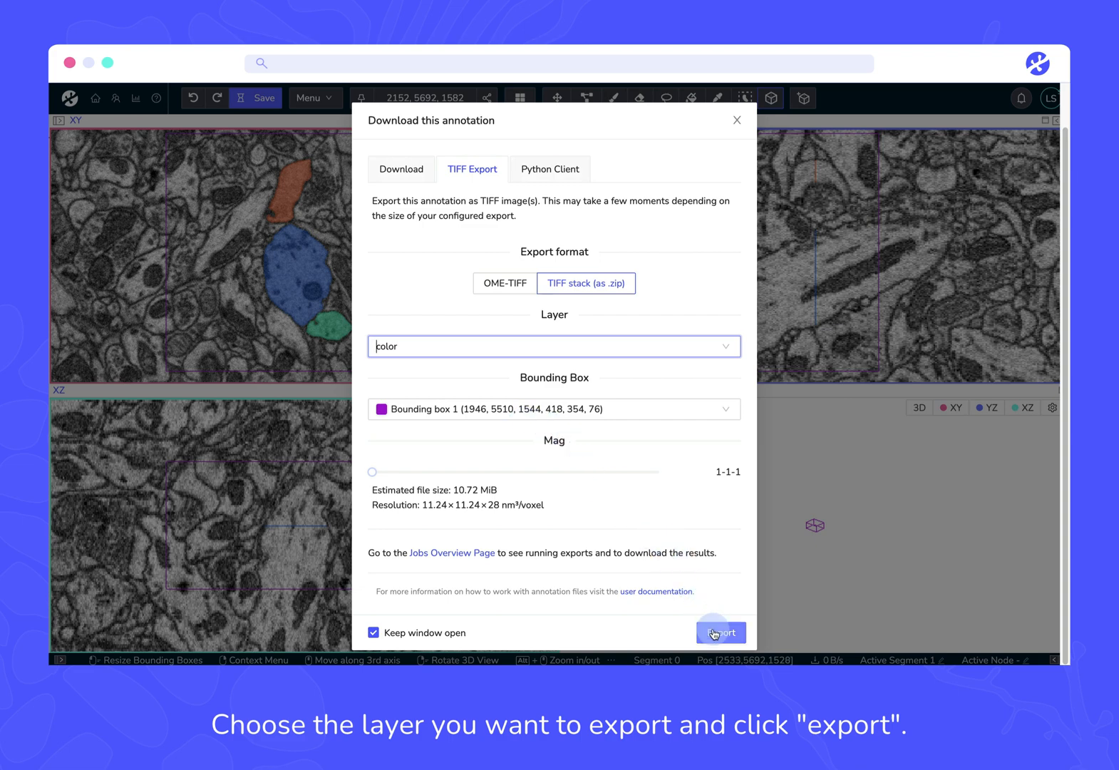
click(720, 632)
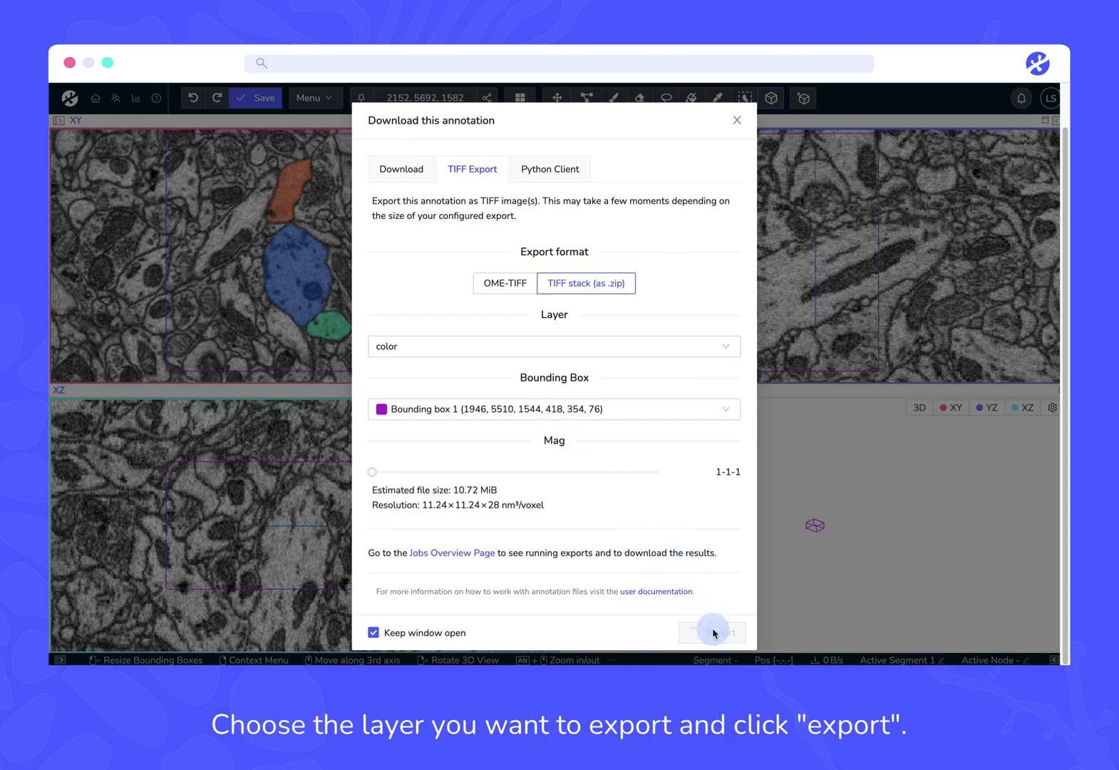
click(711, 632)
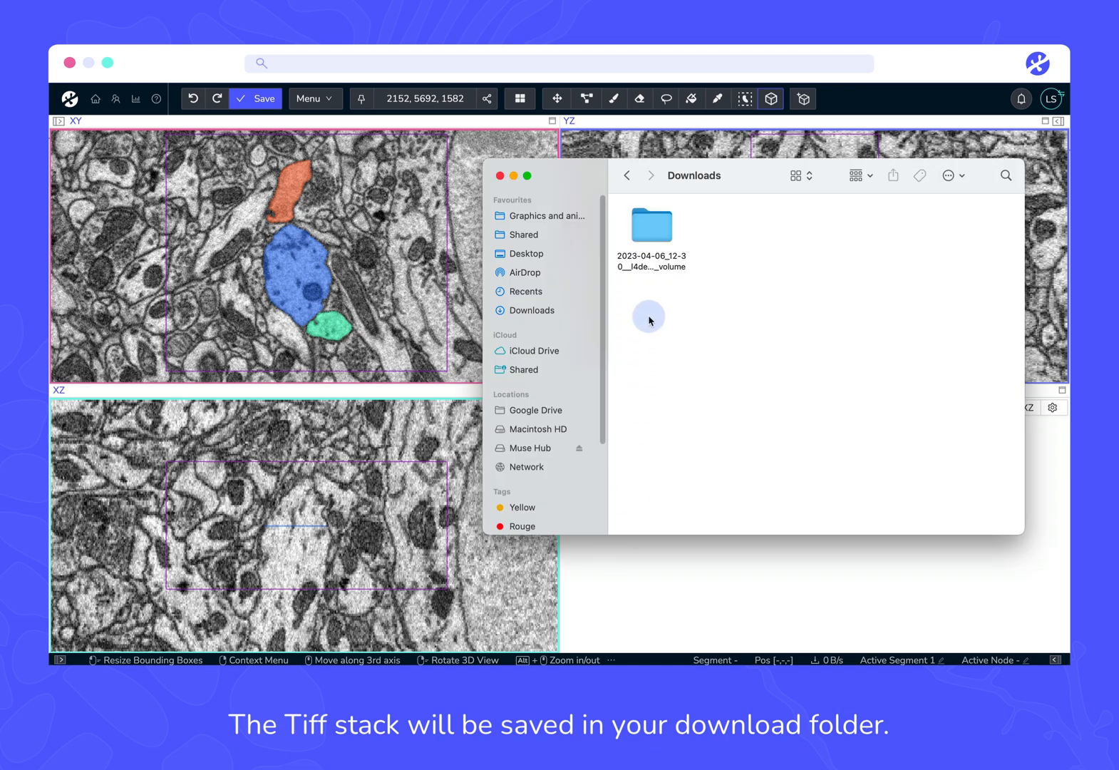
Step: Open the exported volume folder in Downloads and browse its numbered TIFF slices
double_click(650, 224)
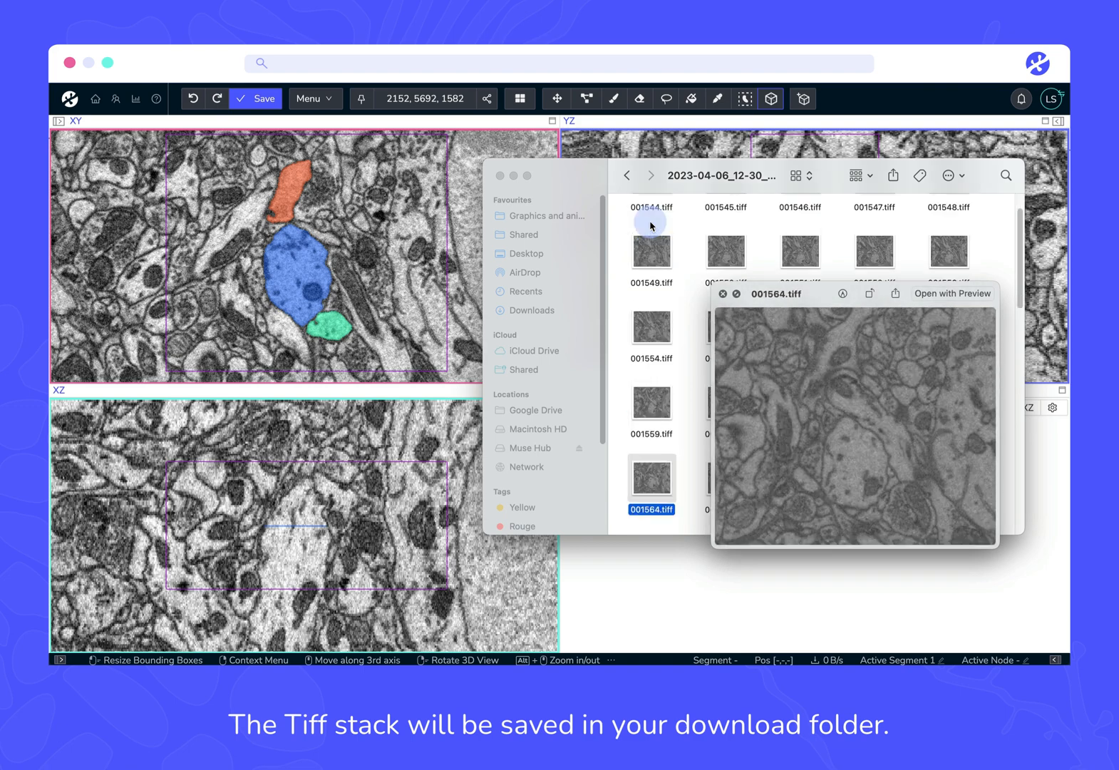
scroll(down, 3)
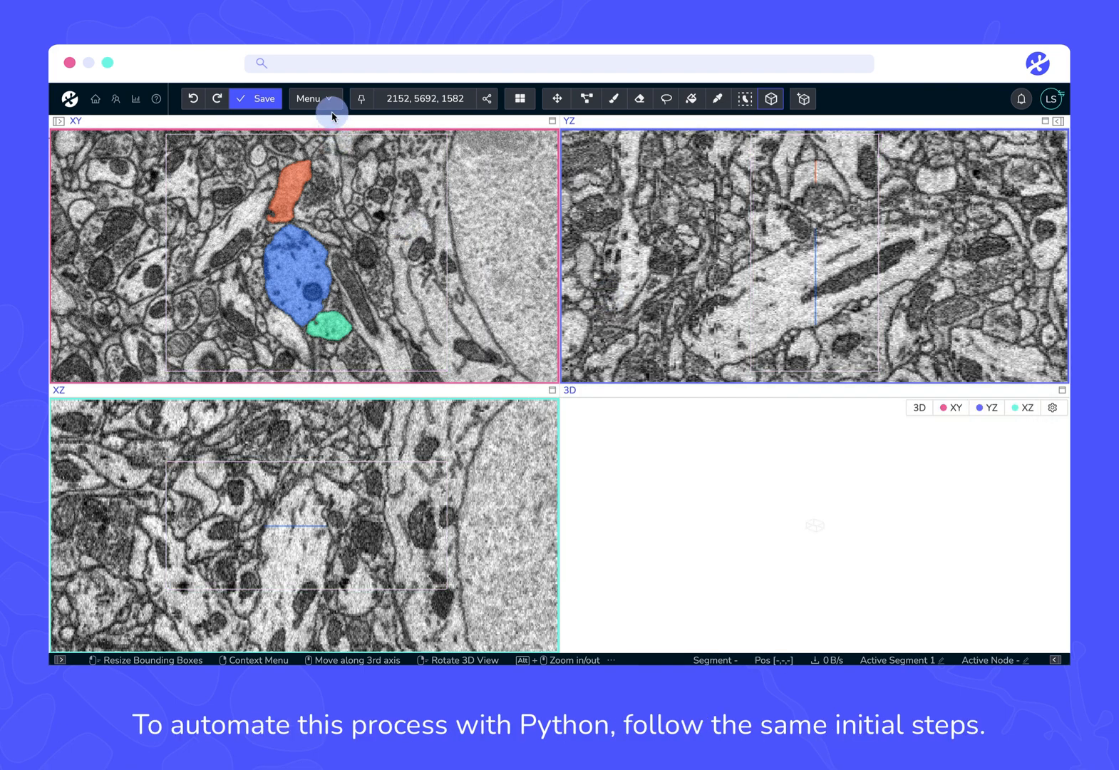
Step: Copy the annotation's Python Client code snippet from the Download dialog, then close it
click(312, 99)
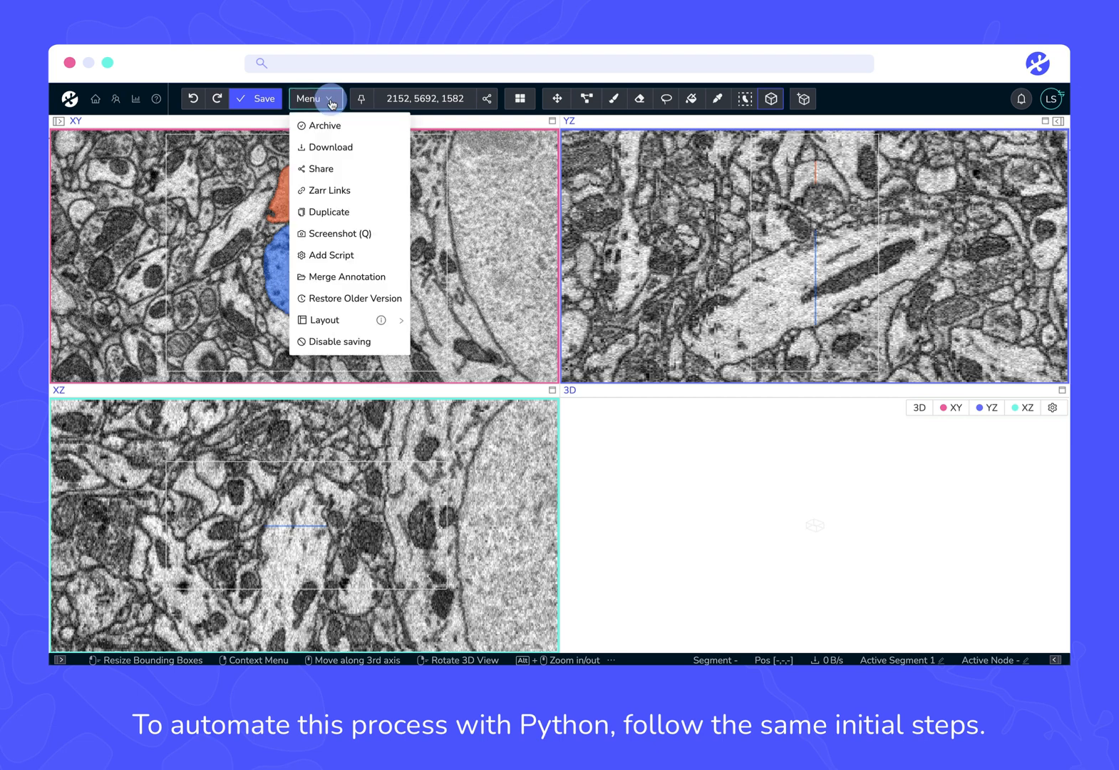
click(329, 147)
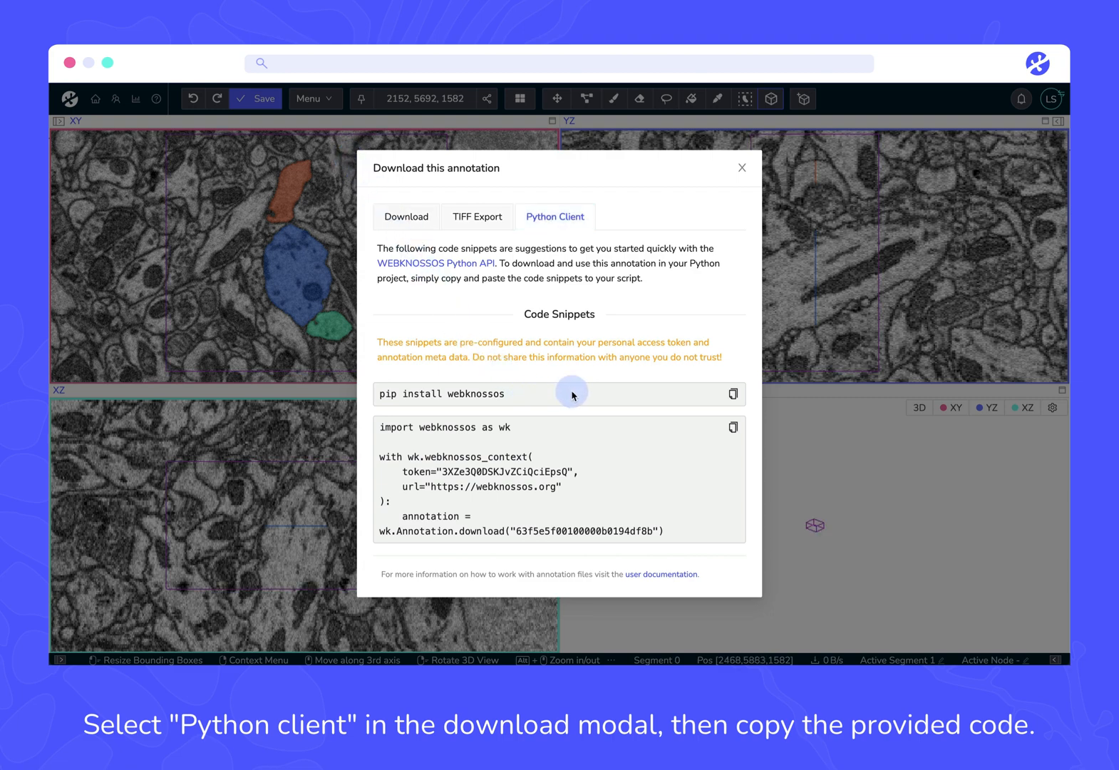
click(735, 430)
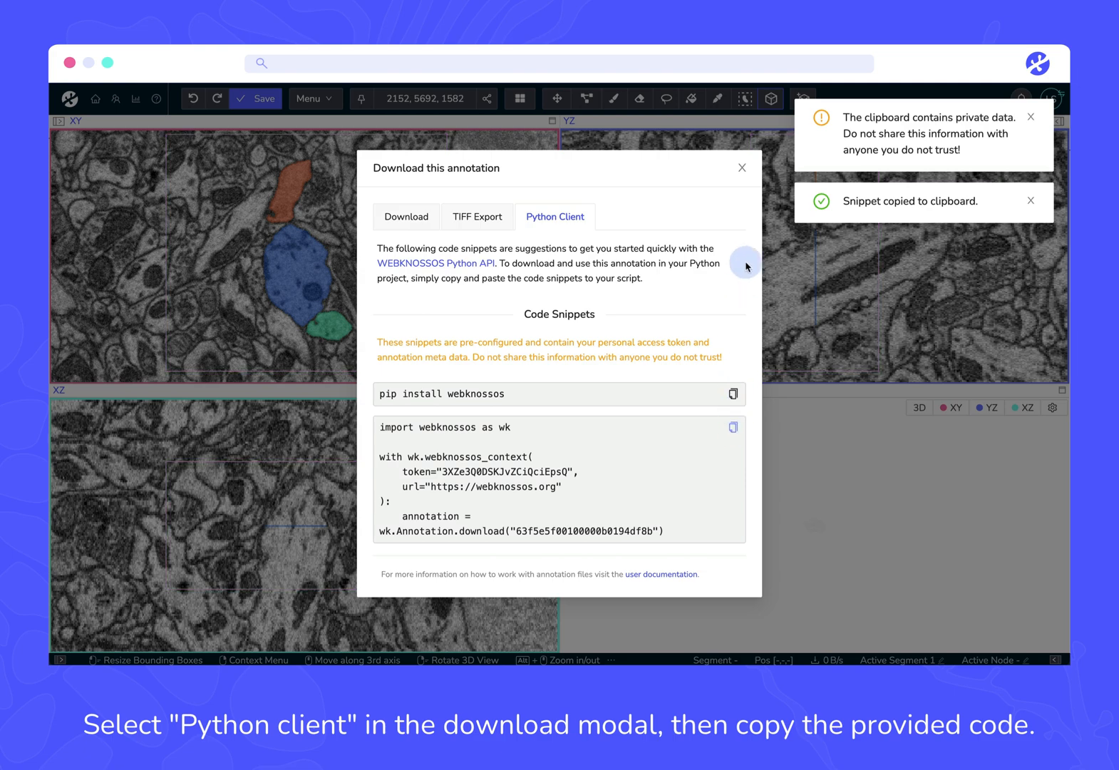
click(741, 168)
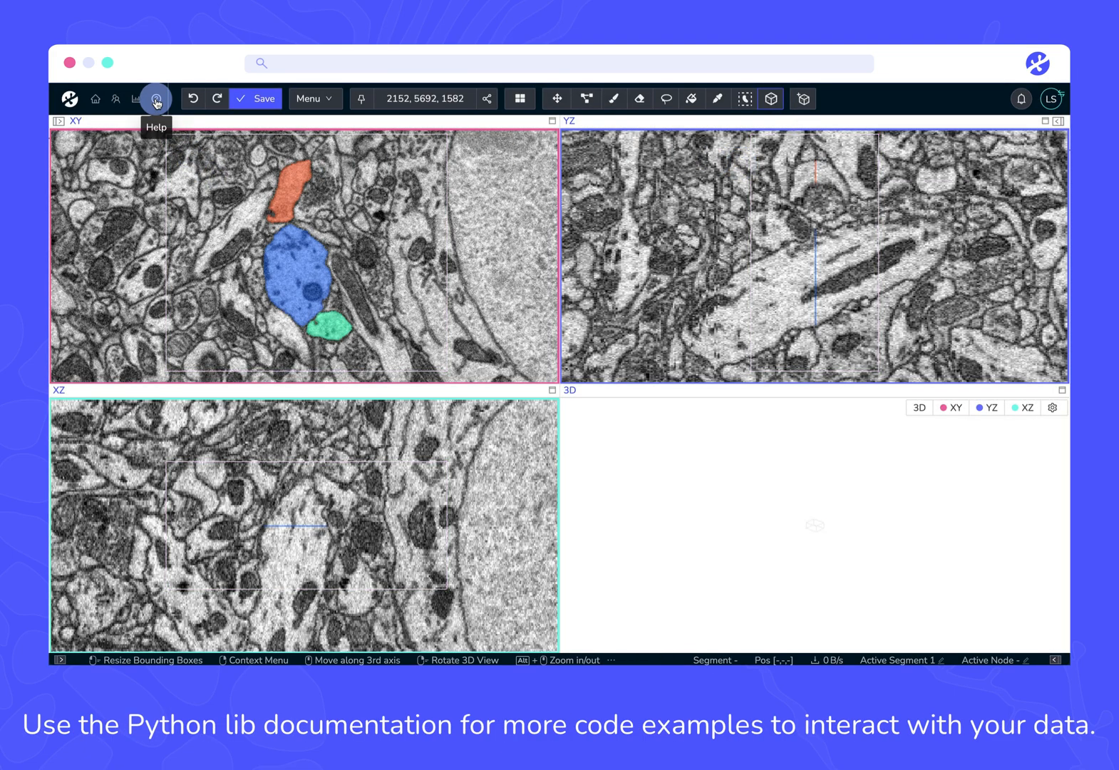
Step: Reach the Python Library section of the user documentation via the Help menu
click(155, 98)
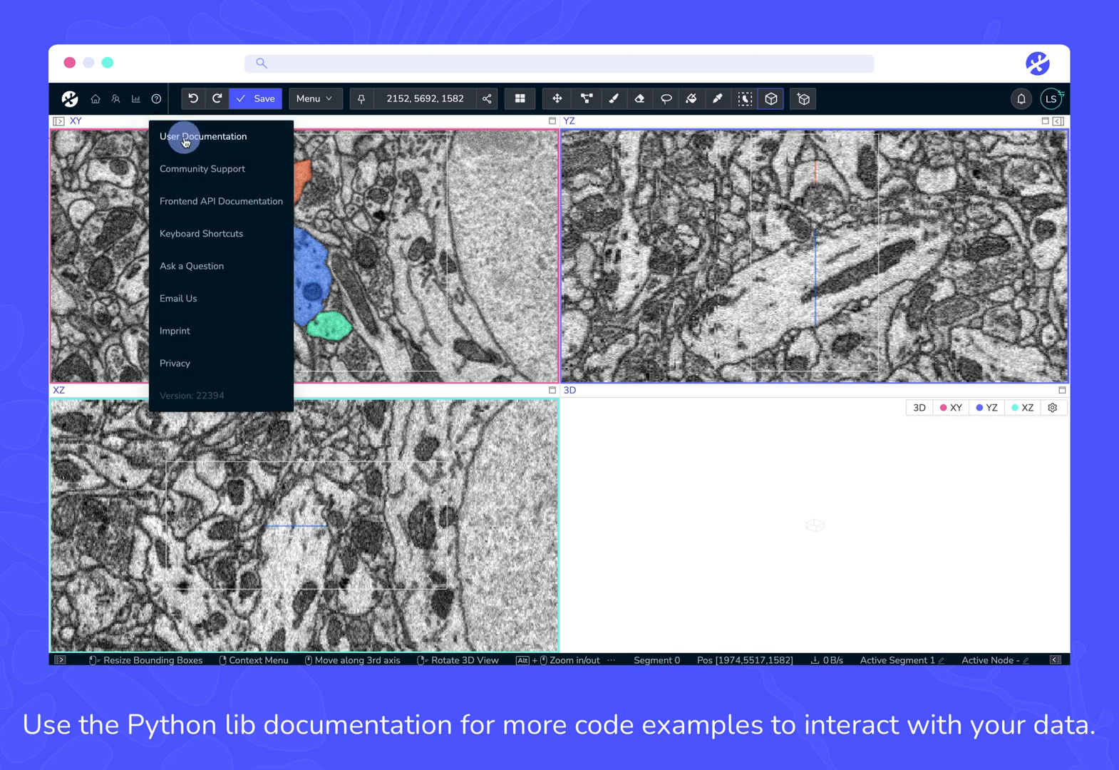
click(203, 136)
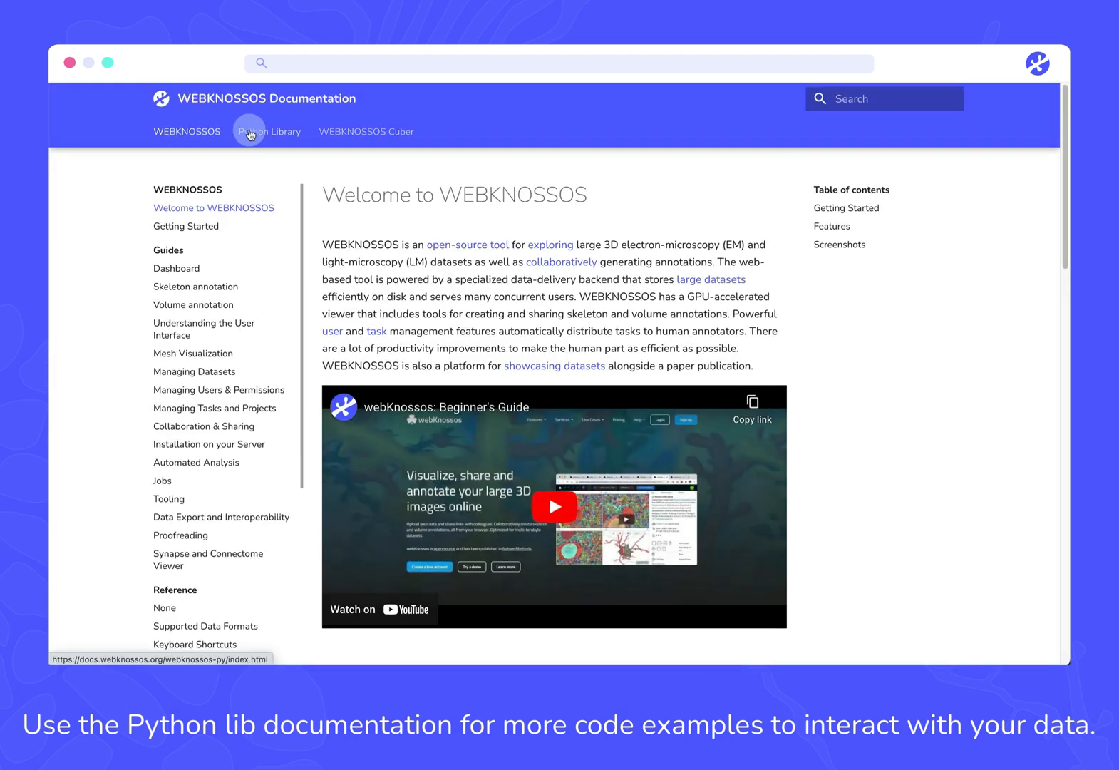
click(269, 131)
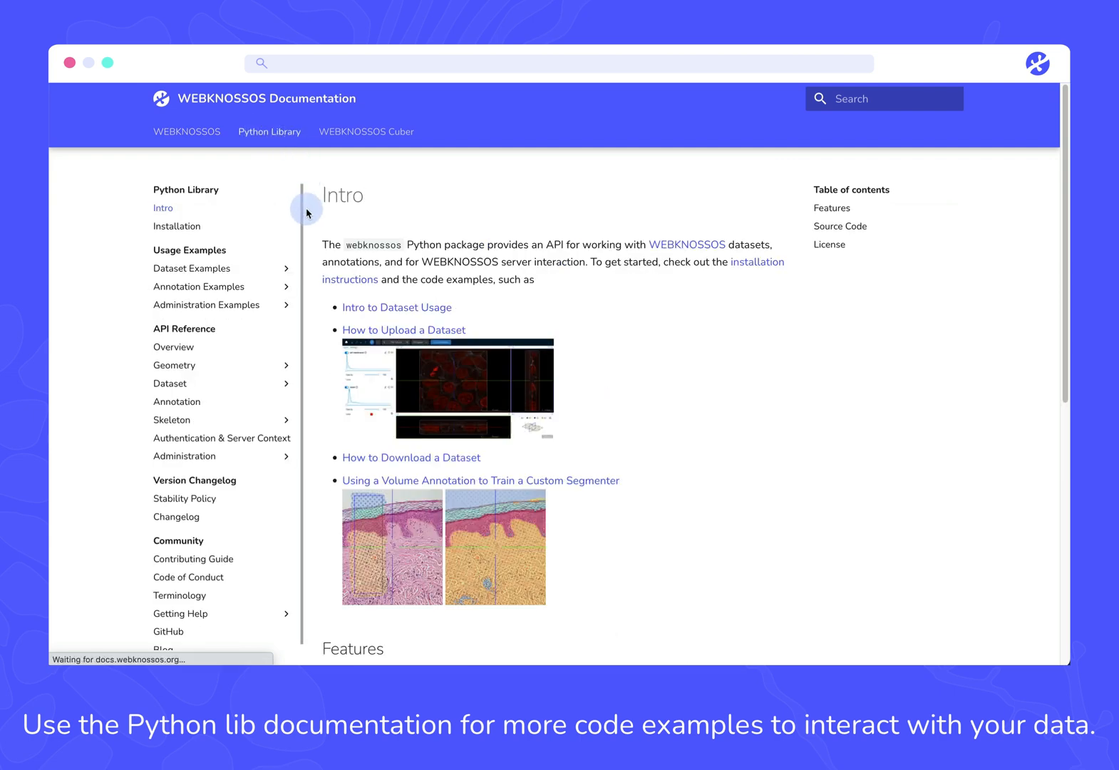
Step: Copy the code of the Dataset Examples > Download Image Data example
scroll(down, 3)
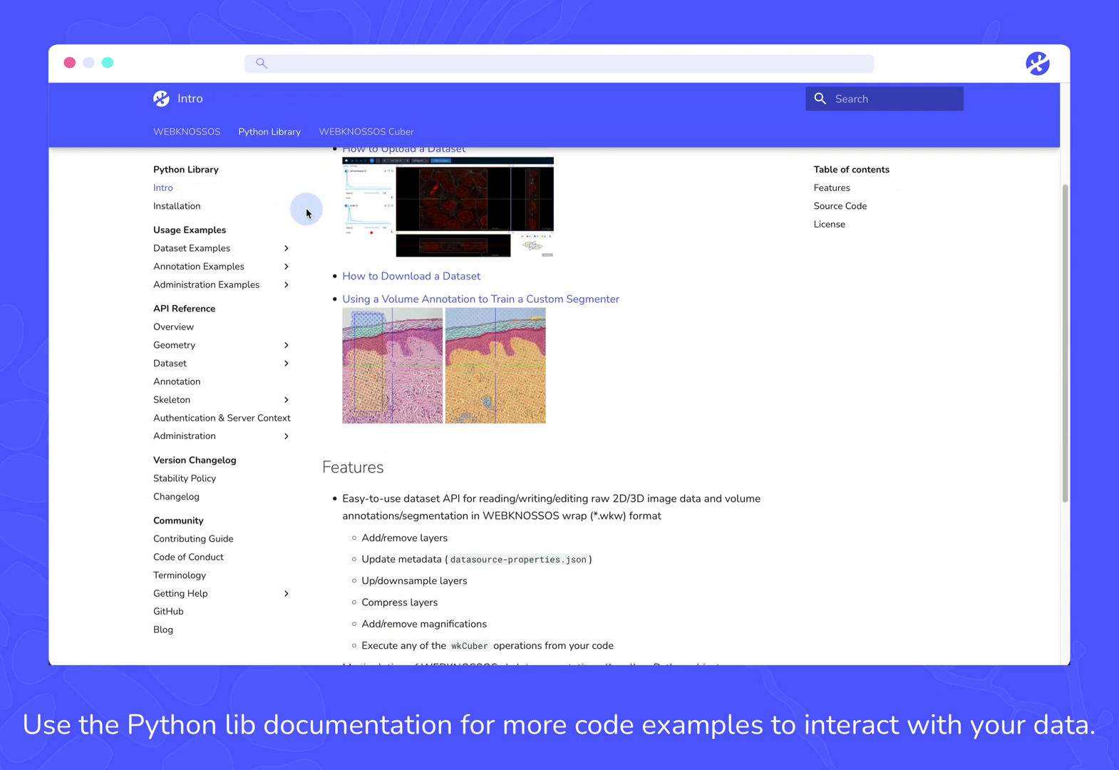
click(208, 340)
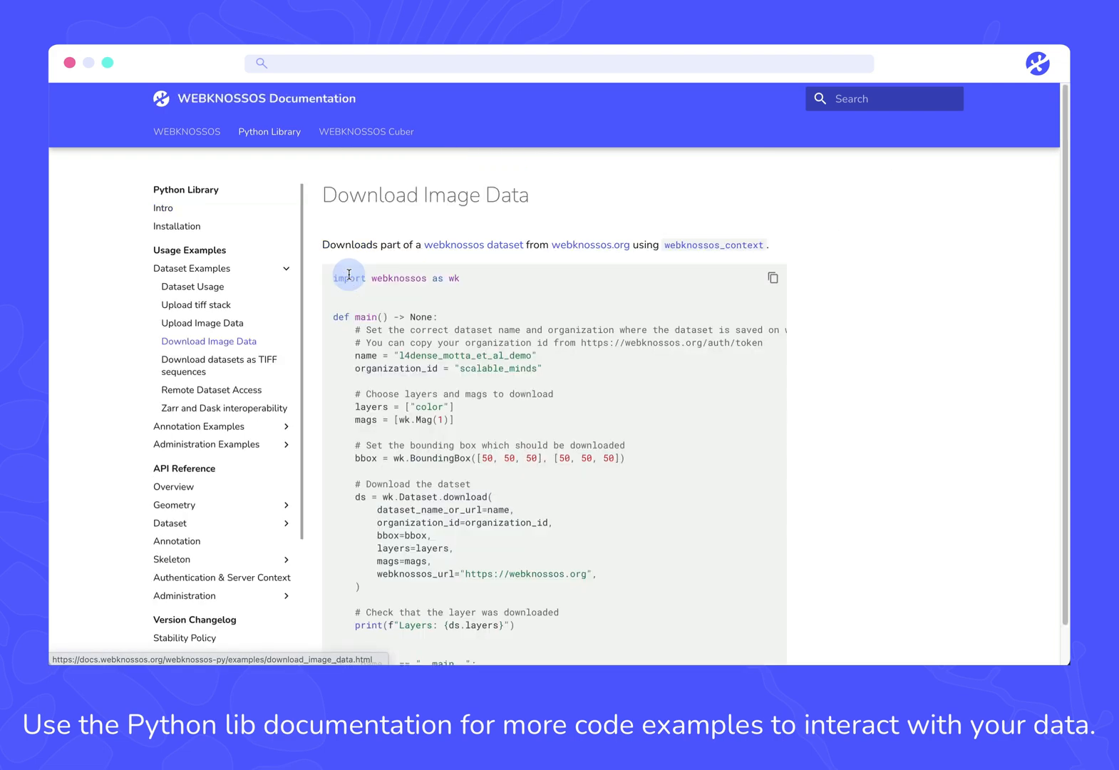
mouse_move(743, 280)
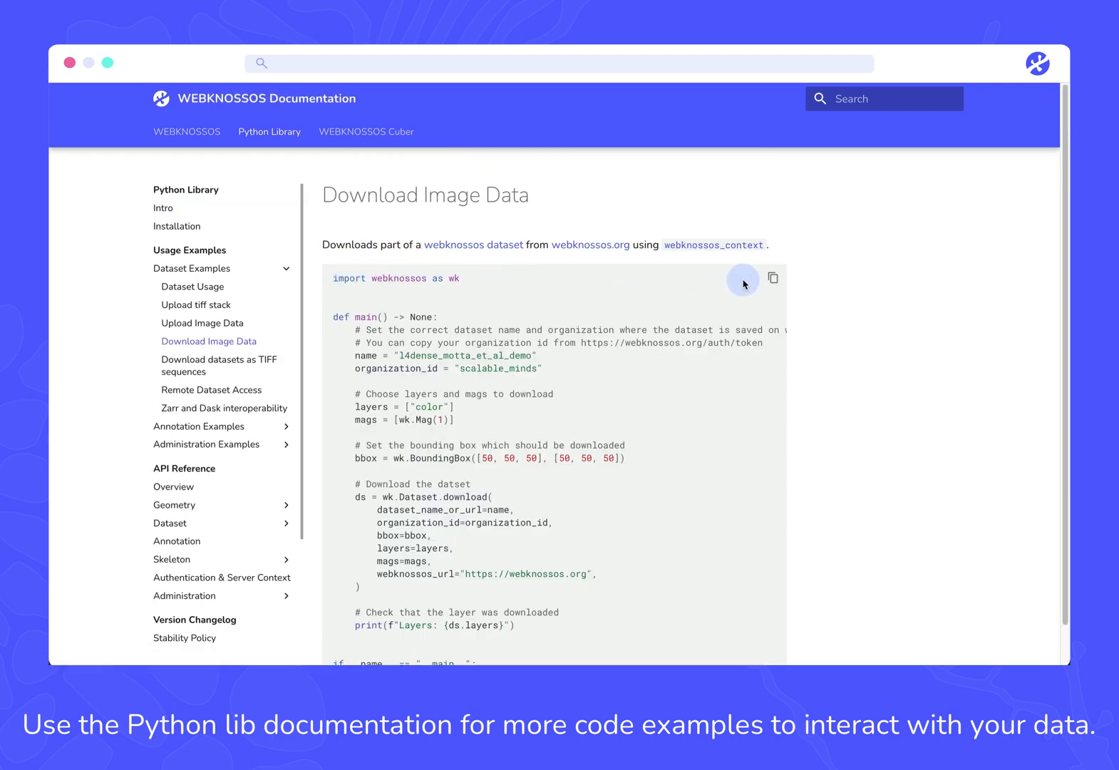
click(773, 278)
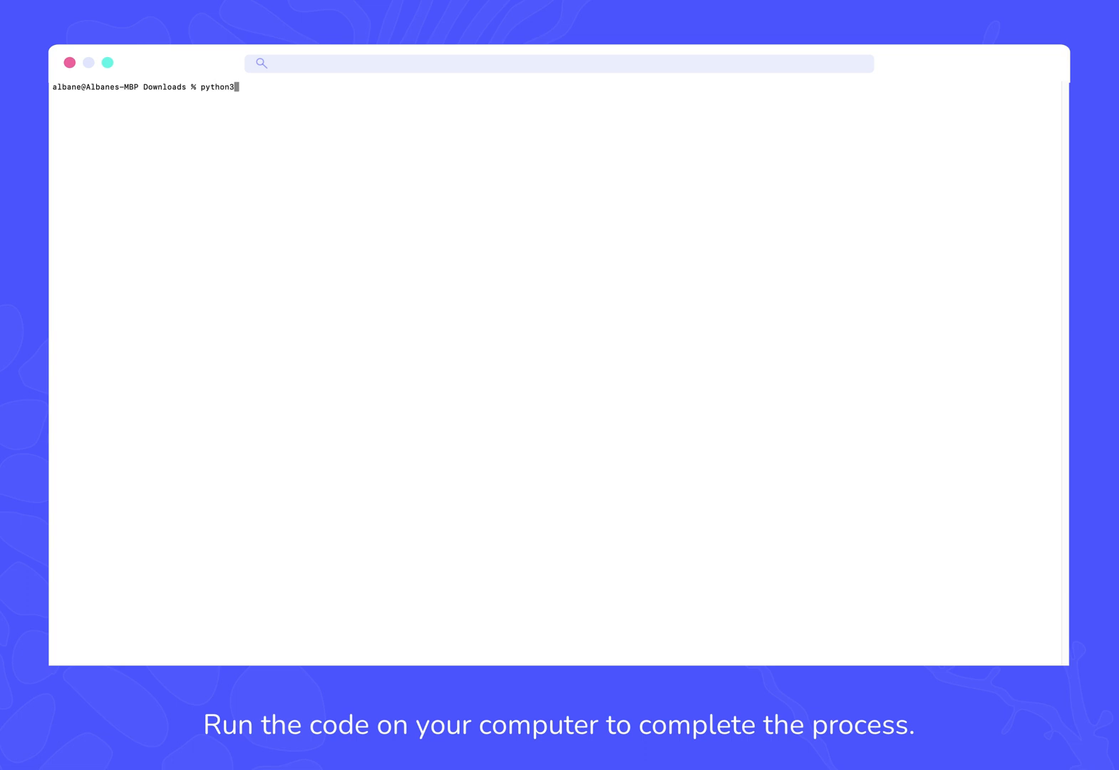
Step: Run the python3 download script and preview the first TIFF slice in the new l4_sample_tiff folder
key(Return)
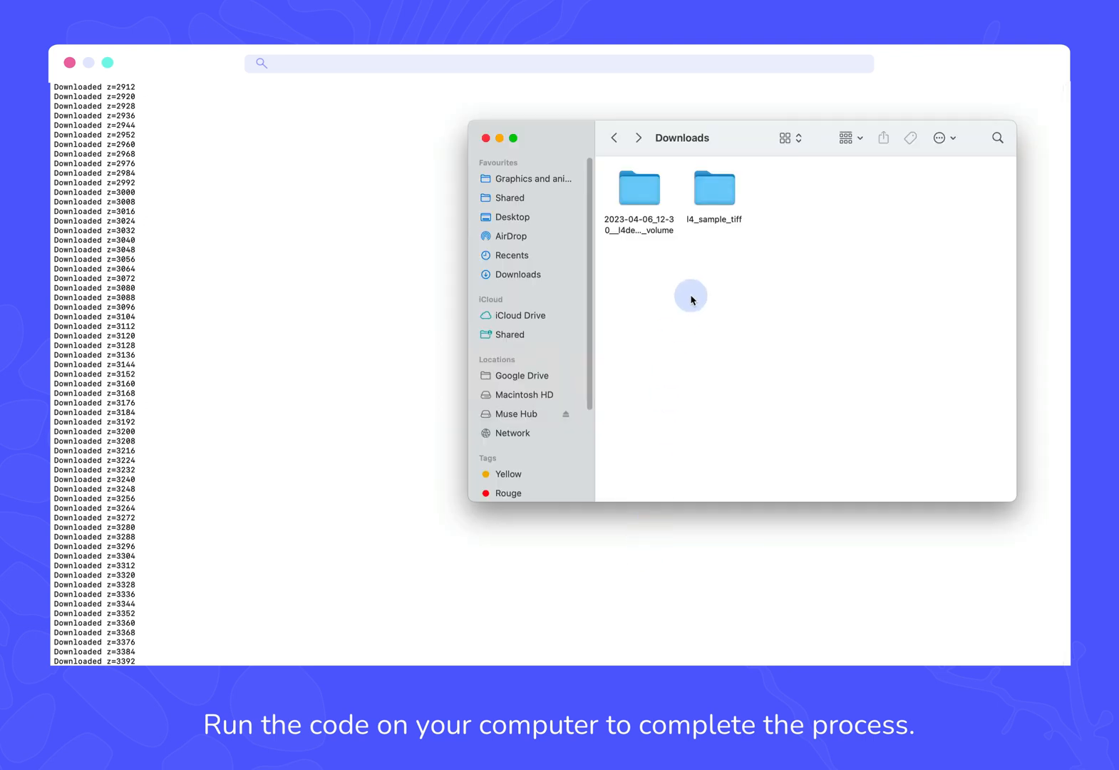
double_click(715, 188)
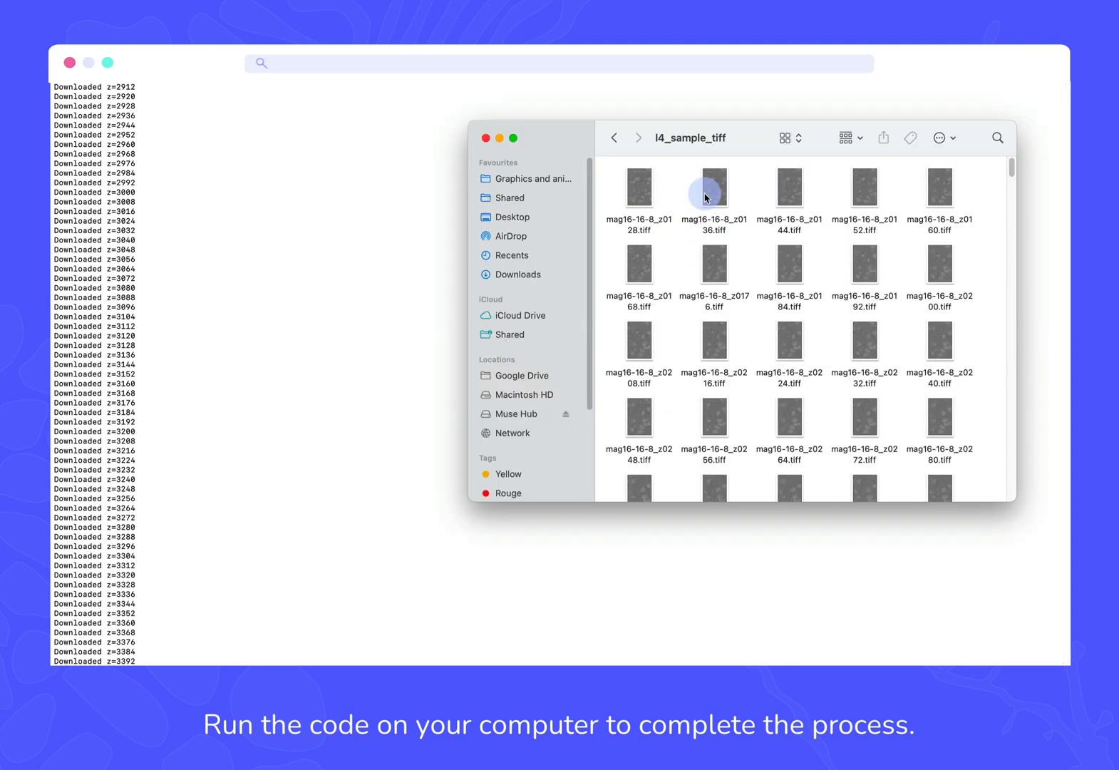
click(639, 188)
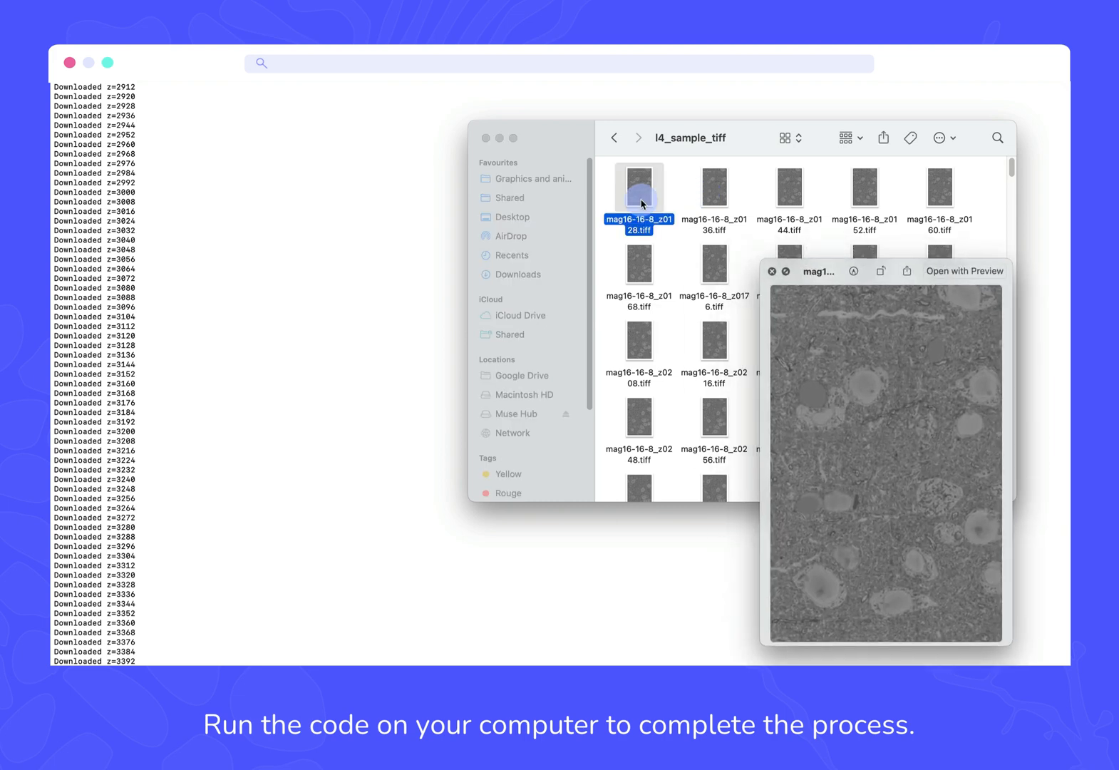
scroll(down, 3)
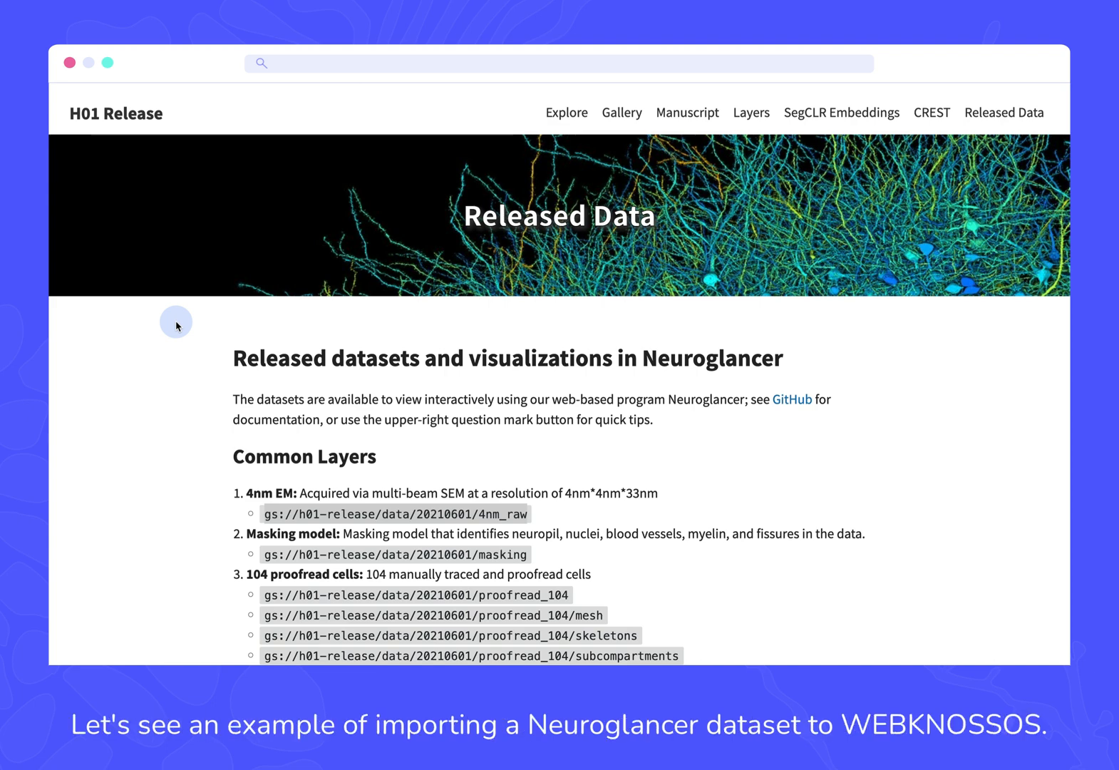
mouse_move(299, 484)
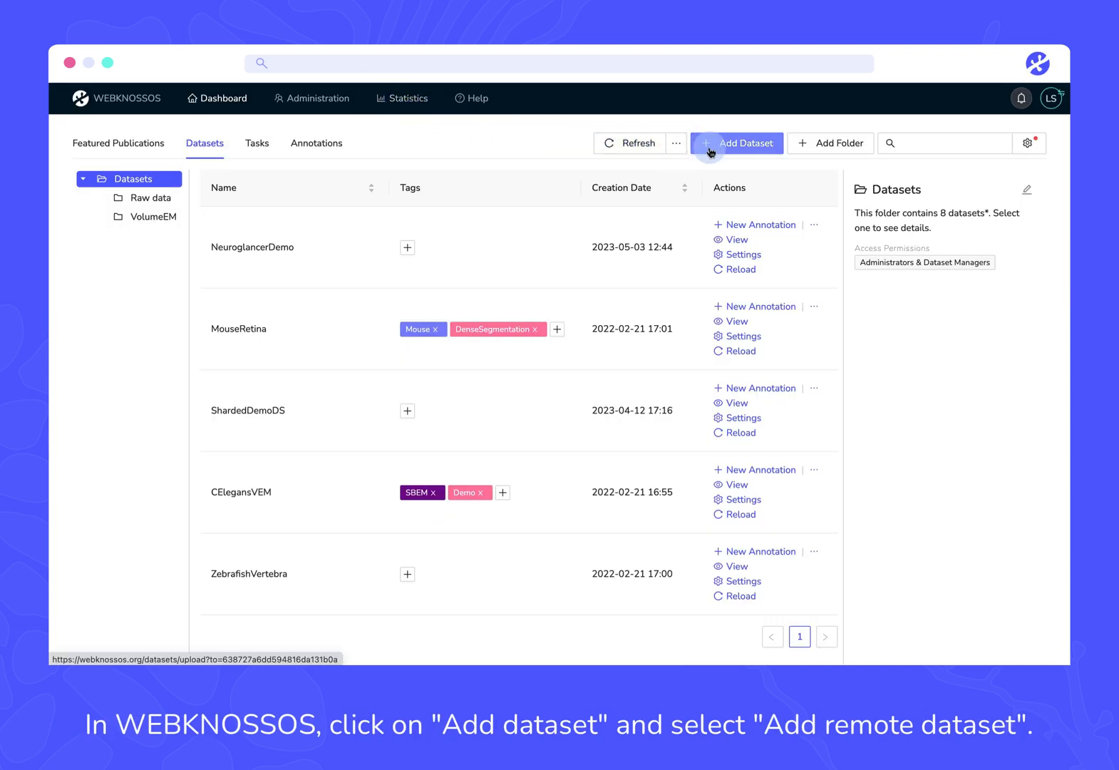
Step: Start an Add Remote Dataset import with Dataset URL gs://h01-release/data/20210601/4nm_raw
click(737, 142)
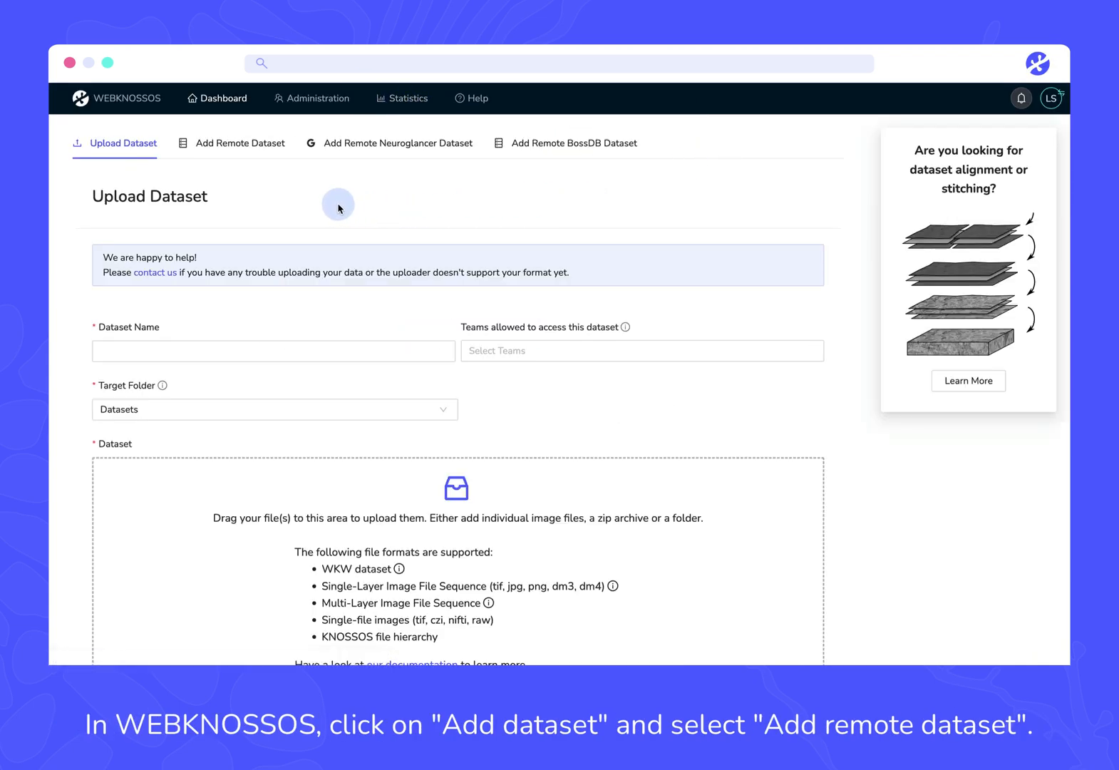
click(241, 142)
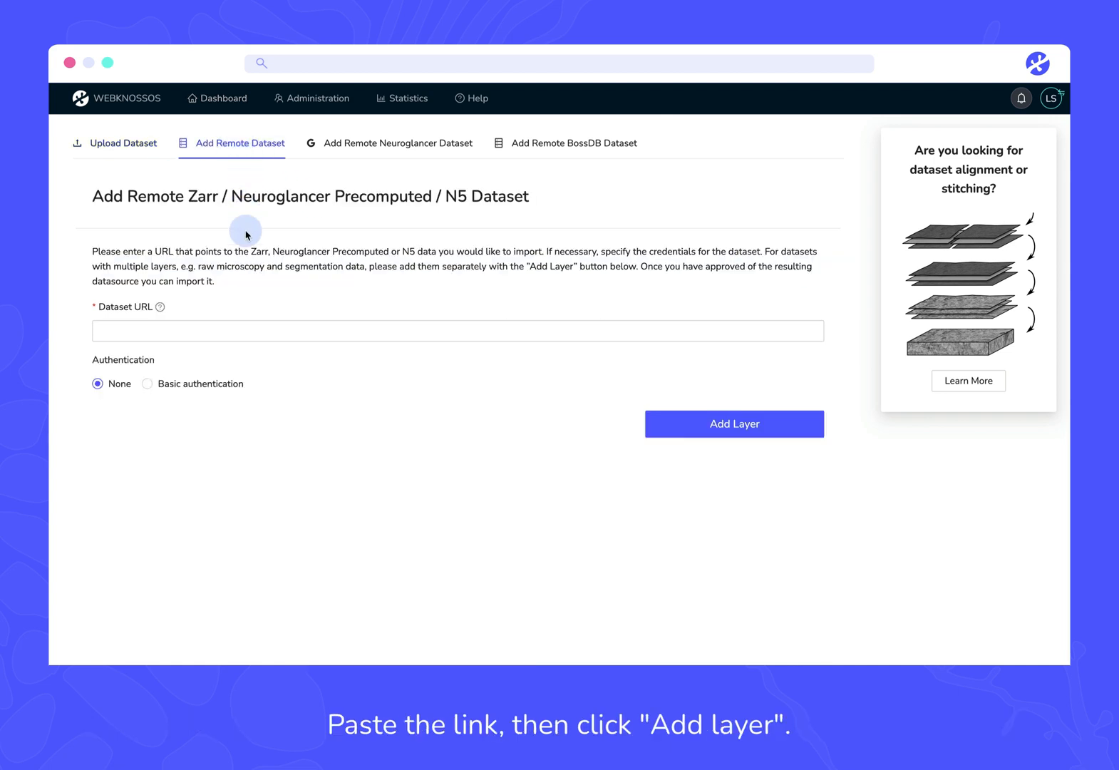
text(gs://h01-release/data/20210601/4nm_raw)
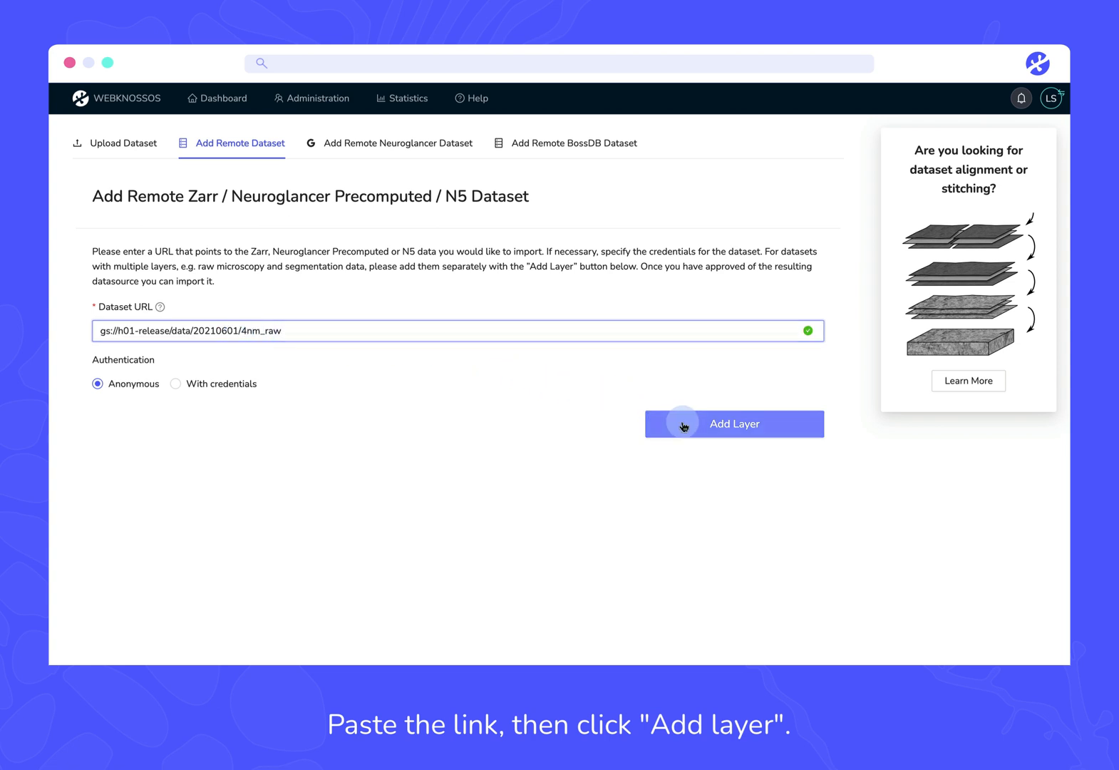
Step: Add the remote 4nm_raw layer and choose Datasets as the target folder
click(735, 424)
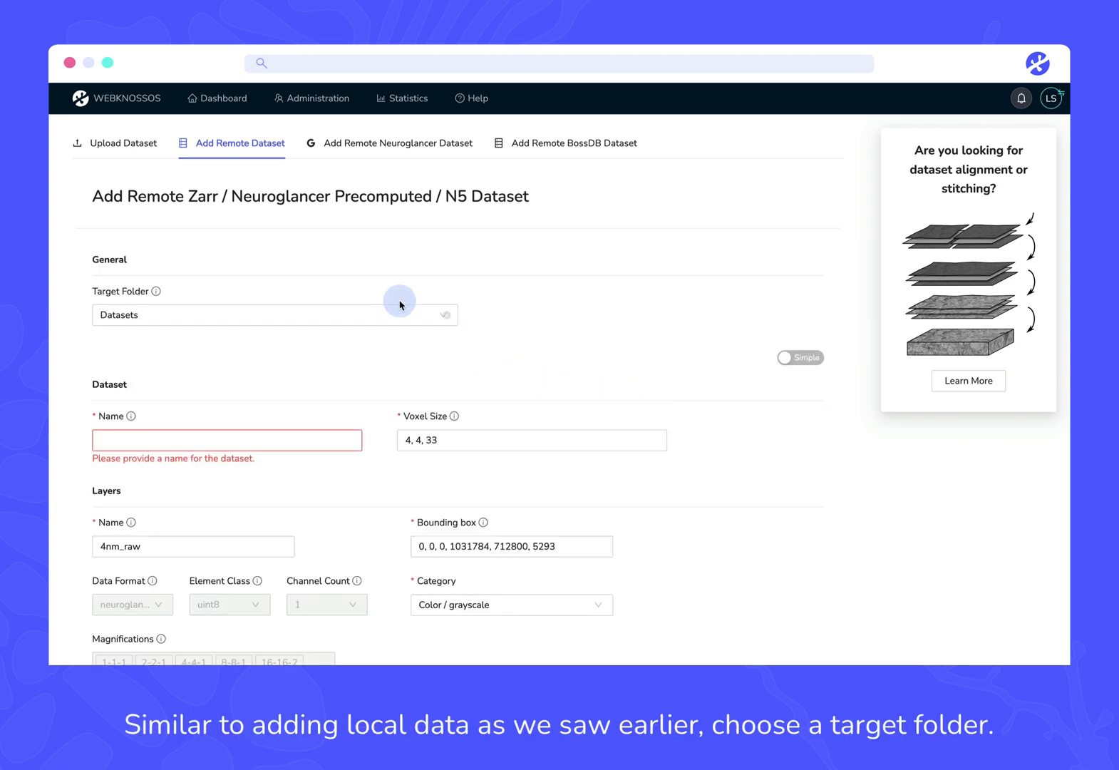
click(274, 315)
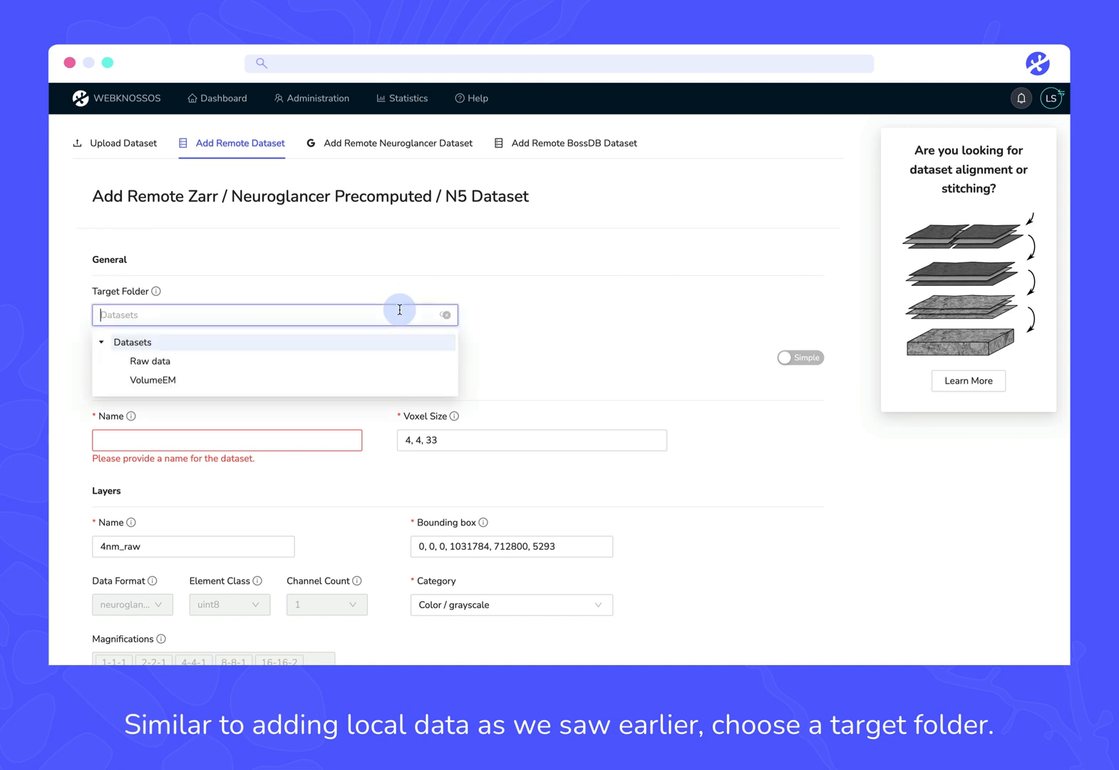
click(132, 342)
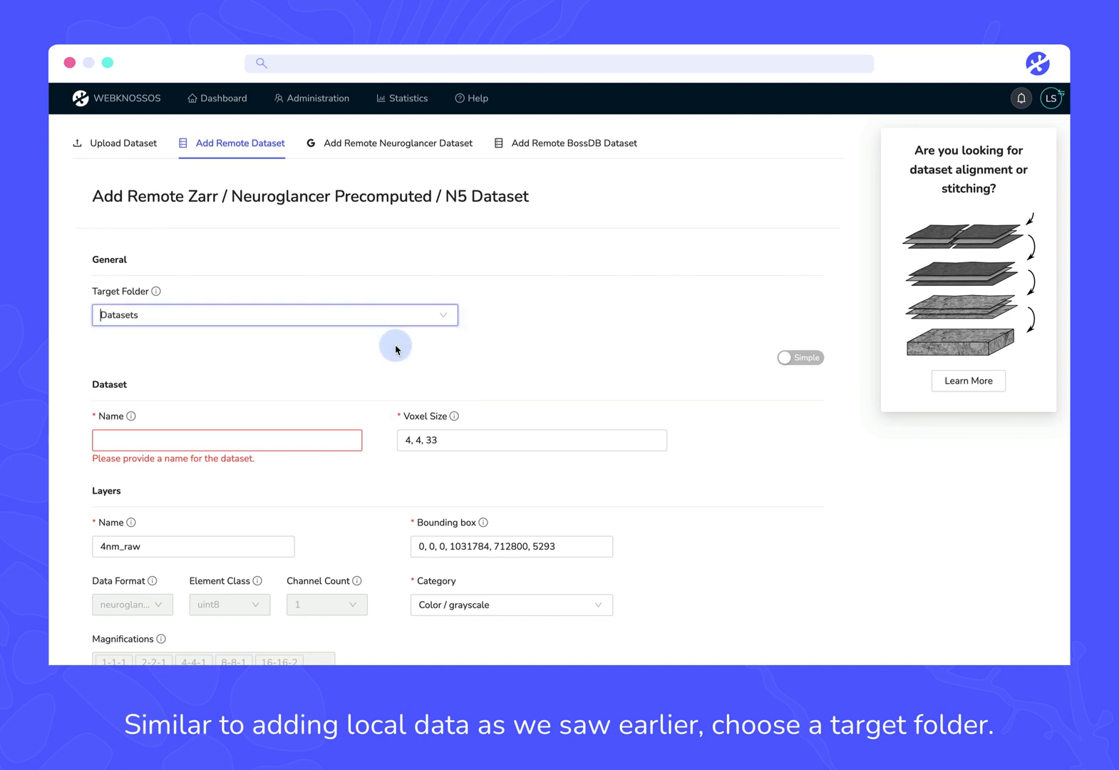
Step: Name the dataset NeuroglancerDemo and import it with voxel size 4, 4, 33
text(Neuro)
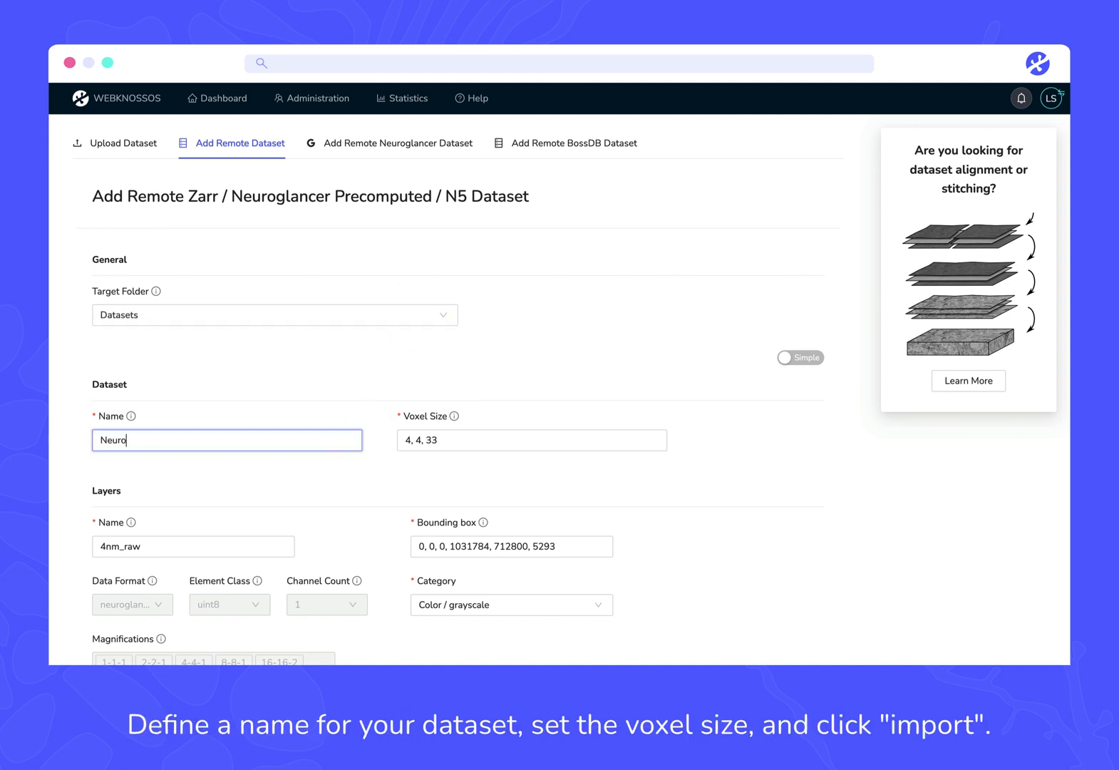
text(glancerDemo)
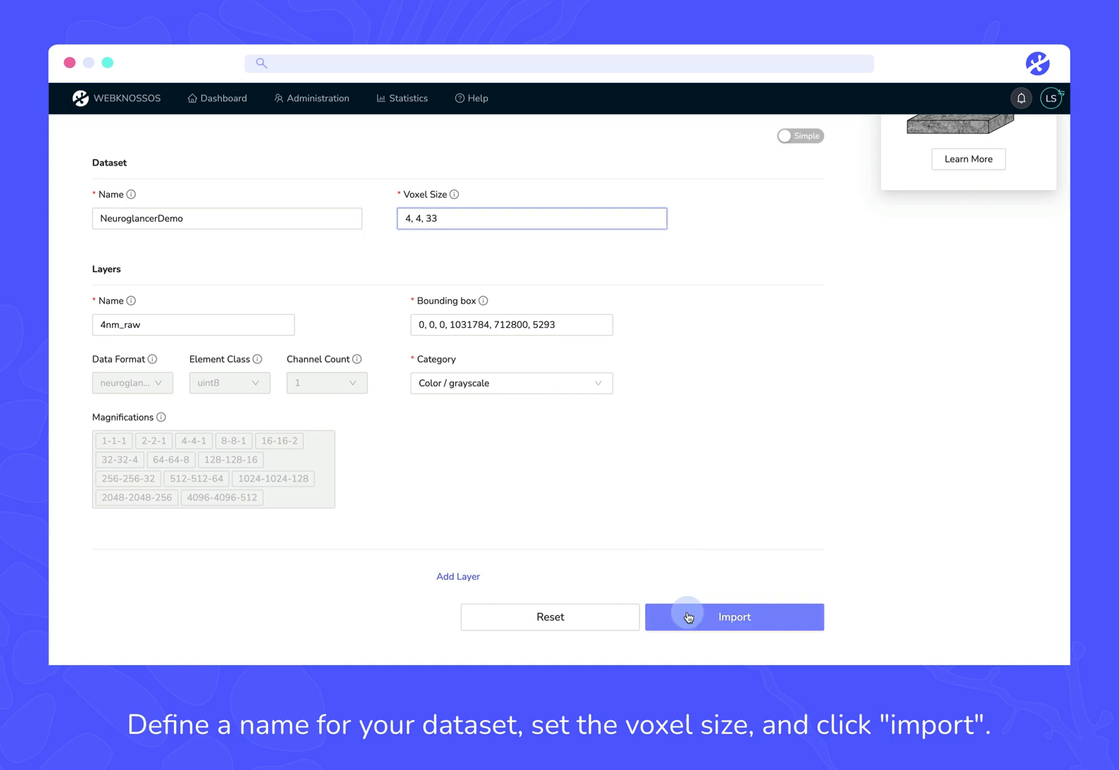
click(734, 616)
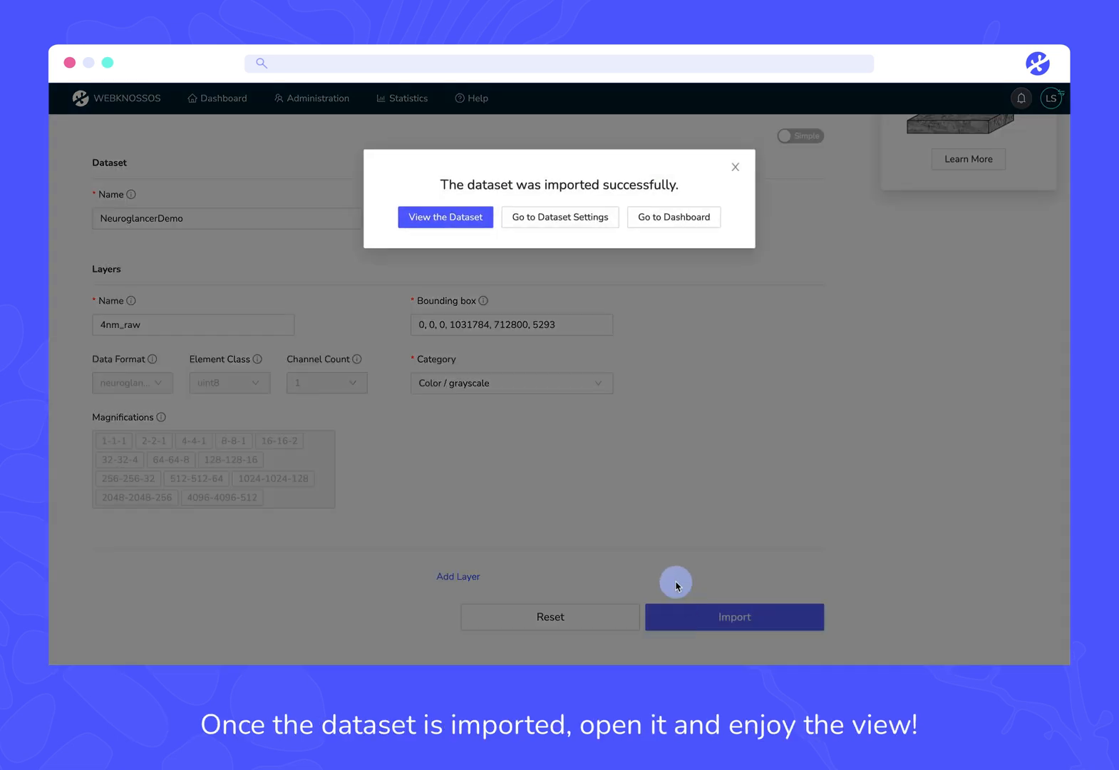